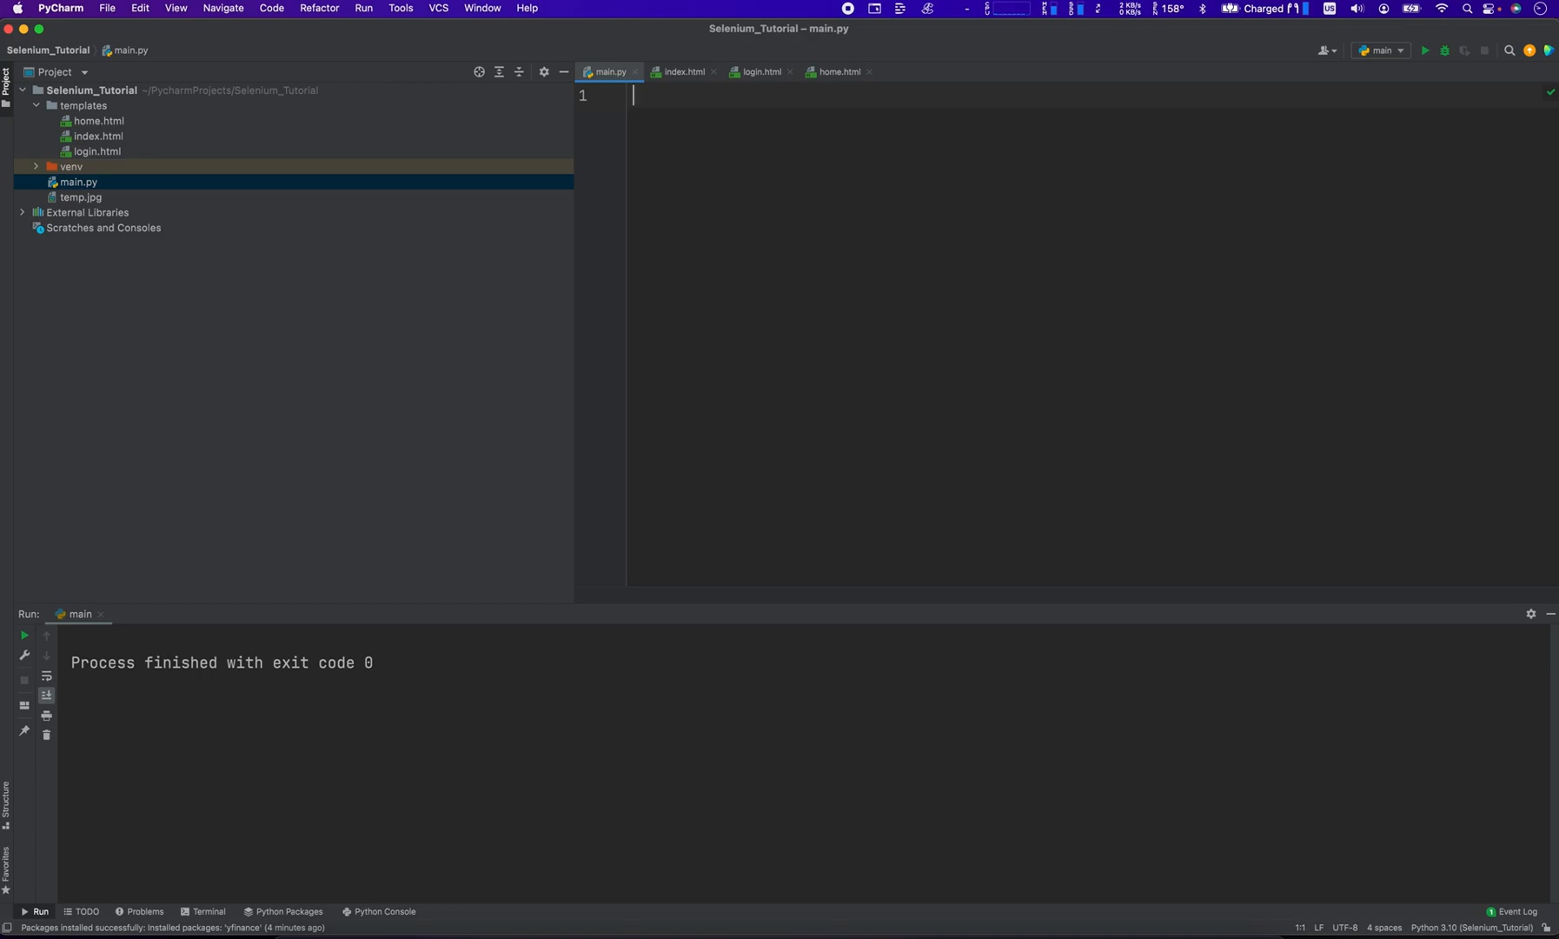
# Import Flask and render_template from flask, and yfinance as yf, at the top of main.py
pyautogui.write('from')
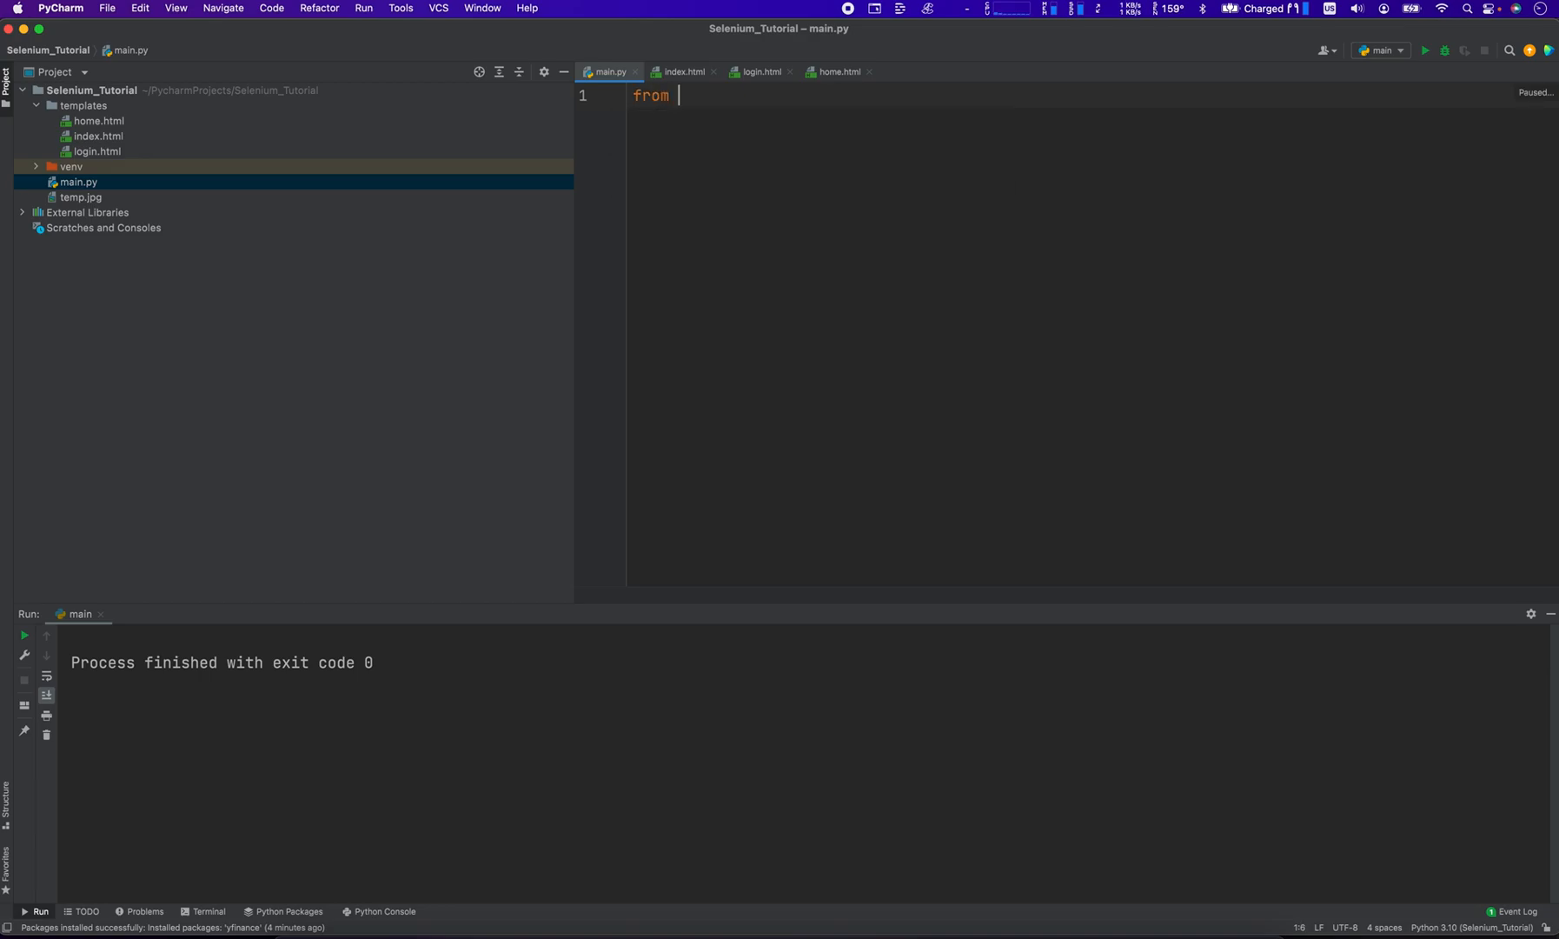
pyautogui.write('flask import Flas')
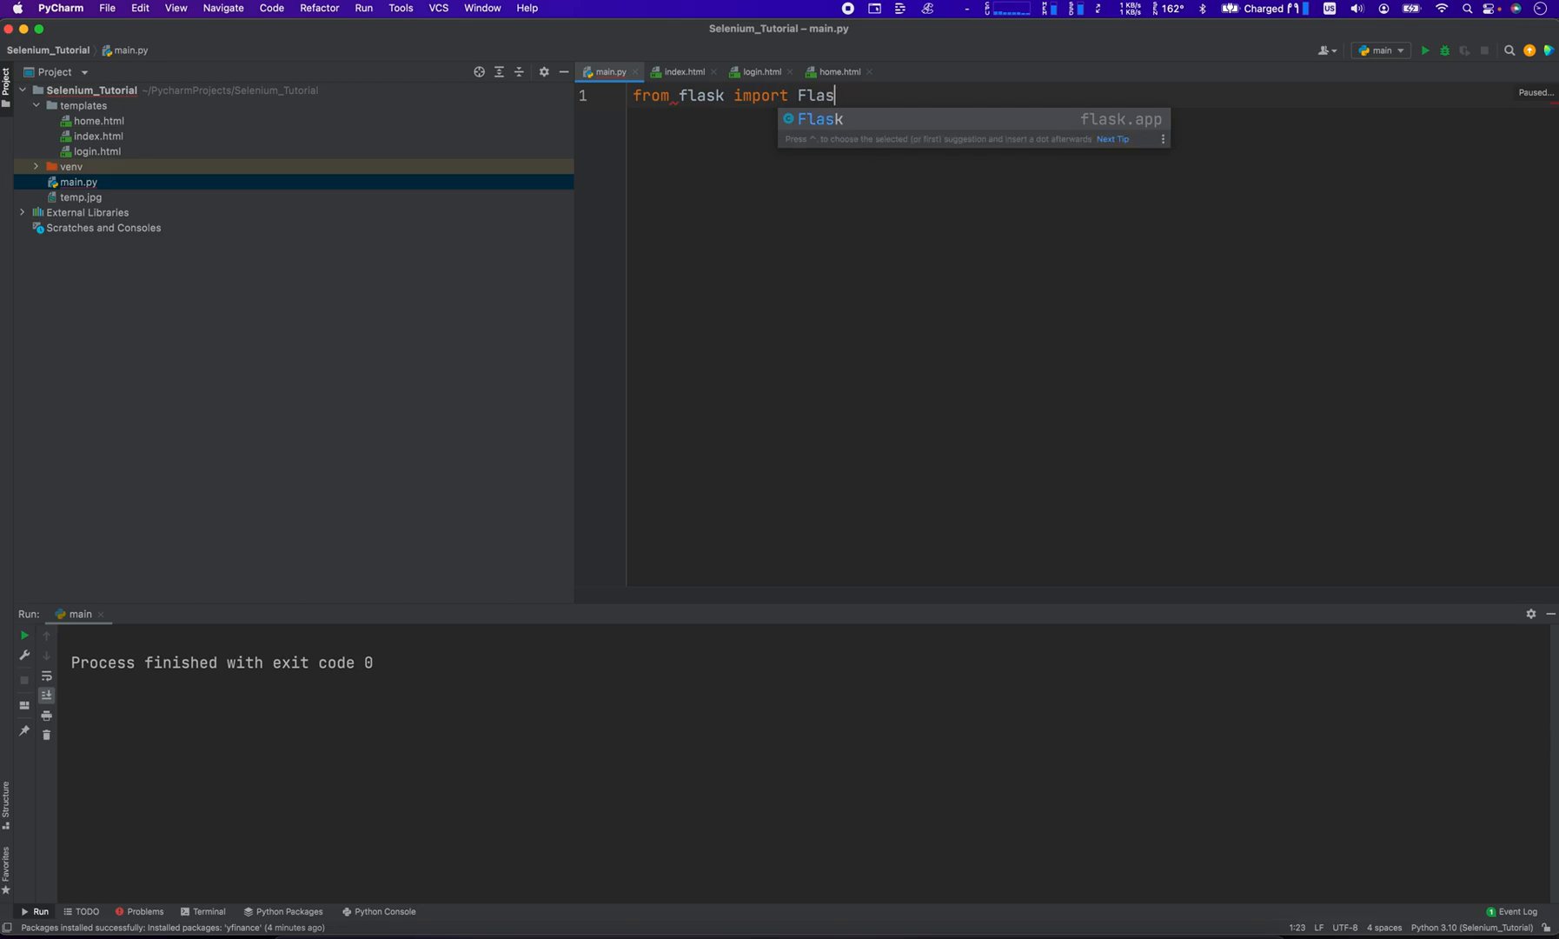
pyautogui.write('k, render_template')
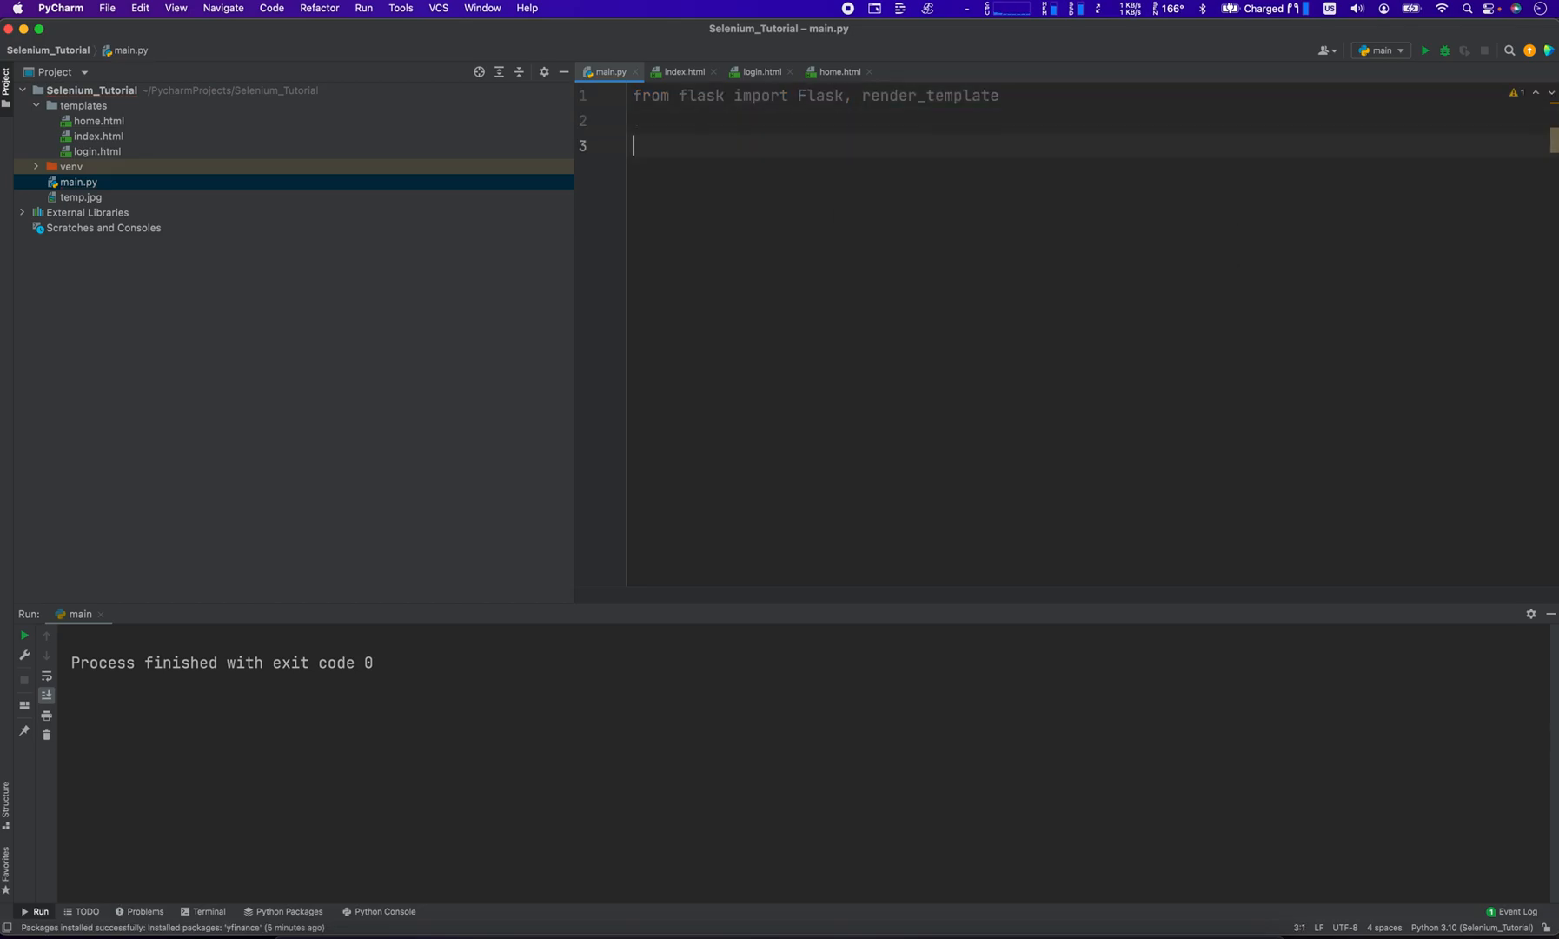
pyautogui.write('import')
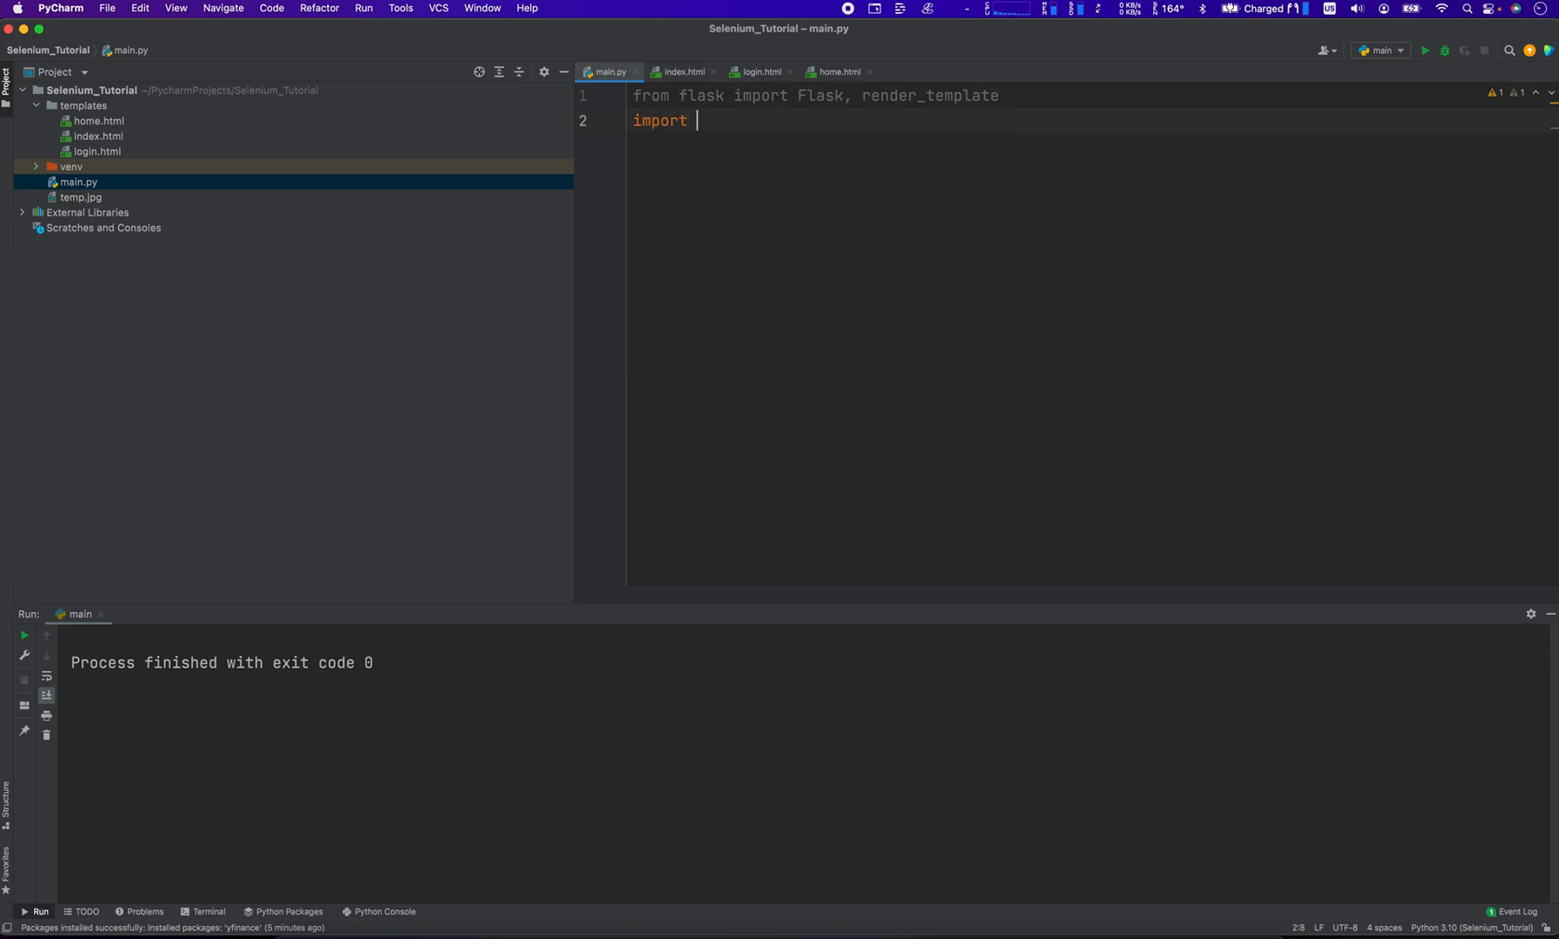
pyautogui.write('yfinance as')
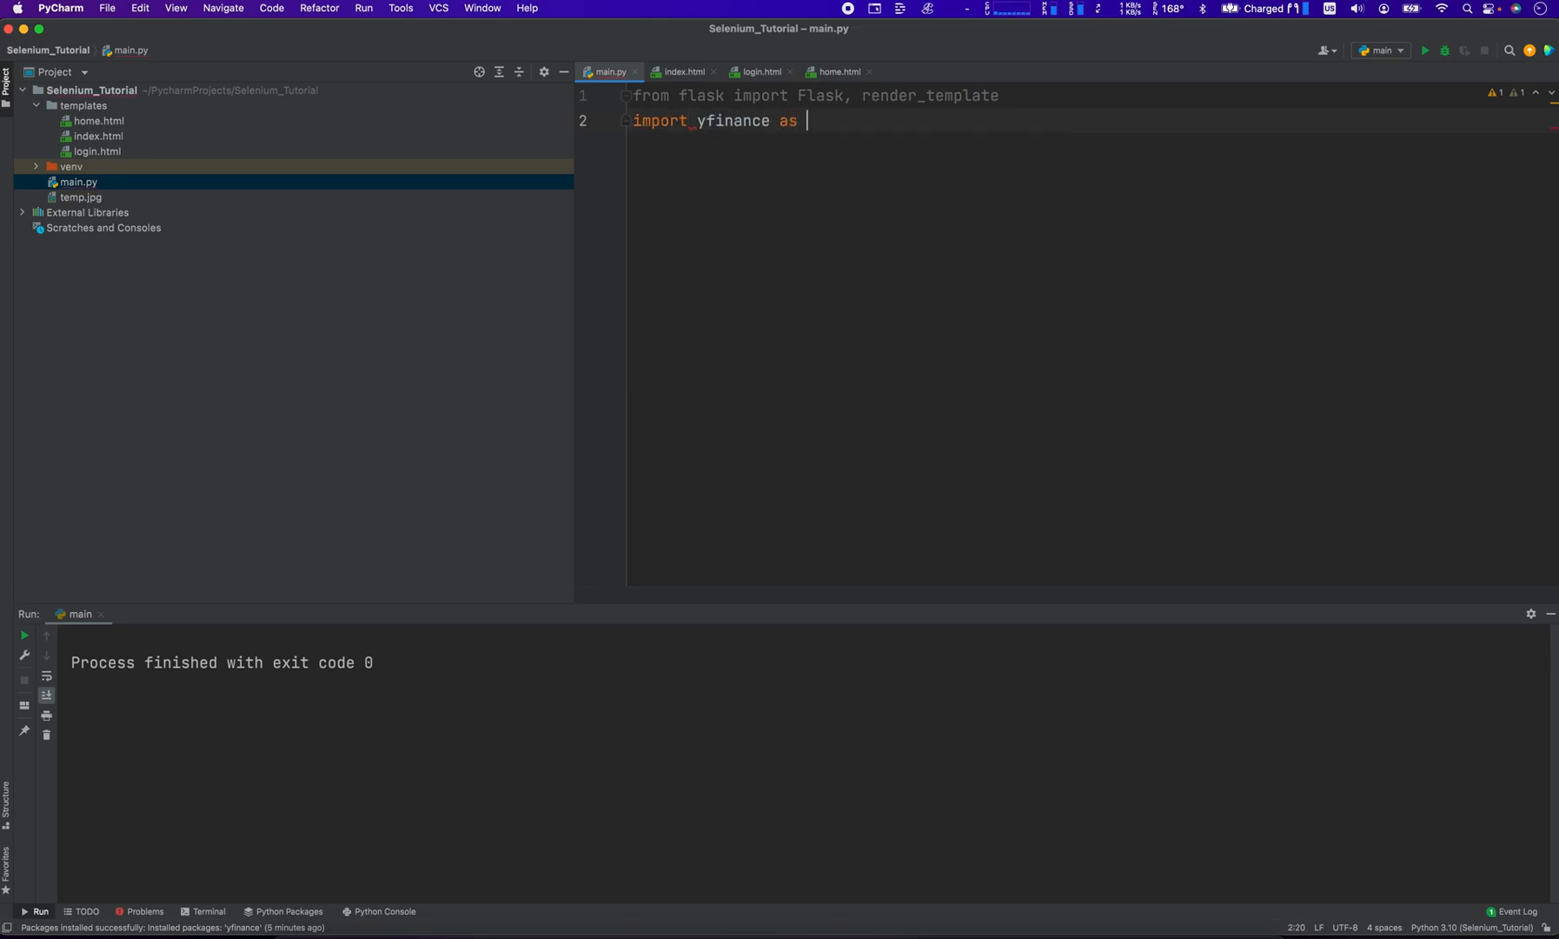
pyautogui.write('yf')
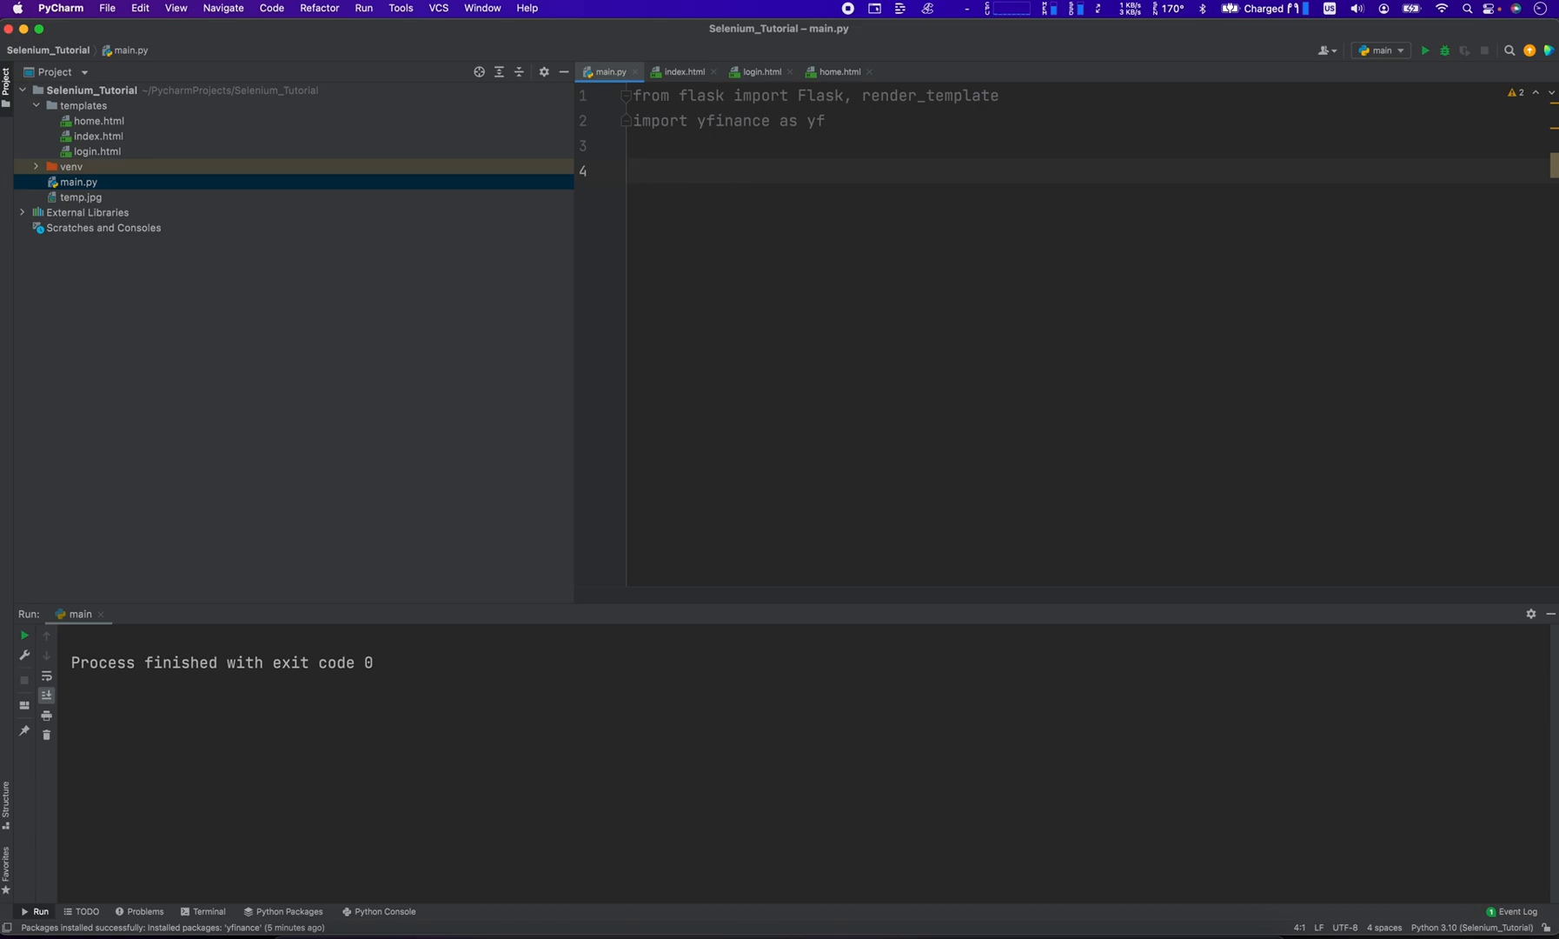
# Remove the extra blank line and type a stray 'pip install yfinan' line after the imports
pyautogui.press('Backspace')
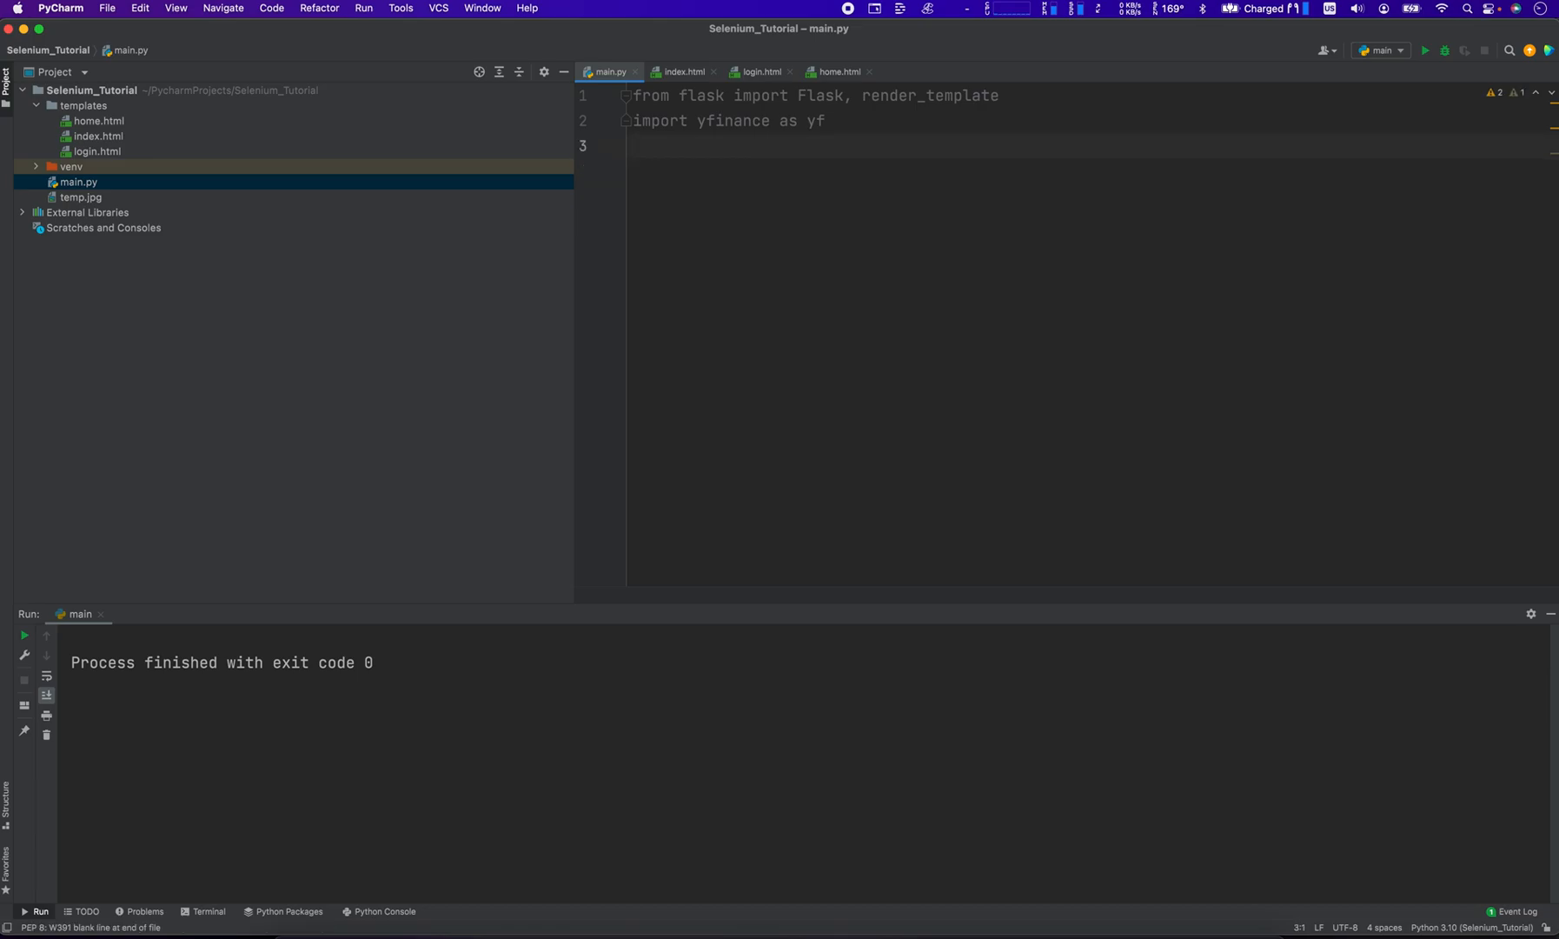
pyautogui.write('p')
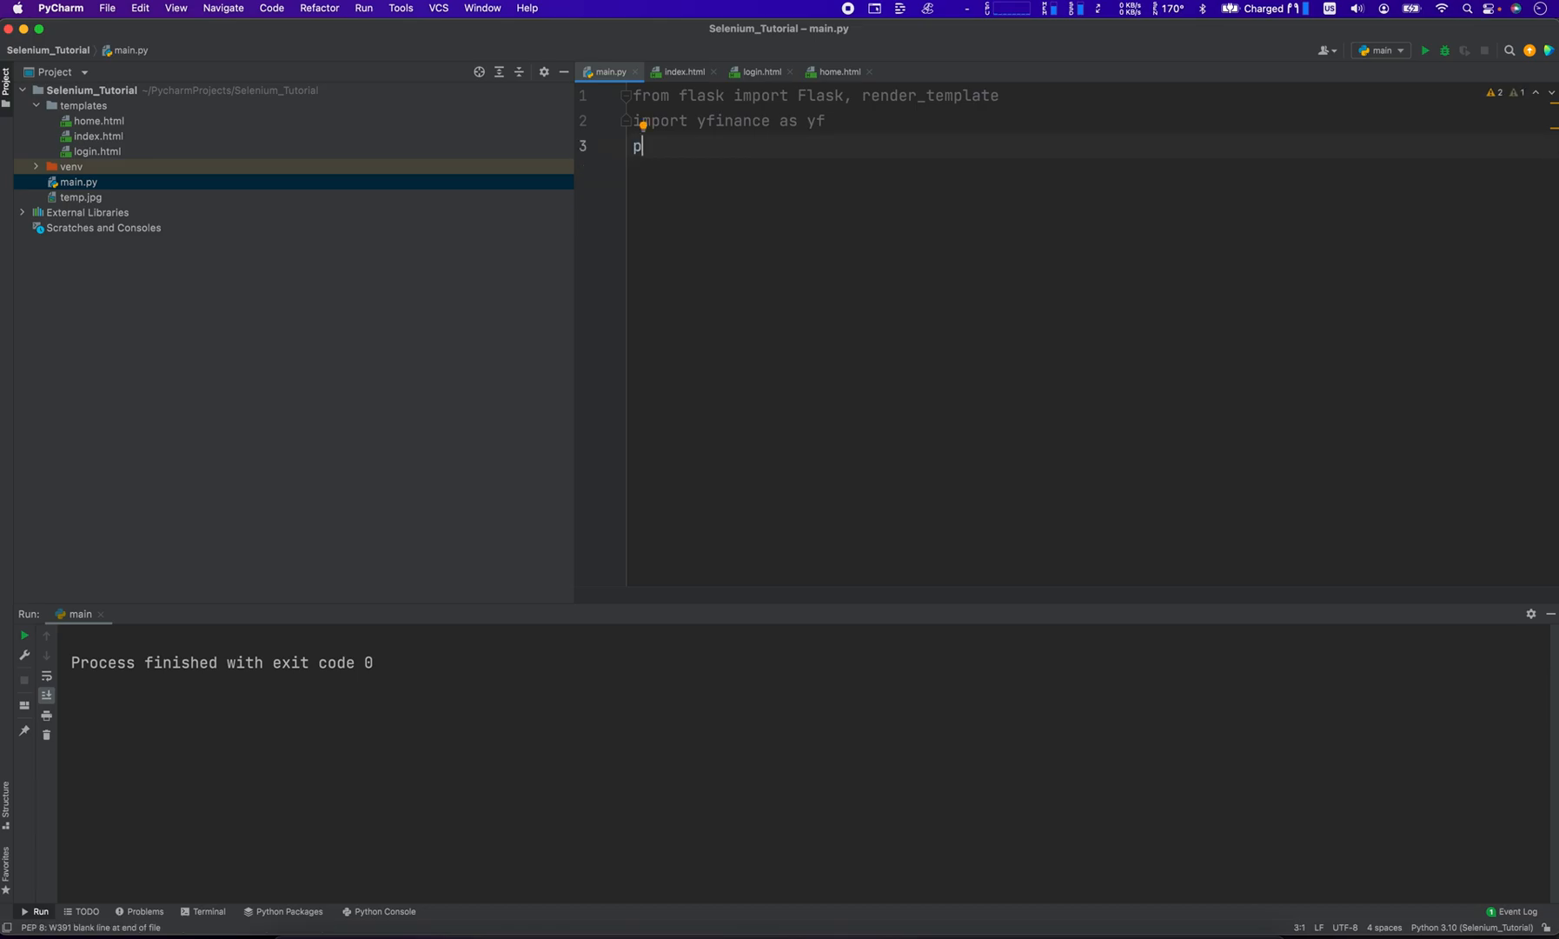
pyautogui.write('ip install')
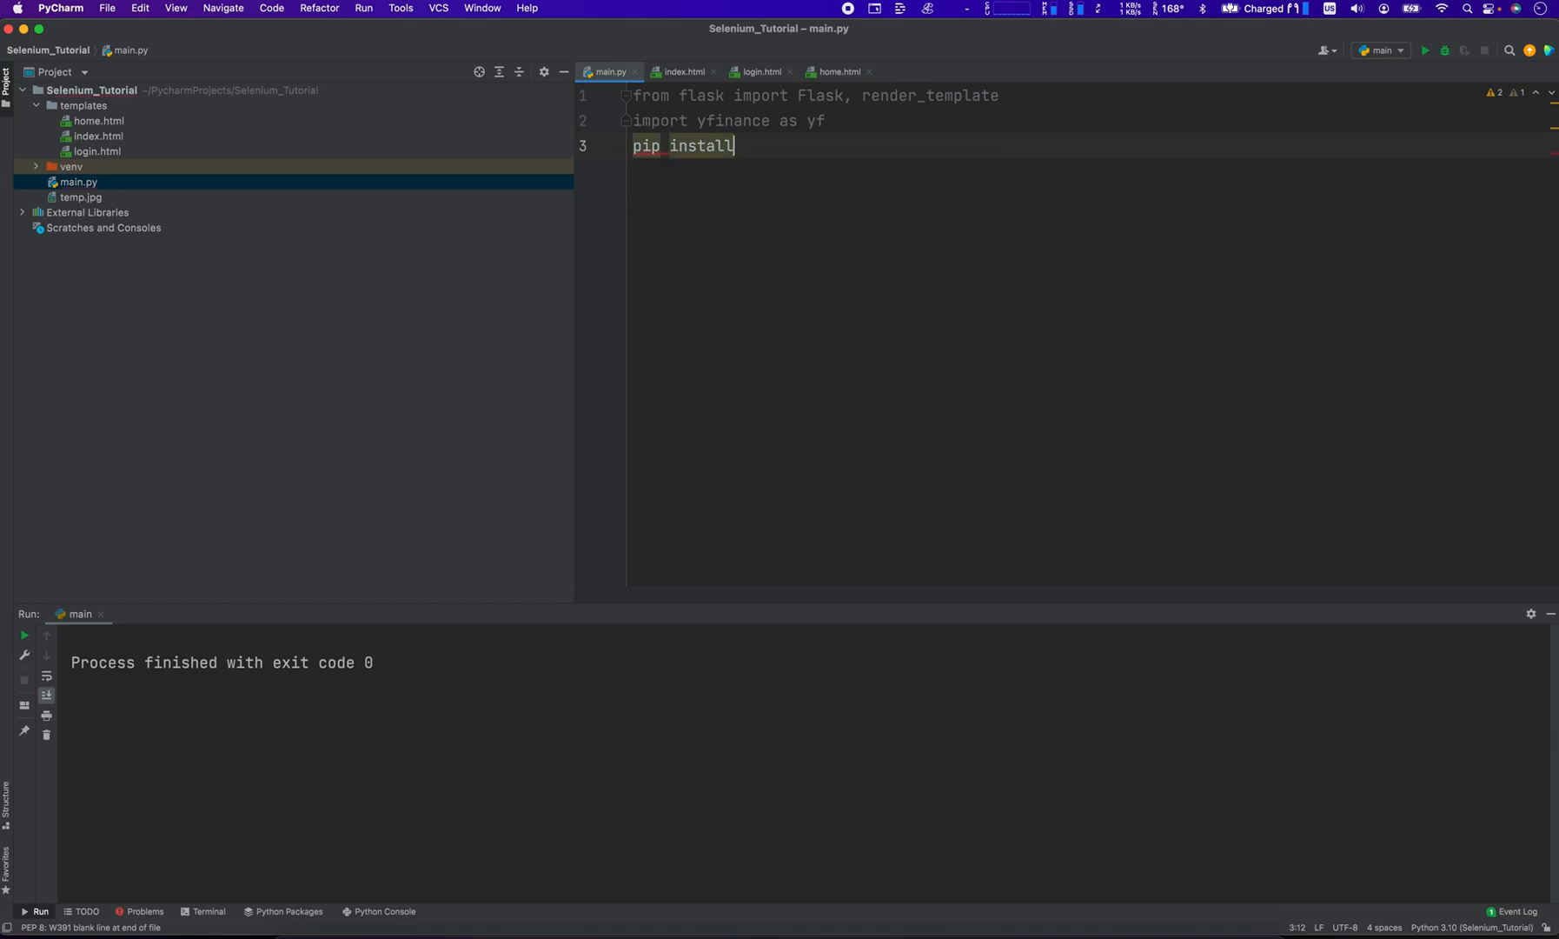
pyautogui.write('yfinan')
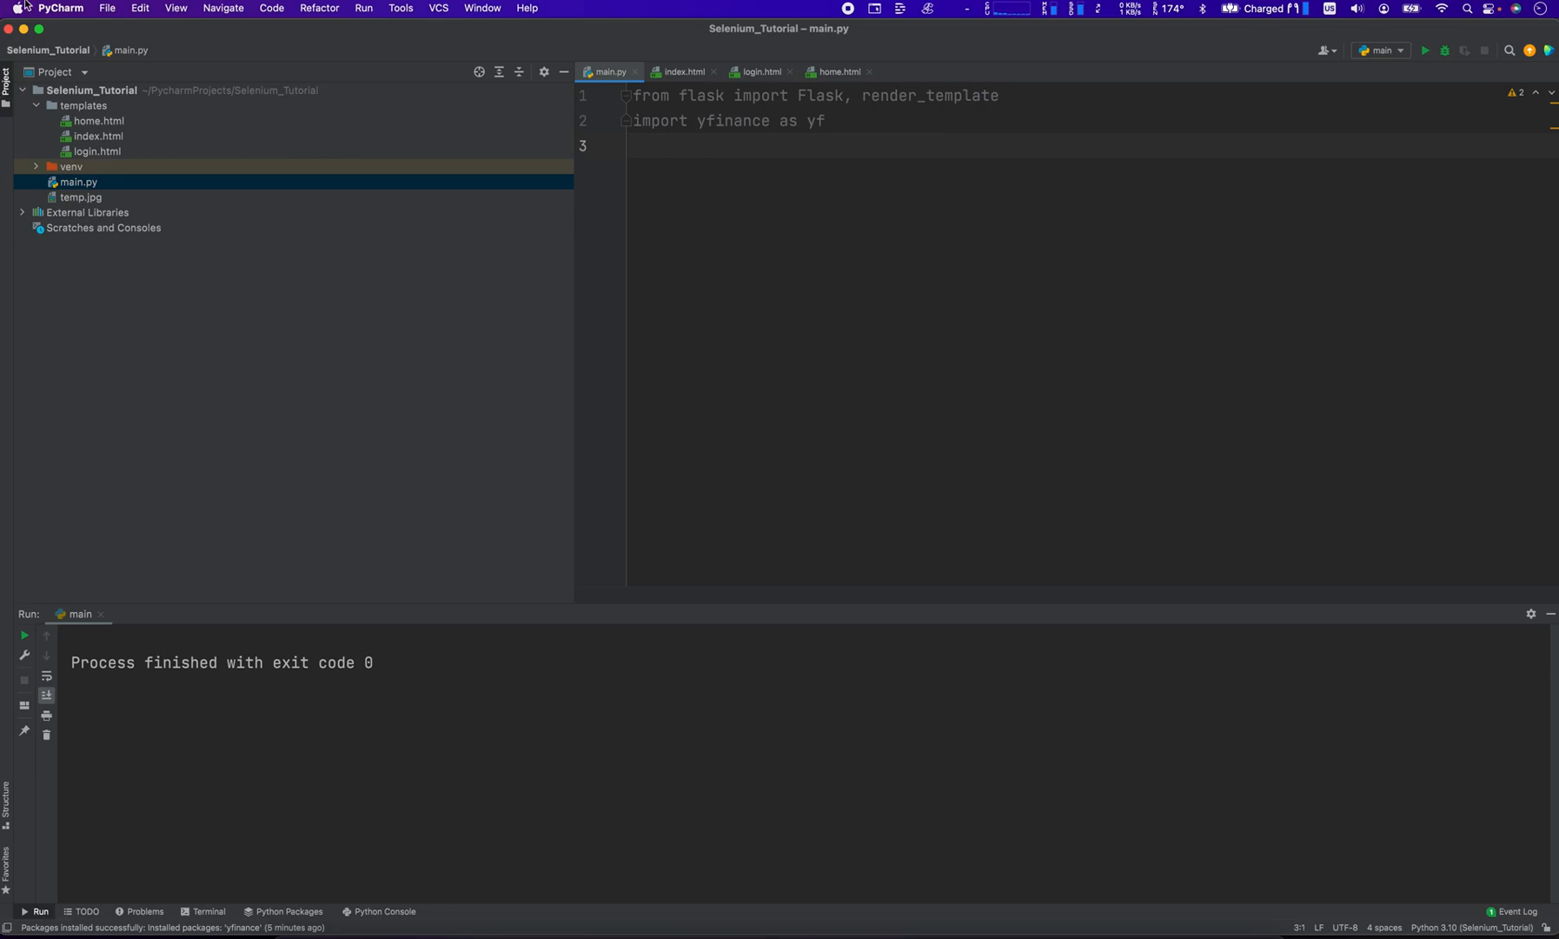
pyautogui.click(61, 8)
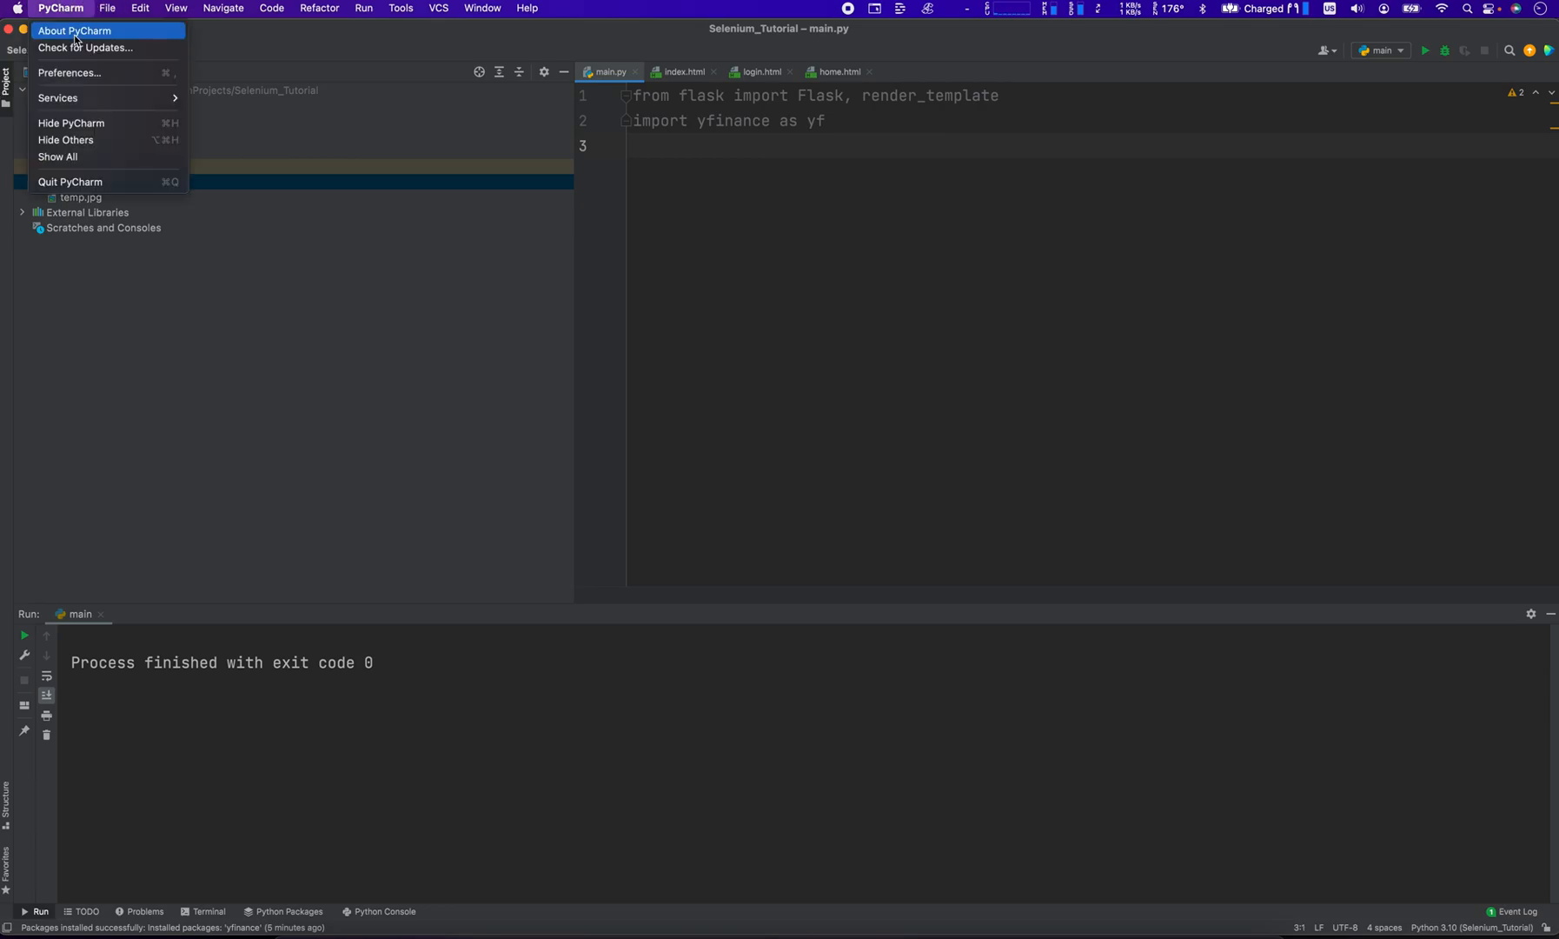
pyautogui.click(815, 190)
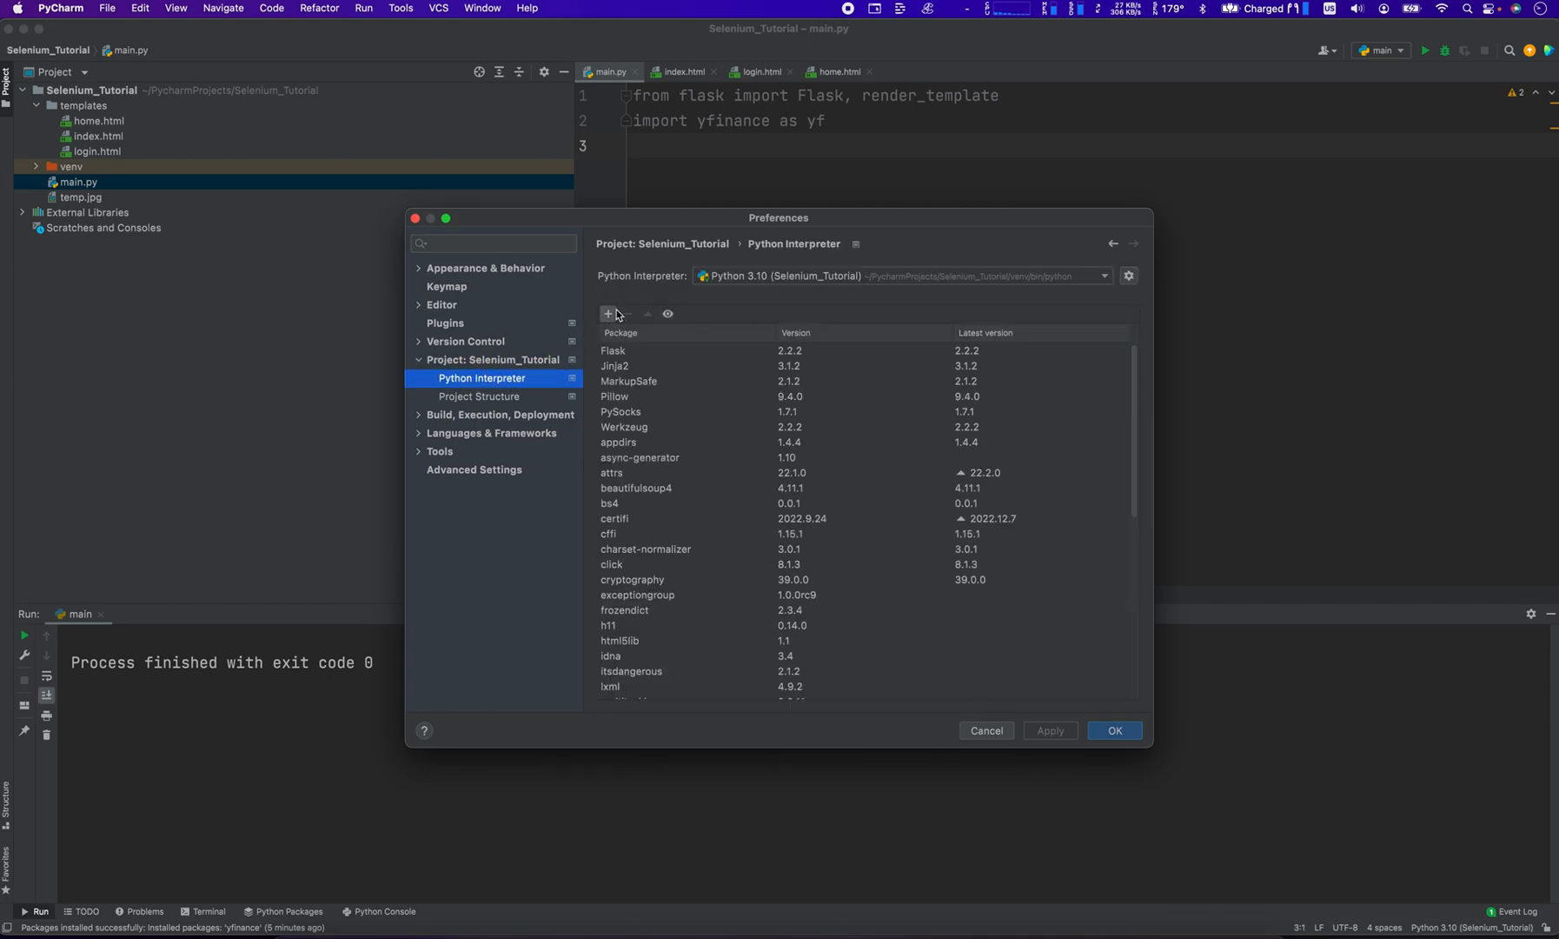
pyautogui.click(609, 315)
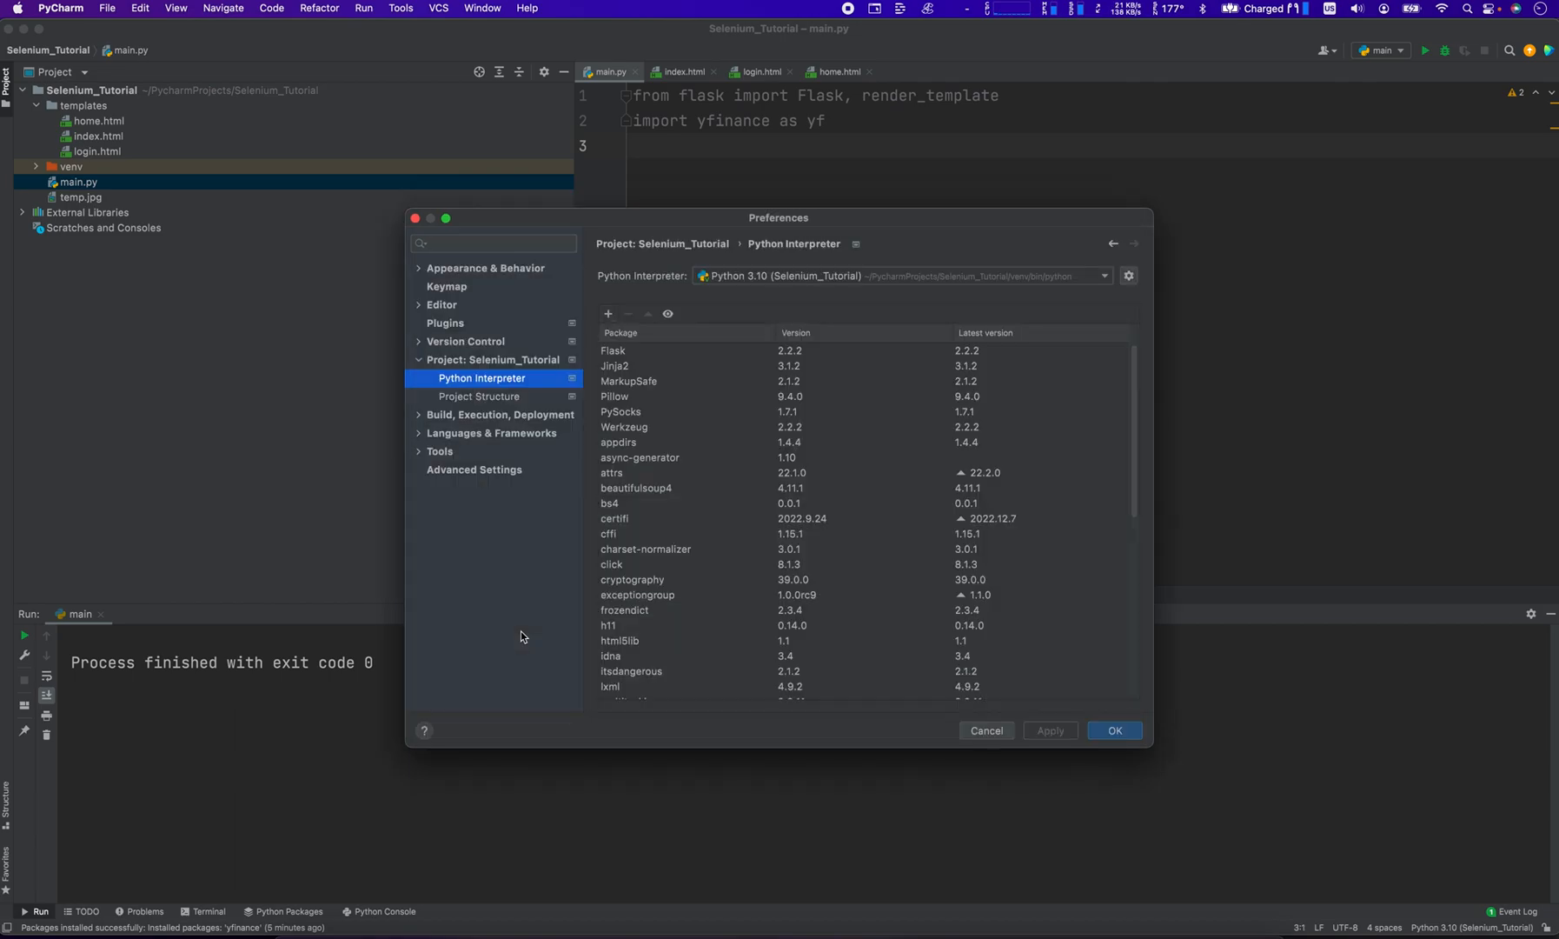
pyautogui.click(1113, 730)
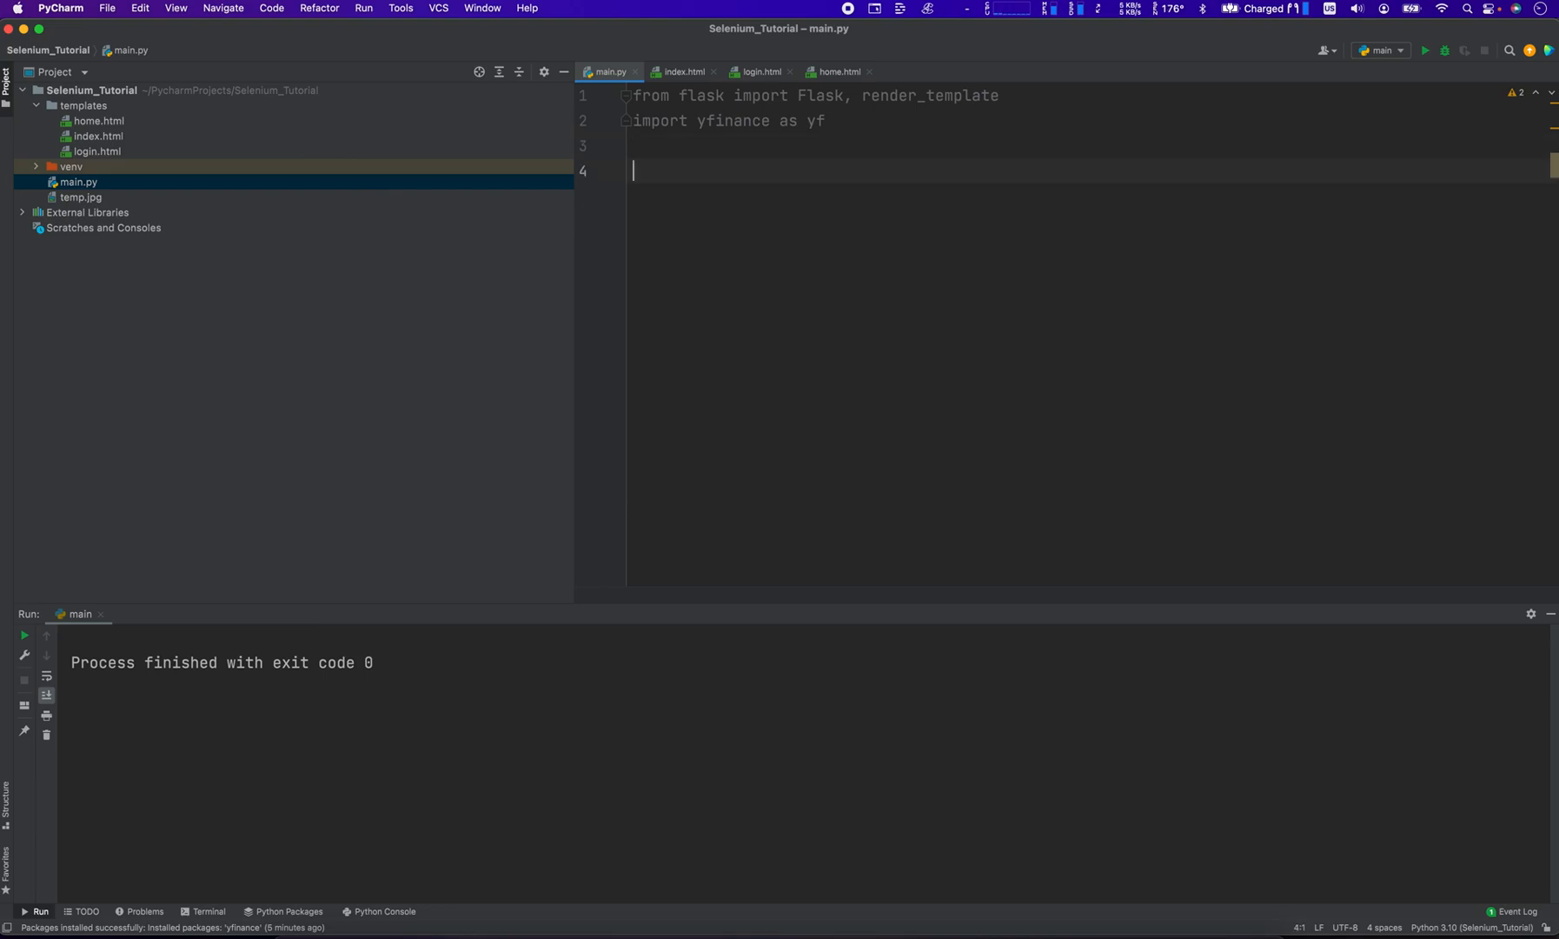
pyautogui.write('app')
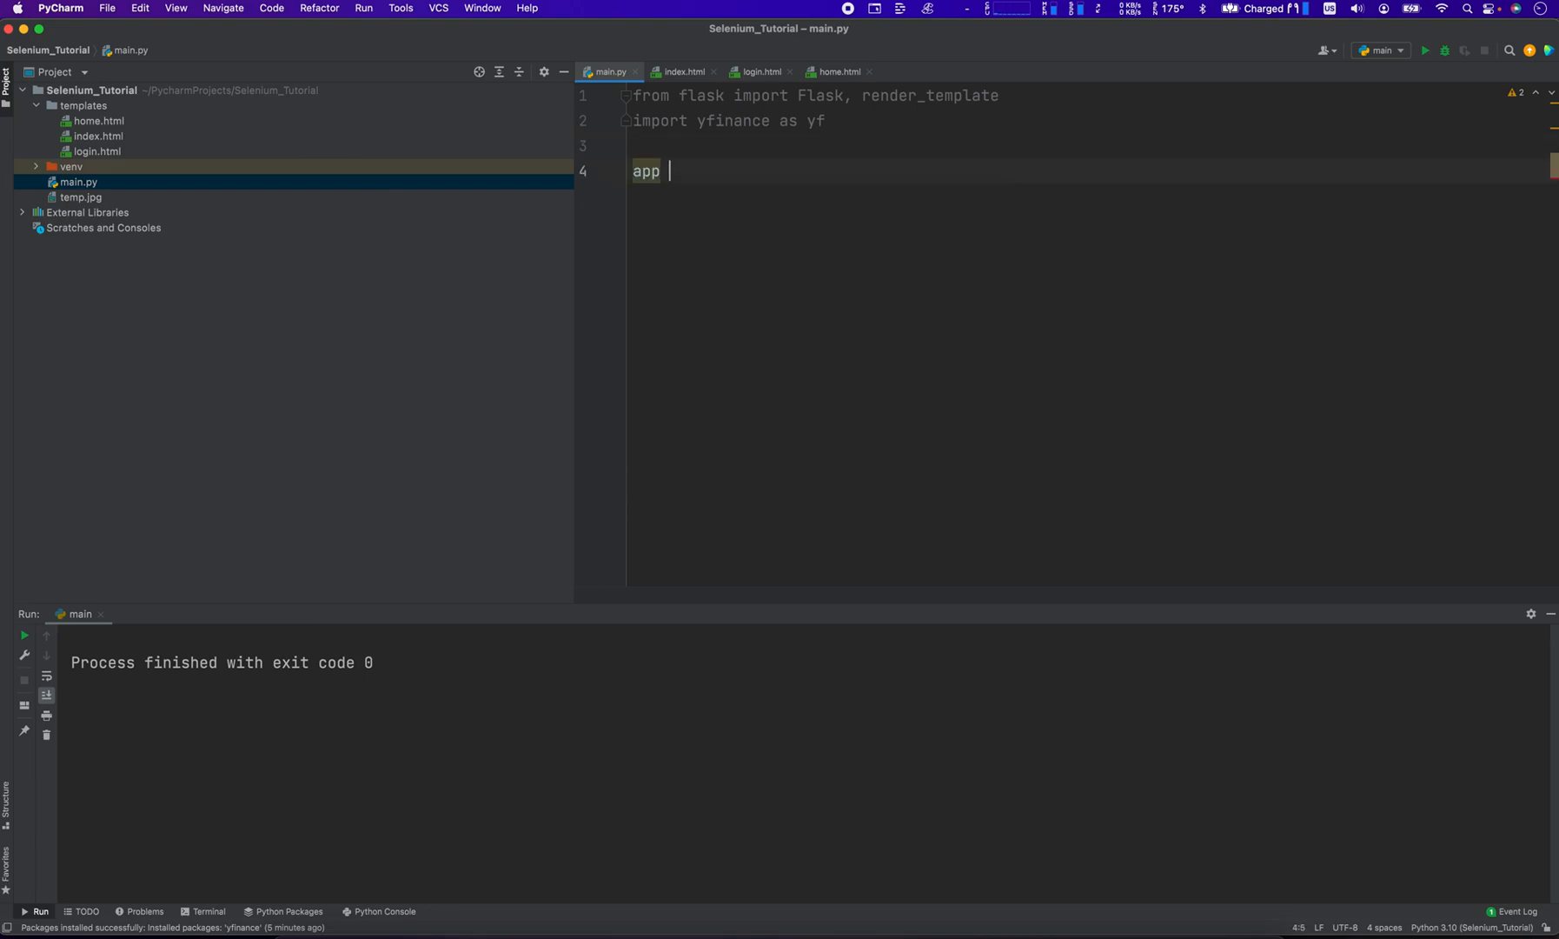
pyautogui.write('= Flask(')
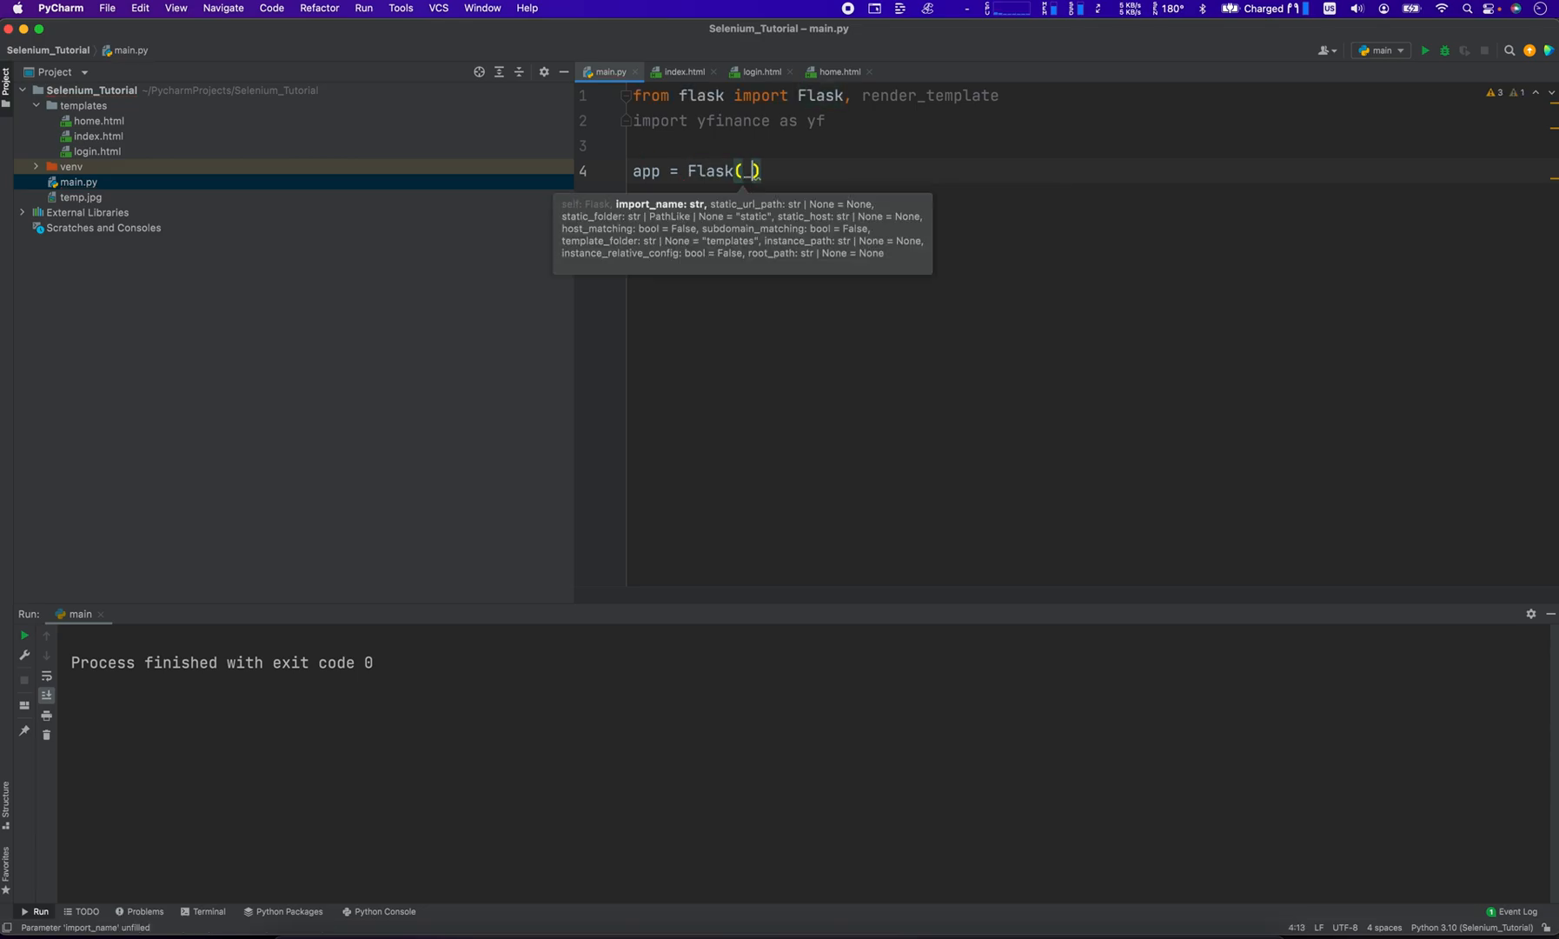
pyautogui.write('__name__')
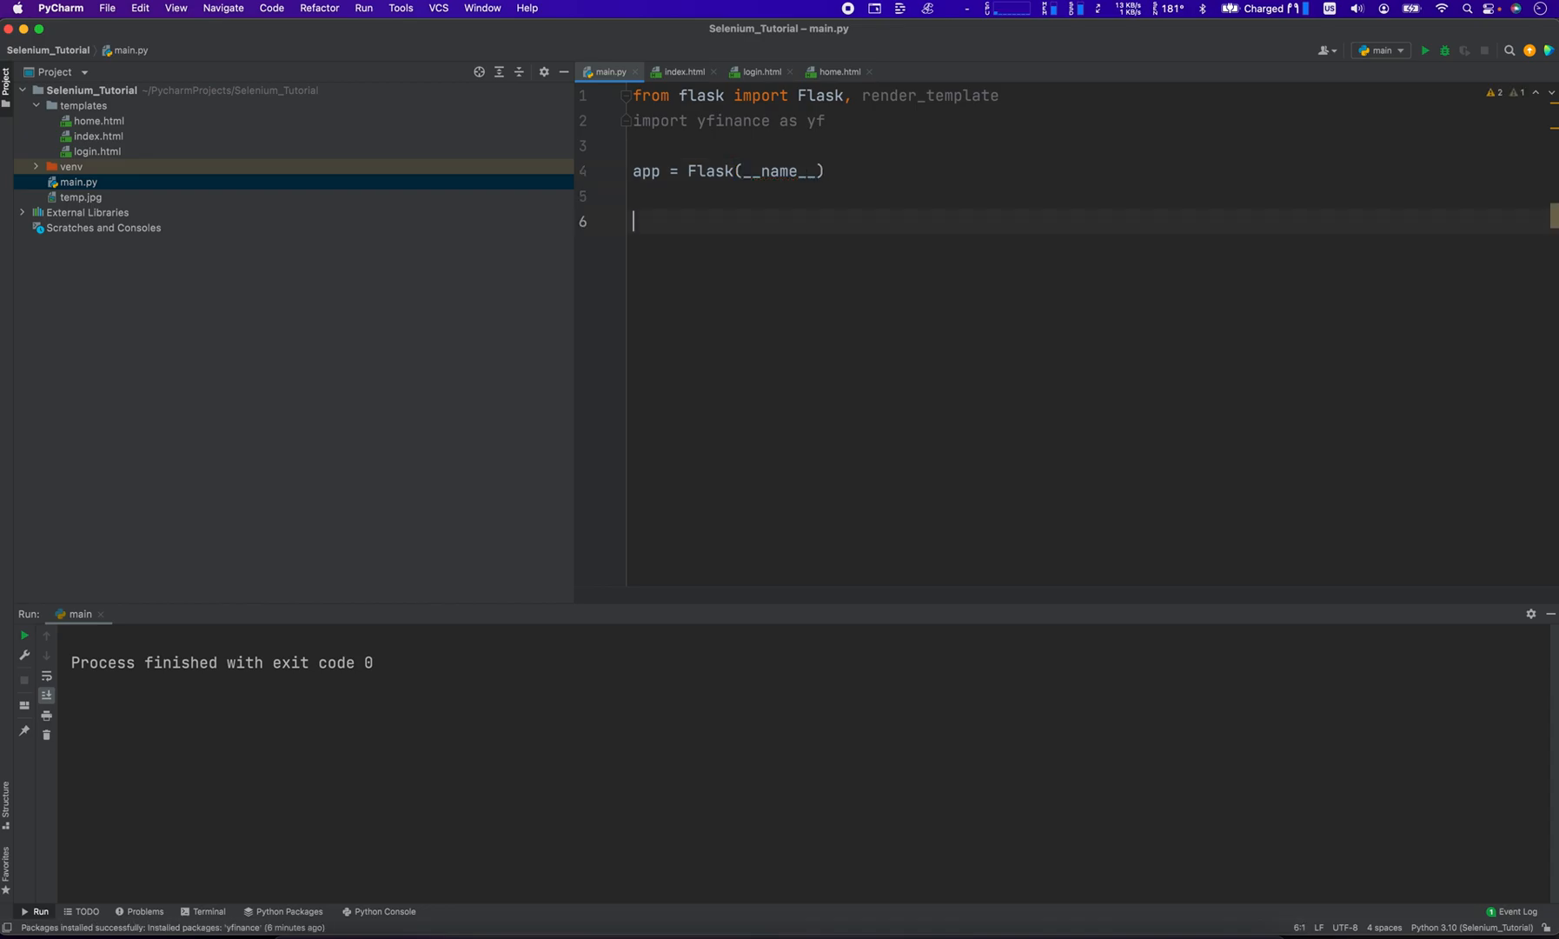
pyautogui.write('@app.r')
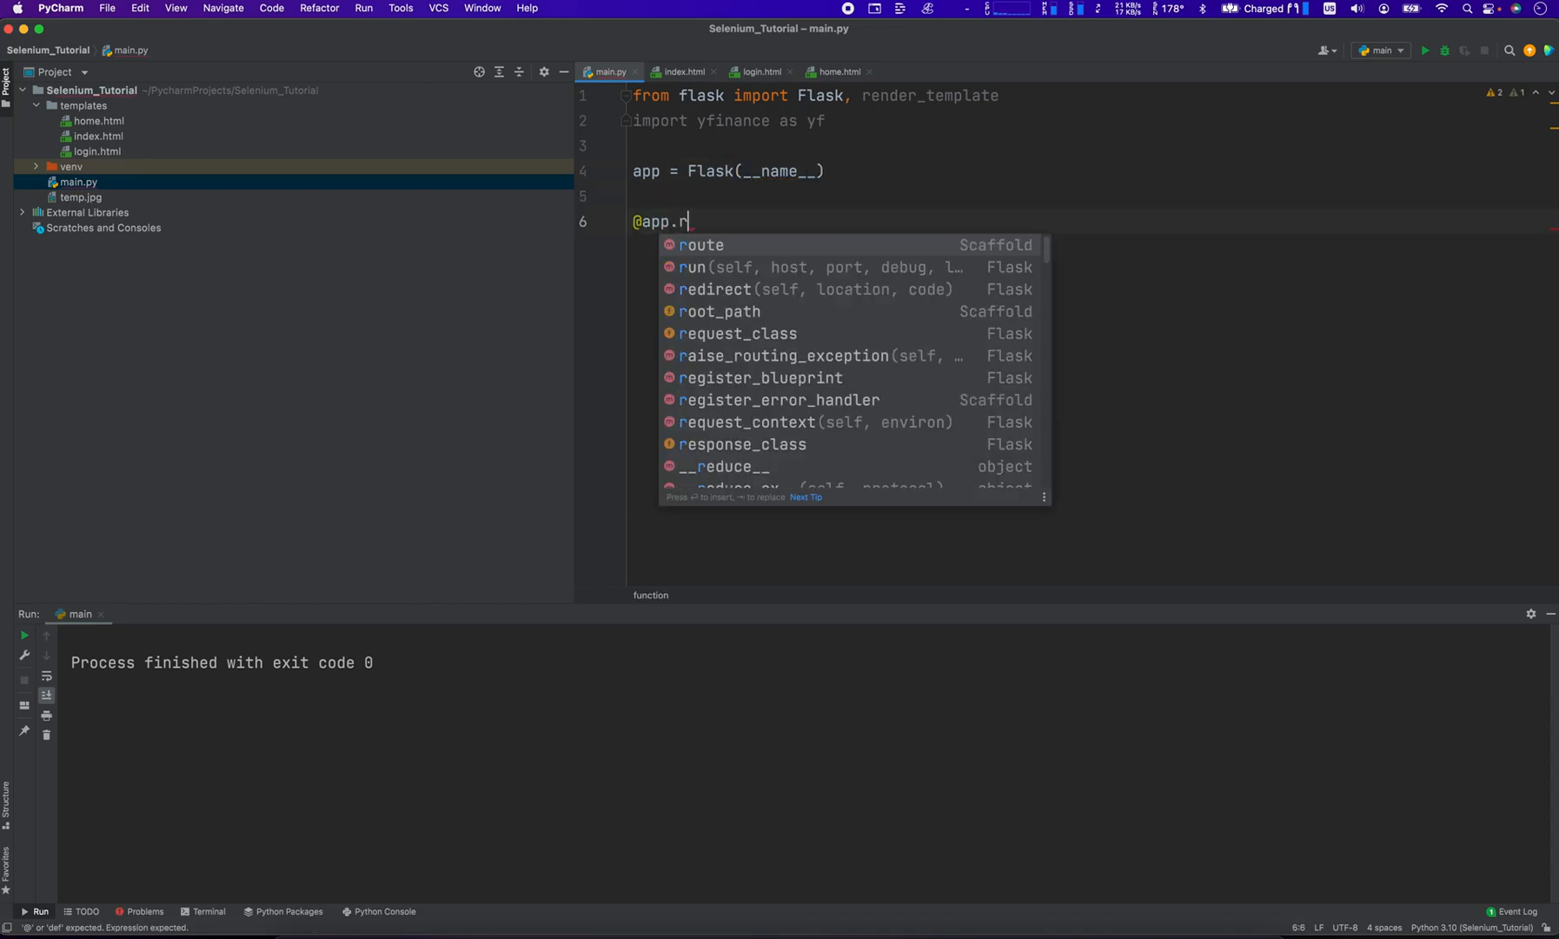
pyautogui.write('oute("/")')
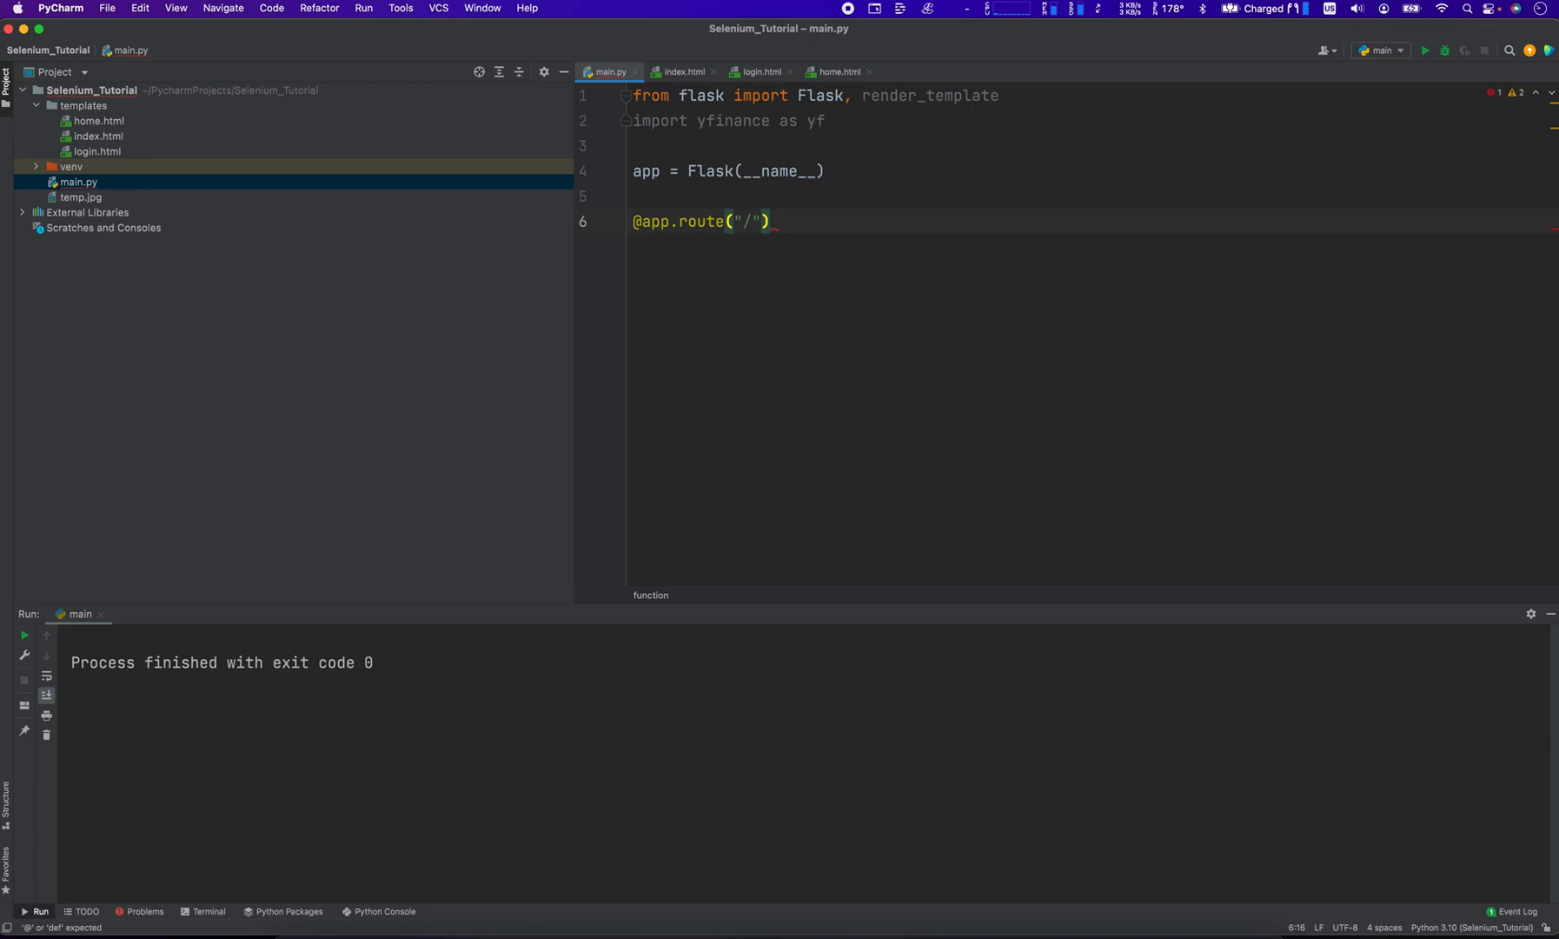
pyautogui.press('Return')
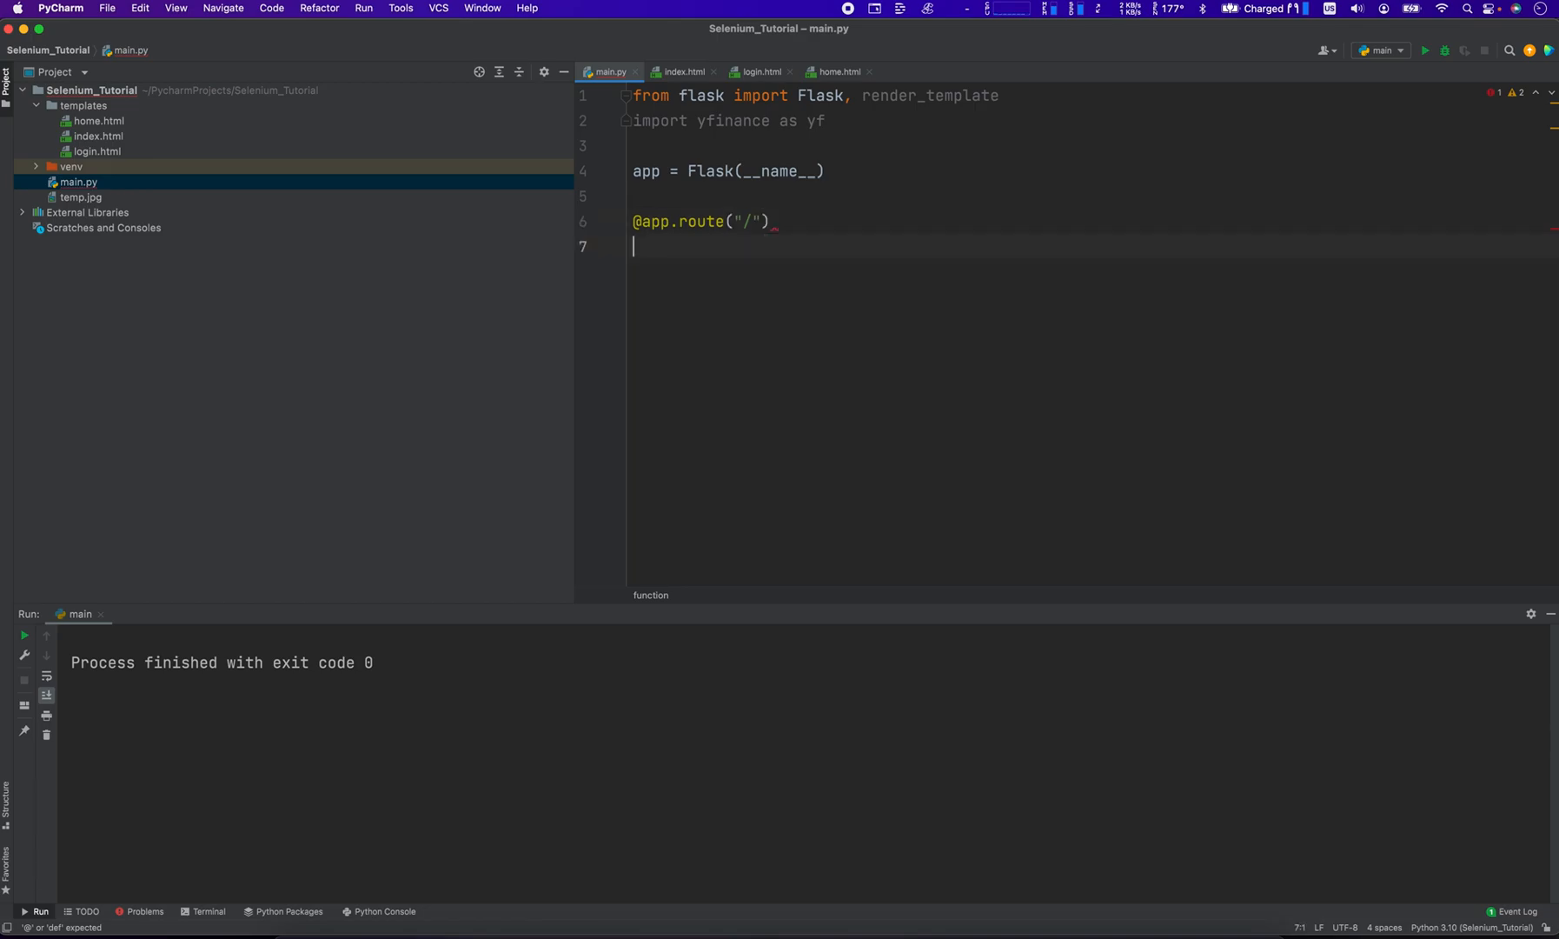
# Define index() fetching ticker = yf.Ticker("AAPL") and info = ticker.info
pyautogui.write('def')
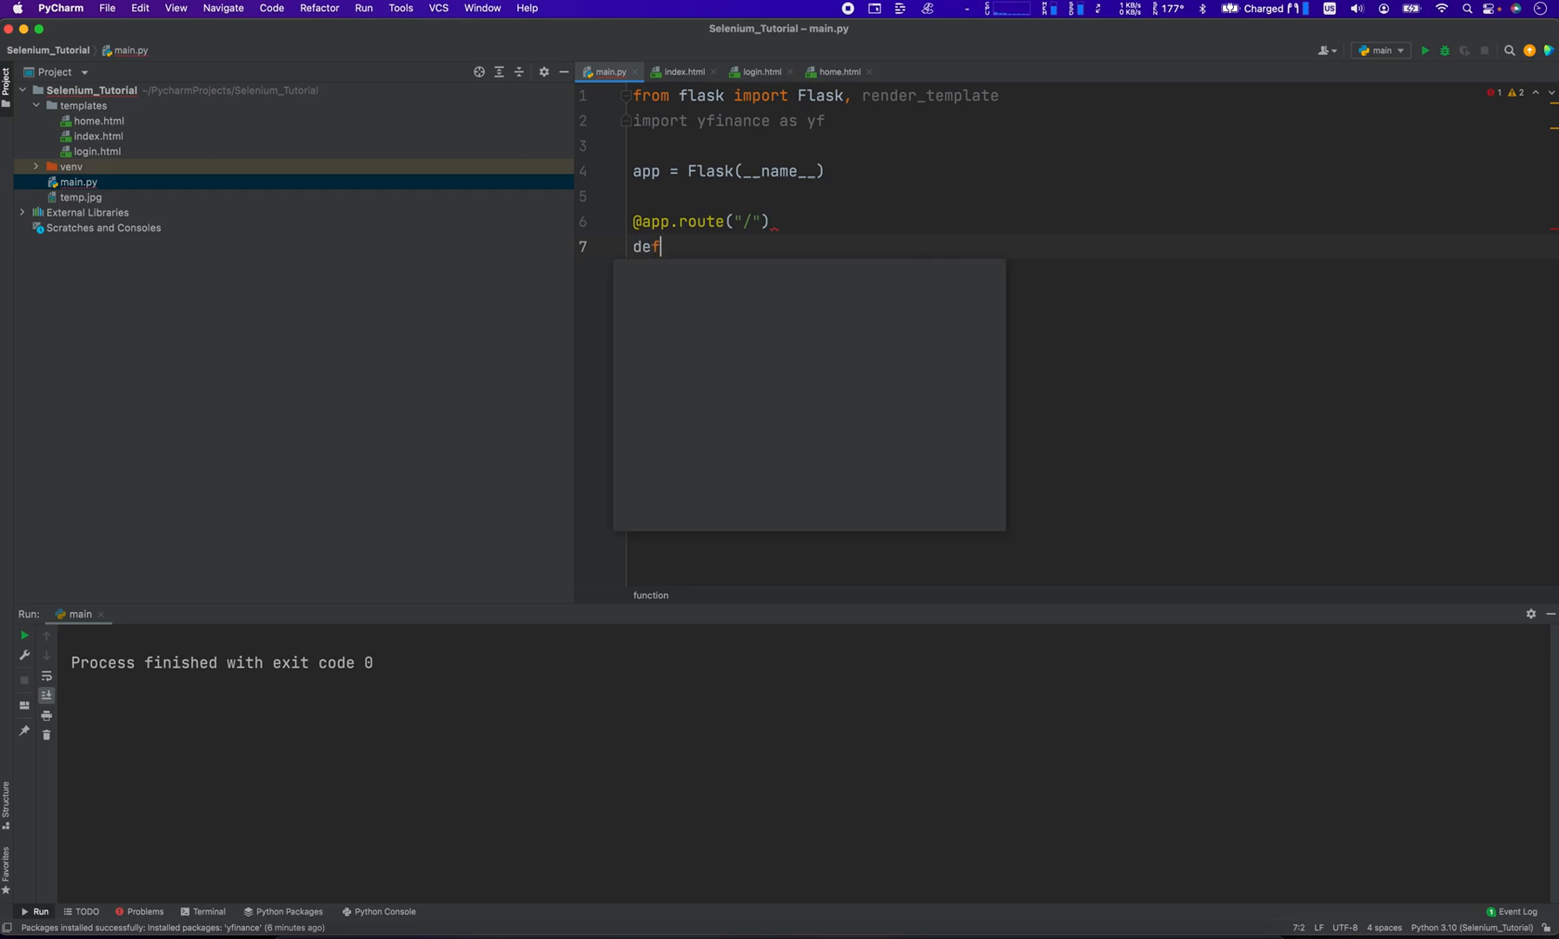
pyautogui.write('index():')
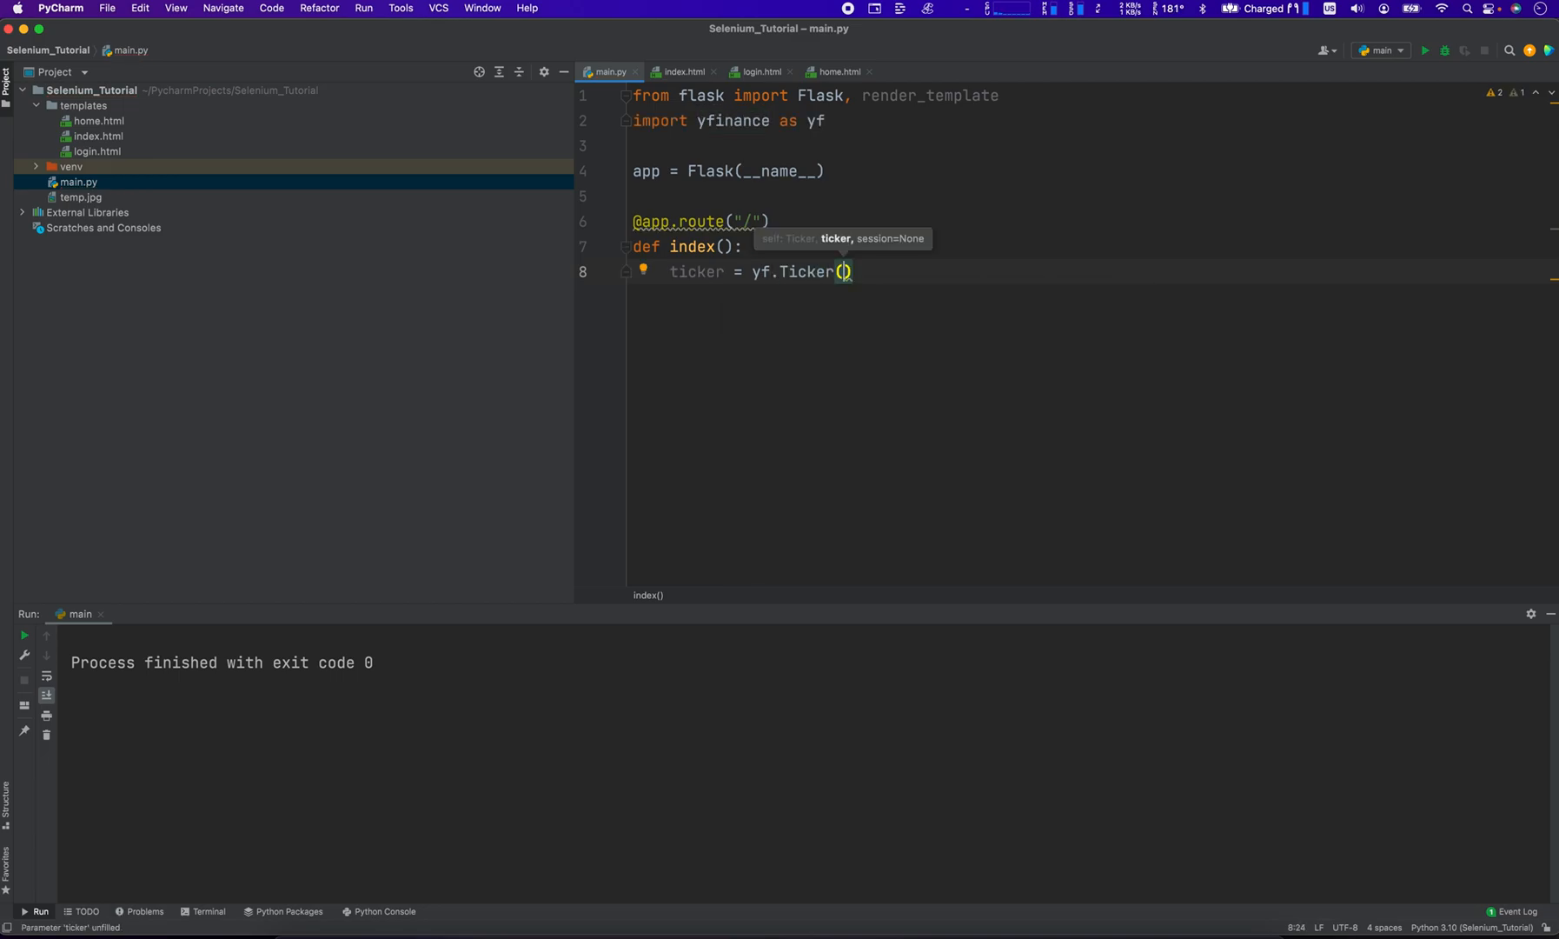
pyautogui.write('"AAPL"')
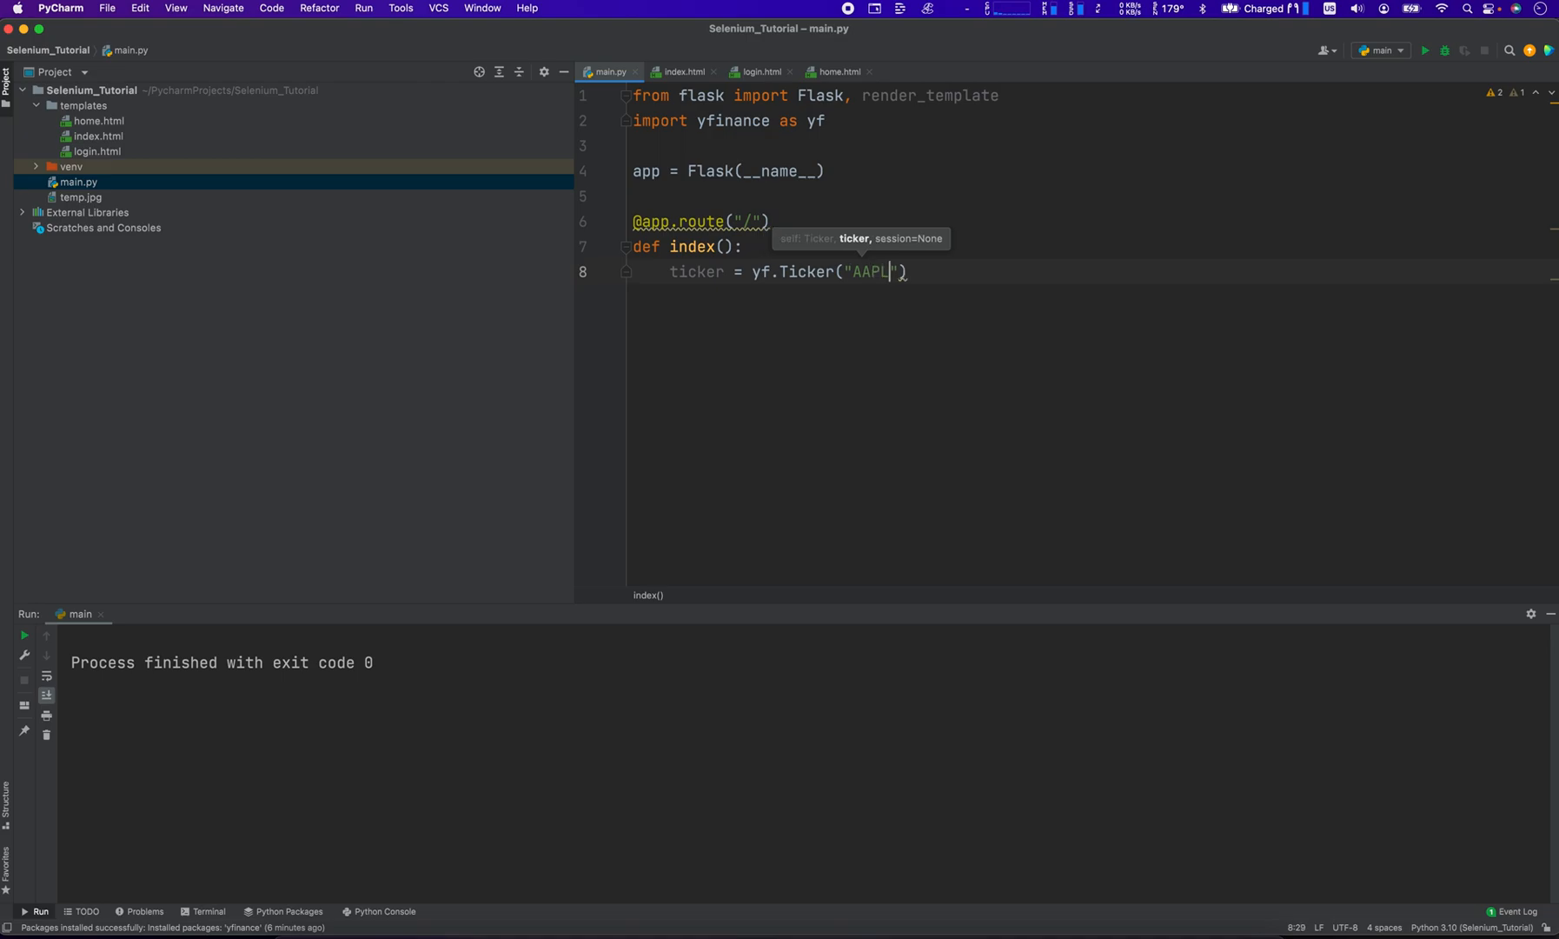
pyautogui.press('Return')
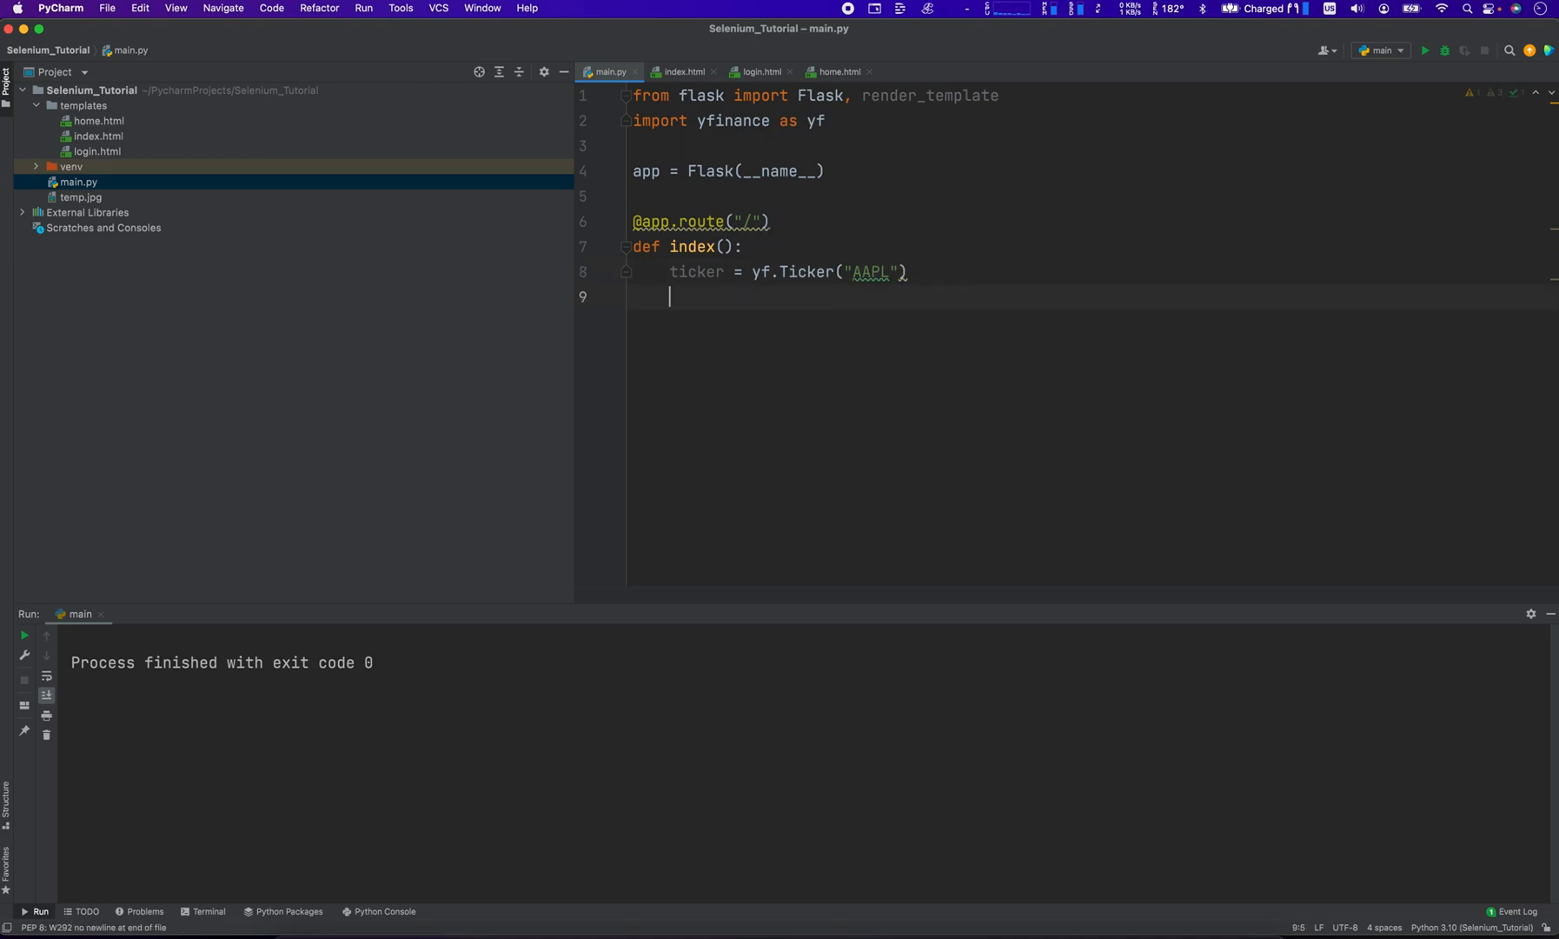
pyautogui.write('info =')
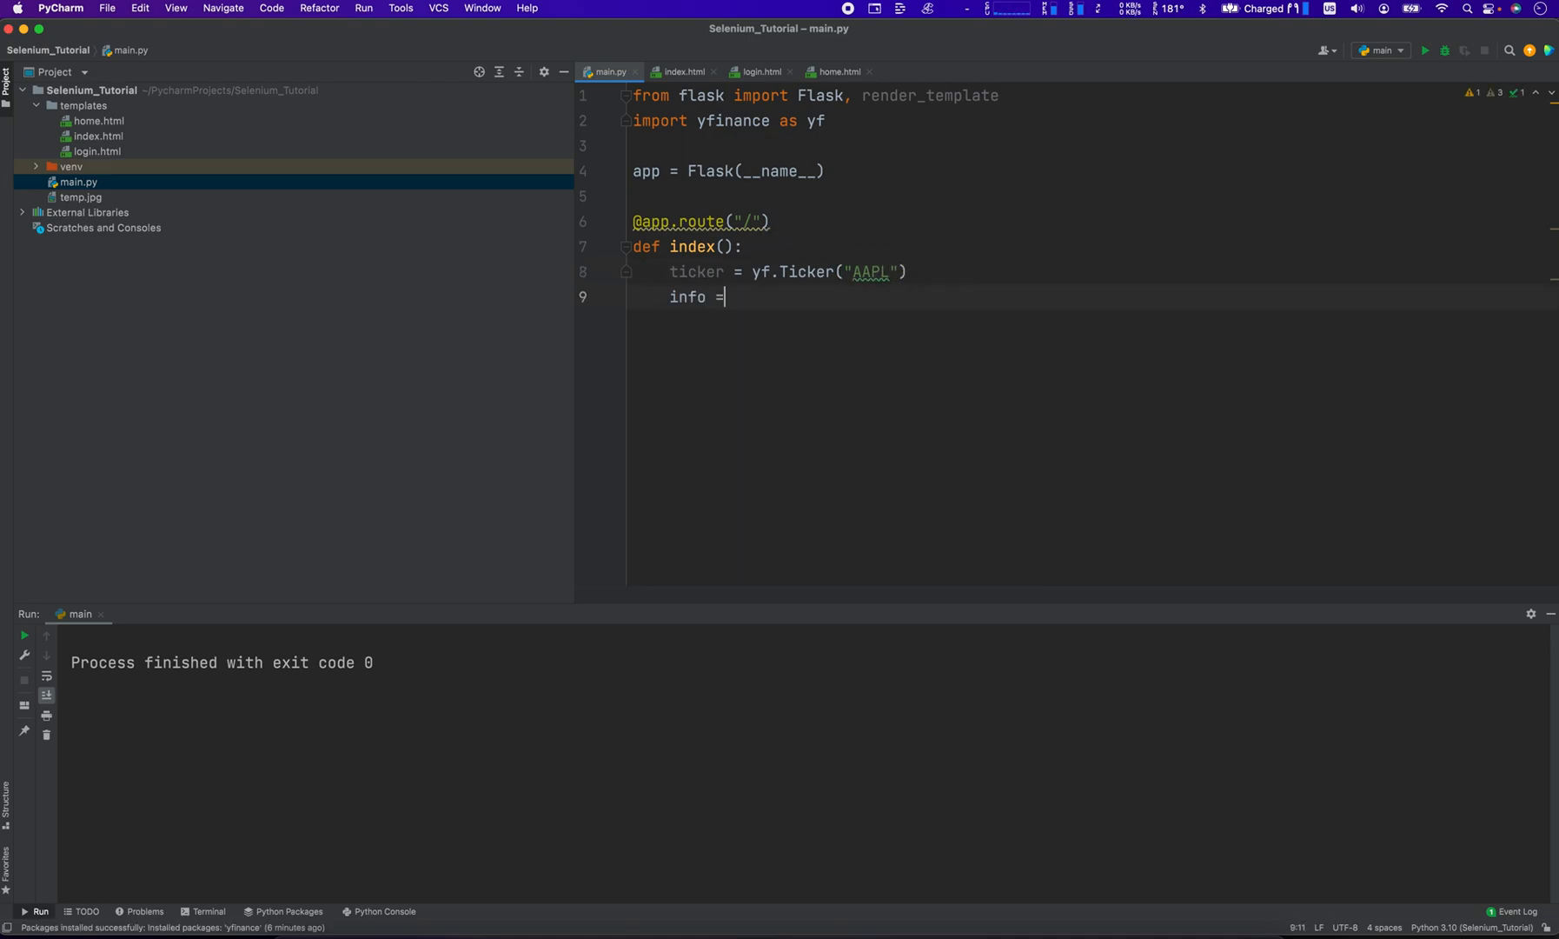
pyautogui.write('ticker.info')
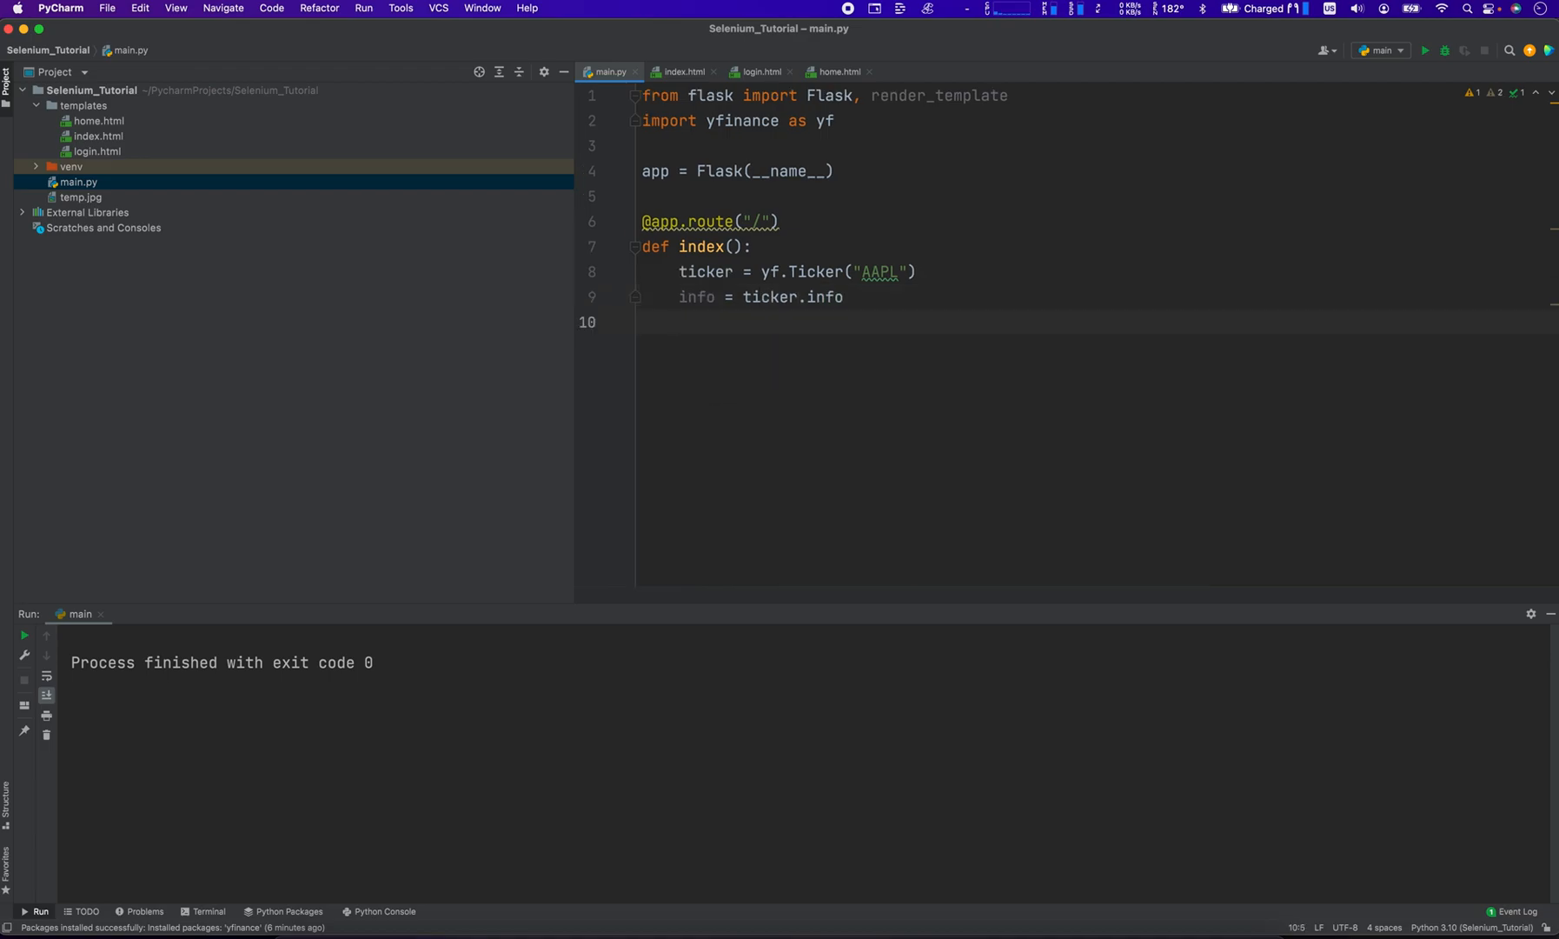
# Return render_template("index.html") passing value=info as a keyword argument
pyautogui.write('return')
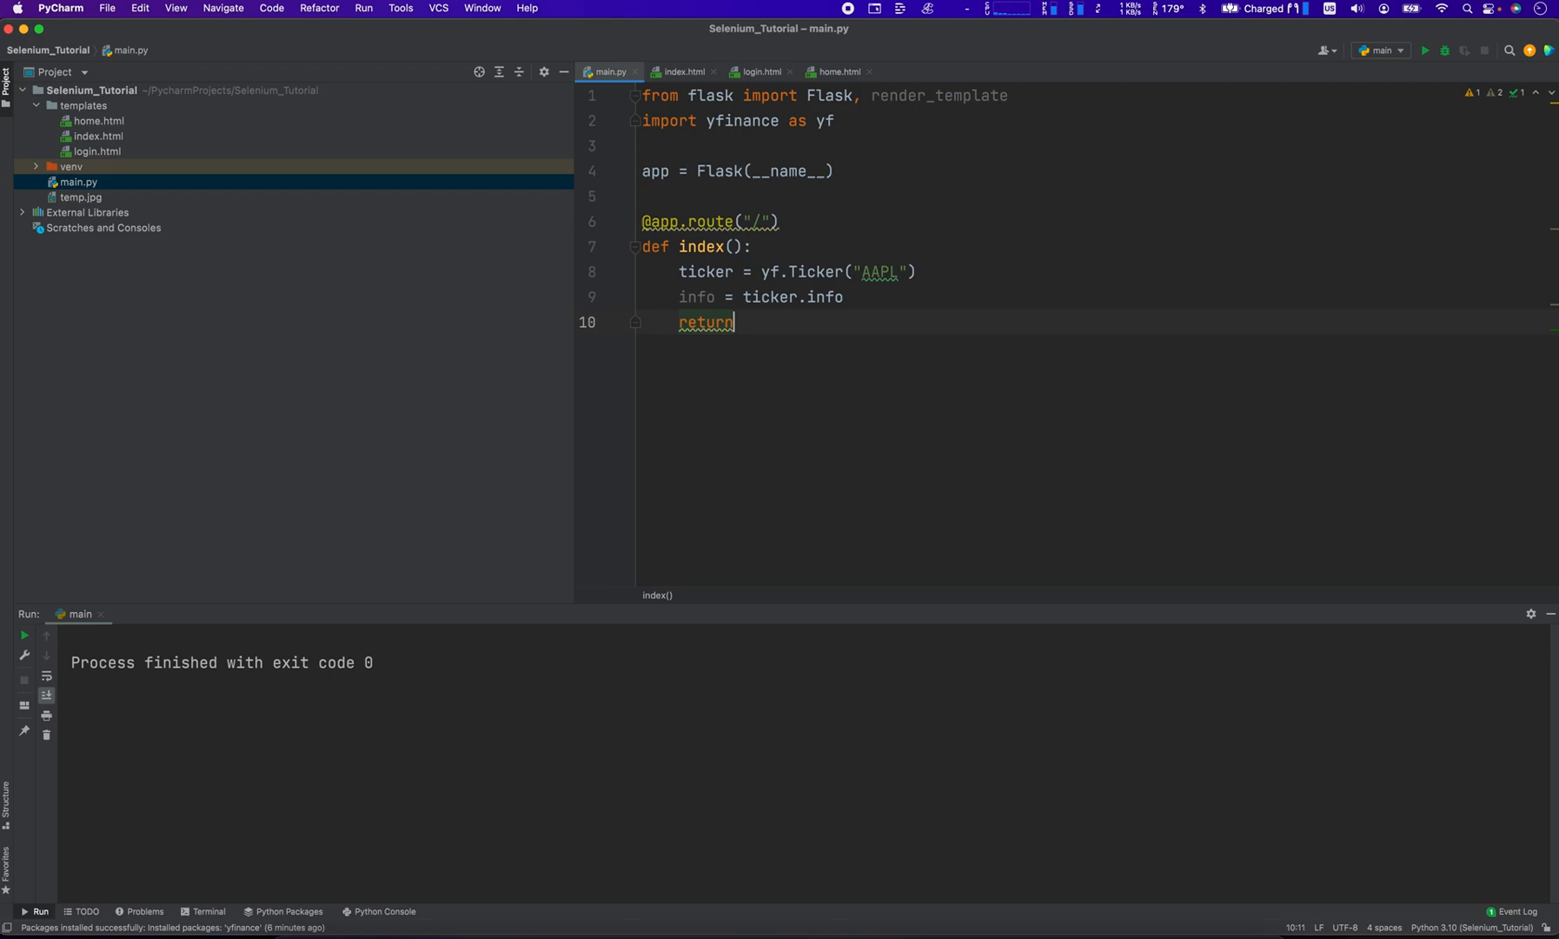
pyautogui.write('render_template("')
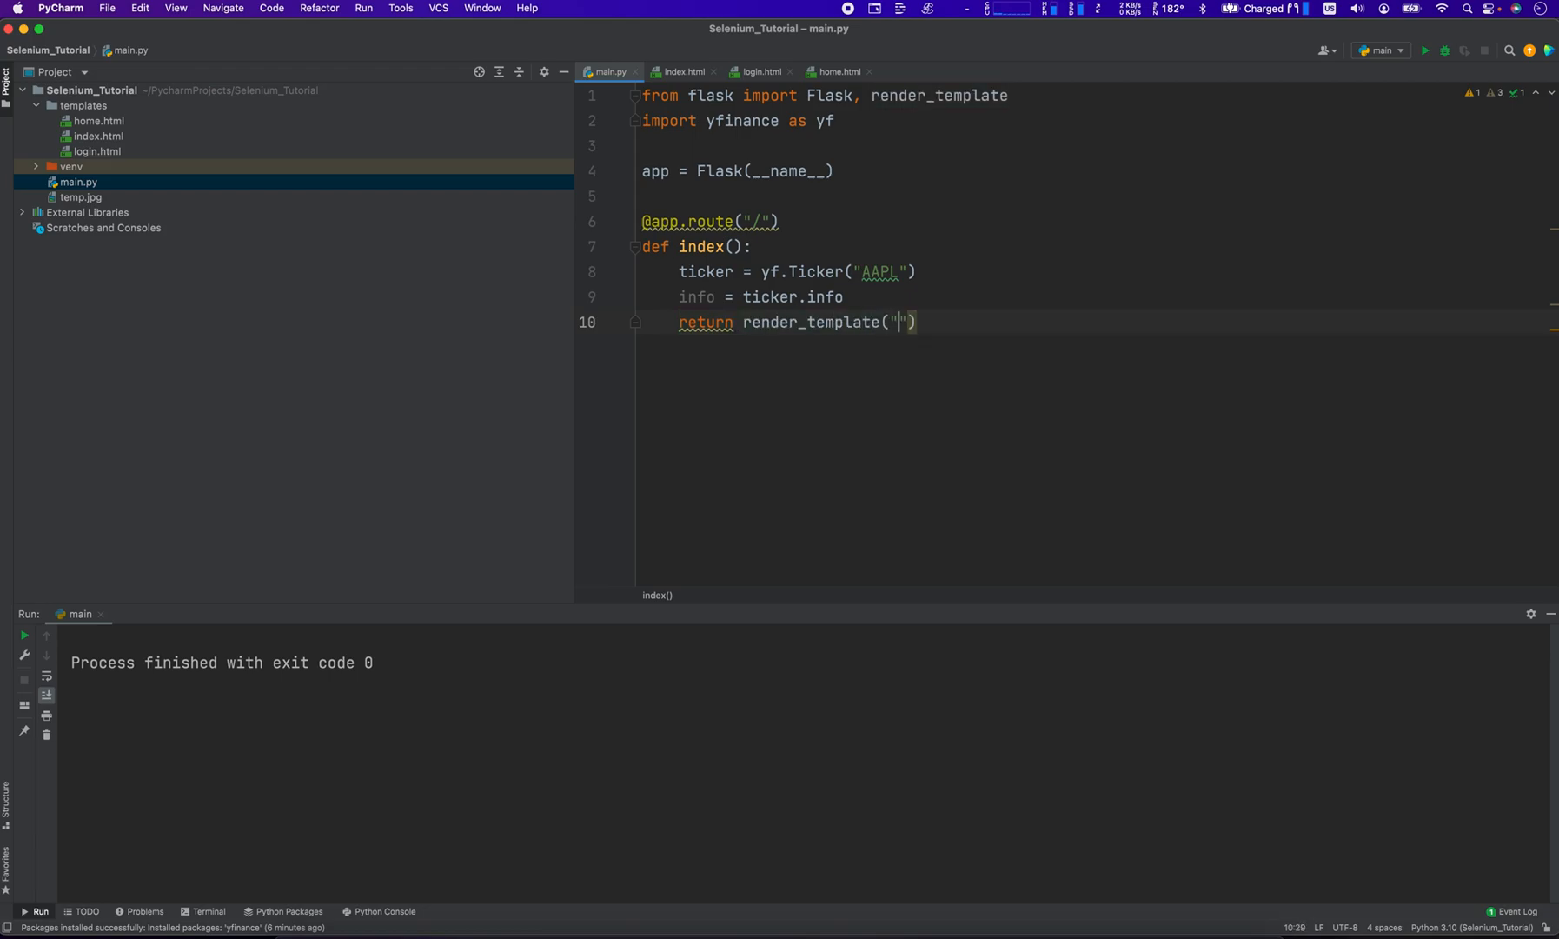
pyautogui.write('index.html')
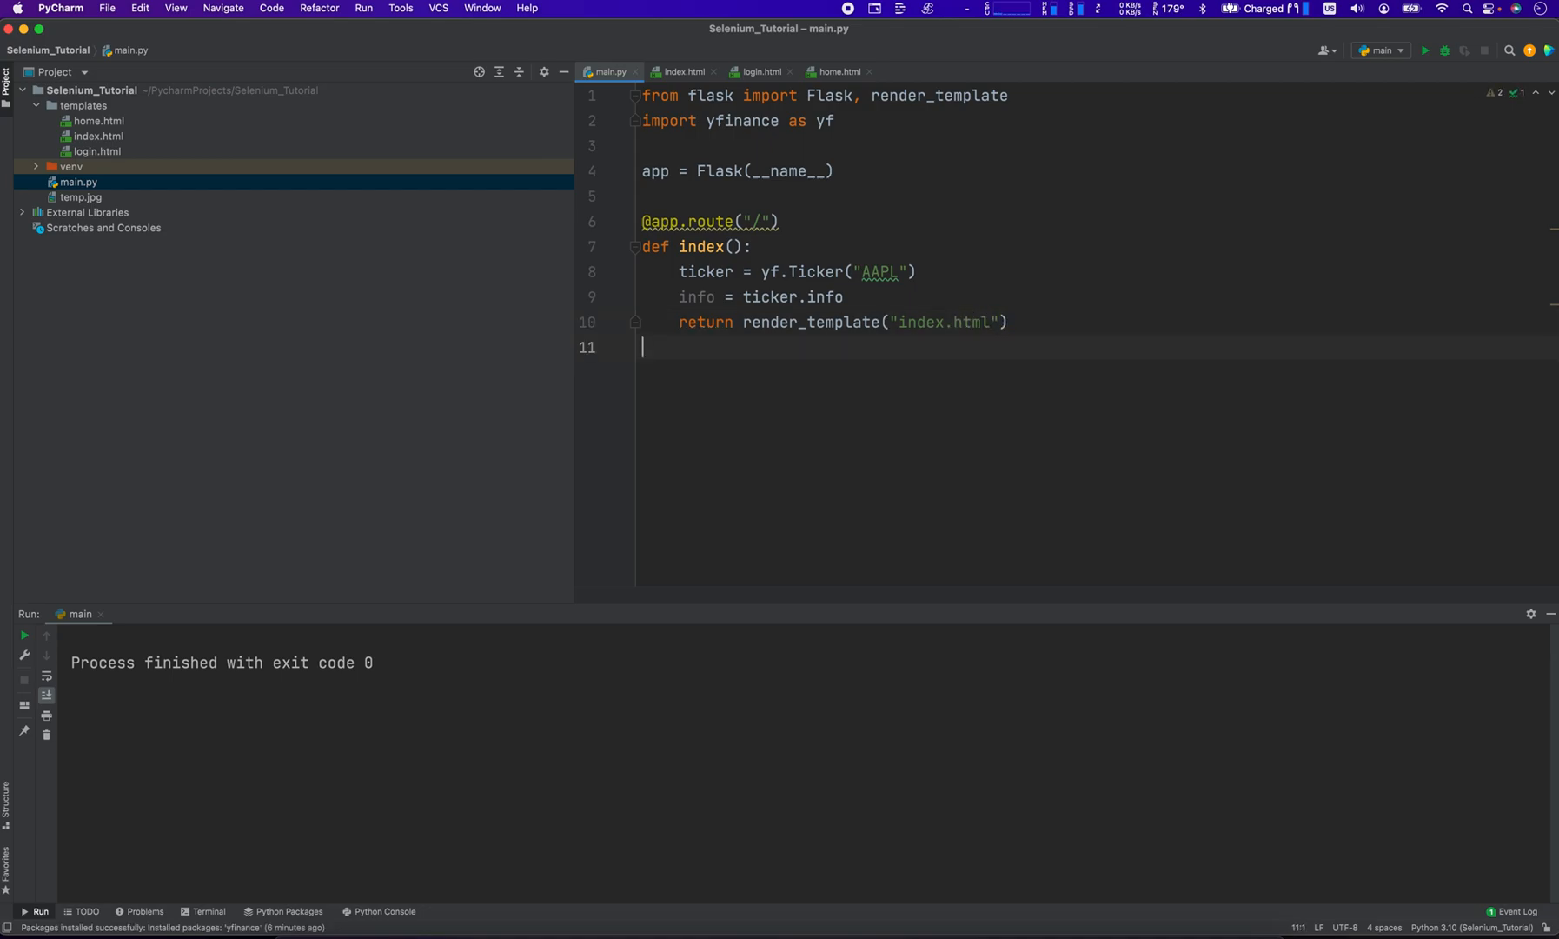
pyautogui.write('value=')
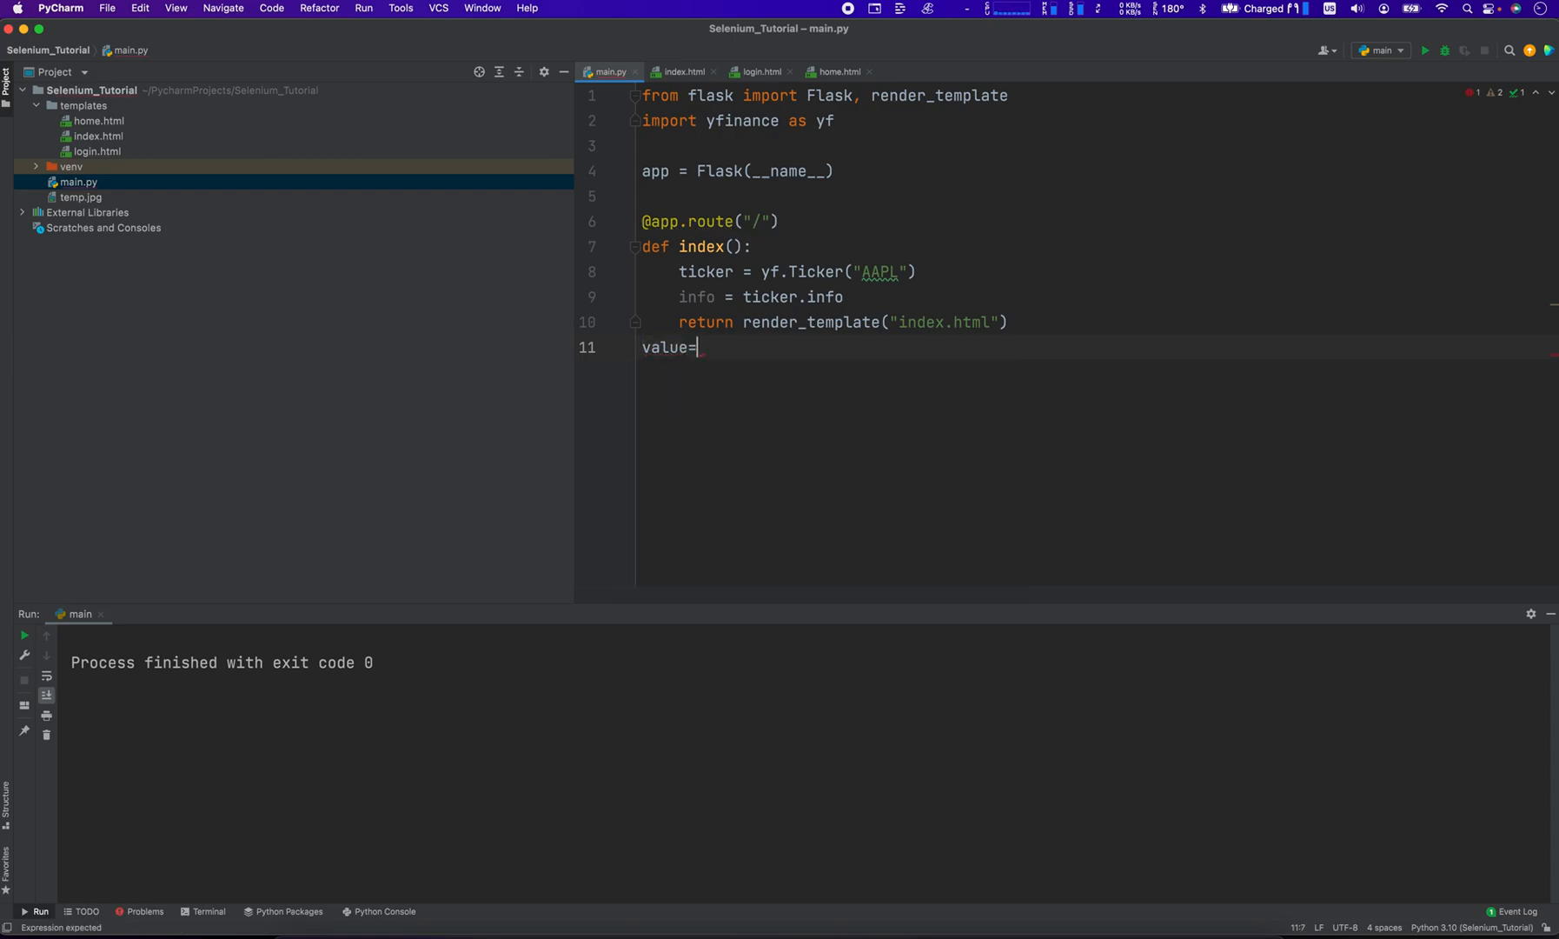
pyautogui.press('backspace')
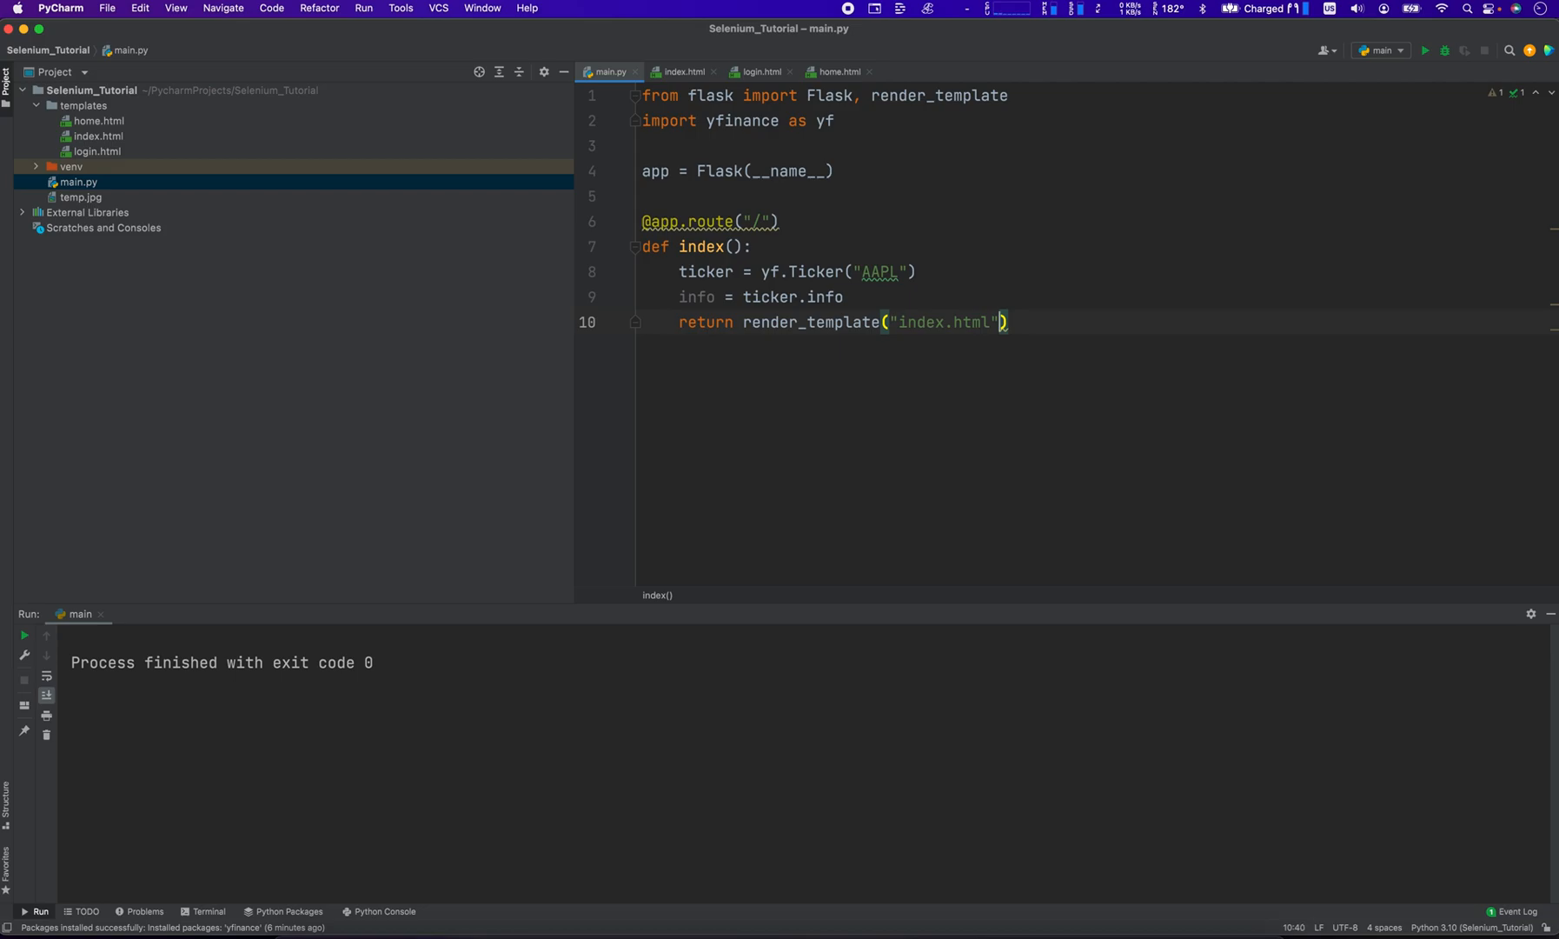
pyautogui.write(',')
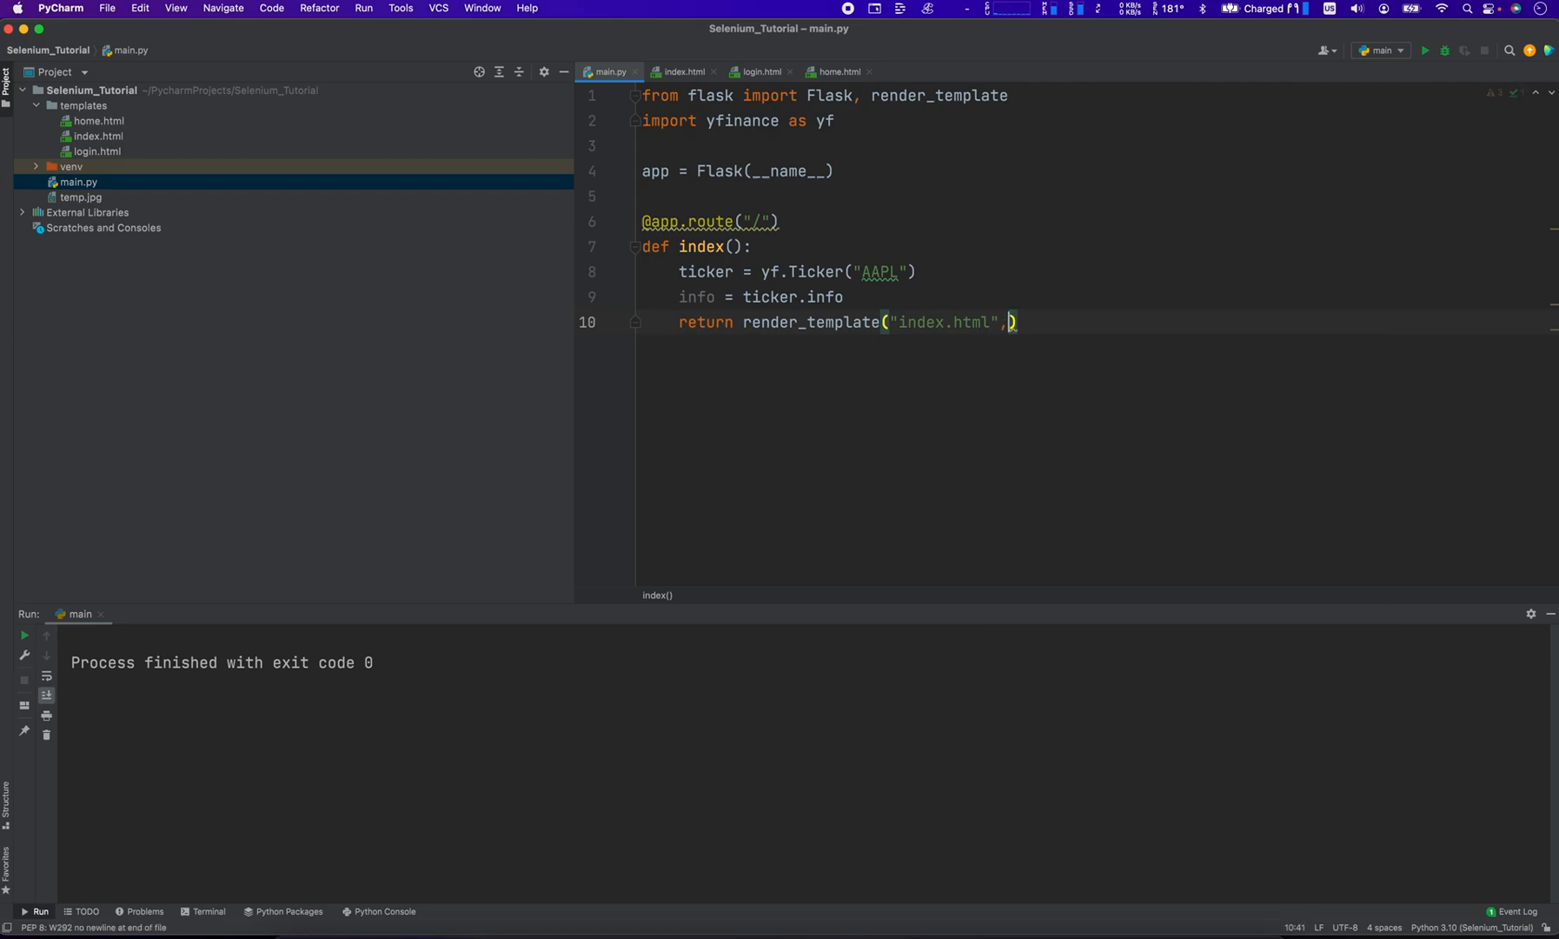
pyautogui.write('value')
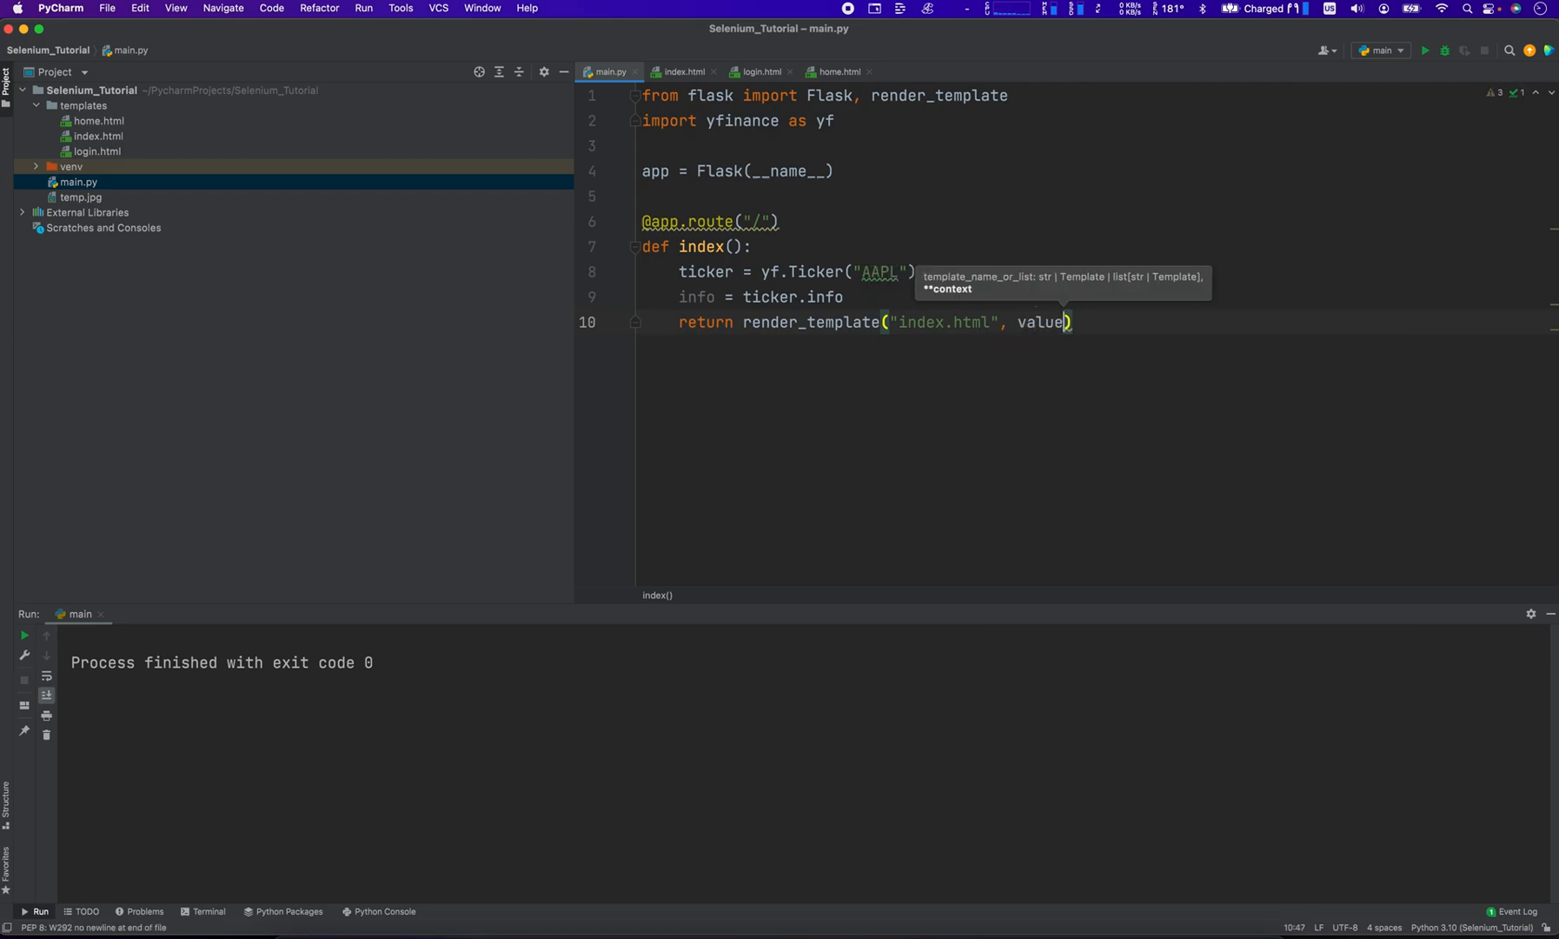
pyautogui.write('=info[')
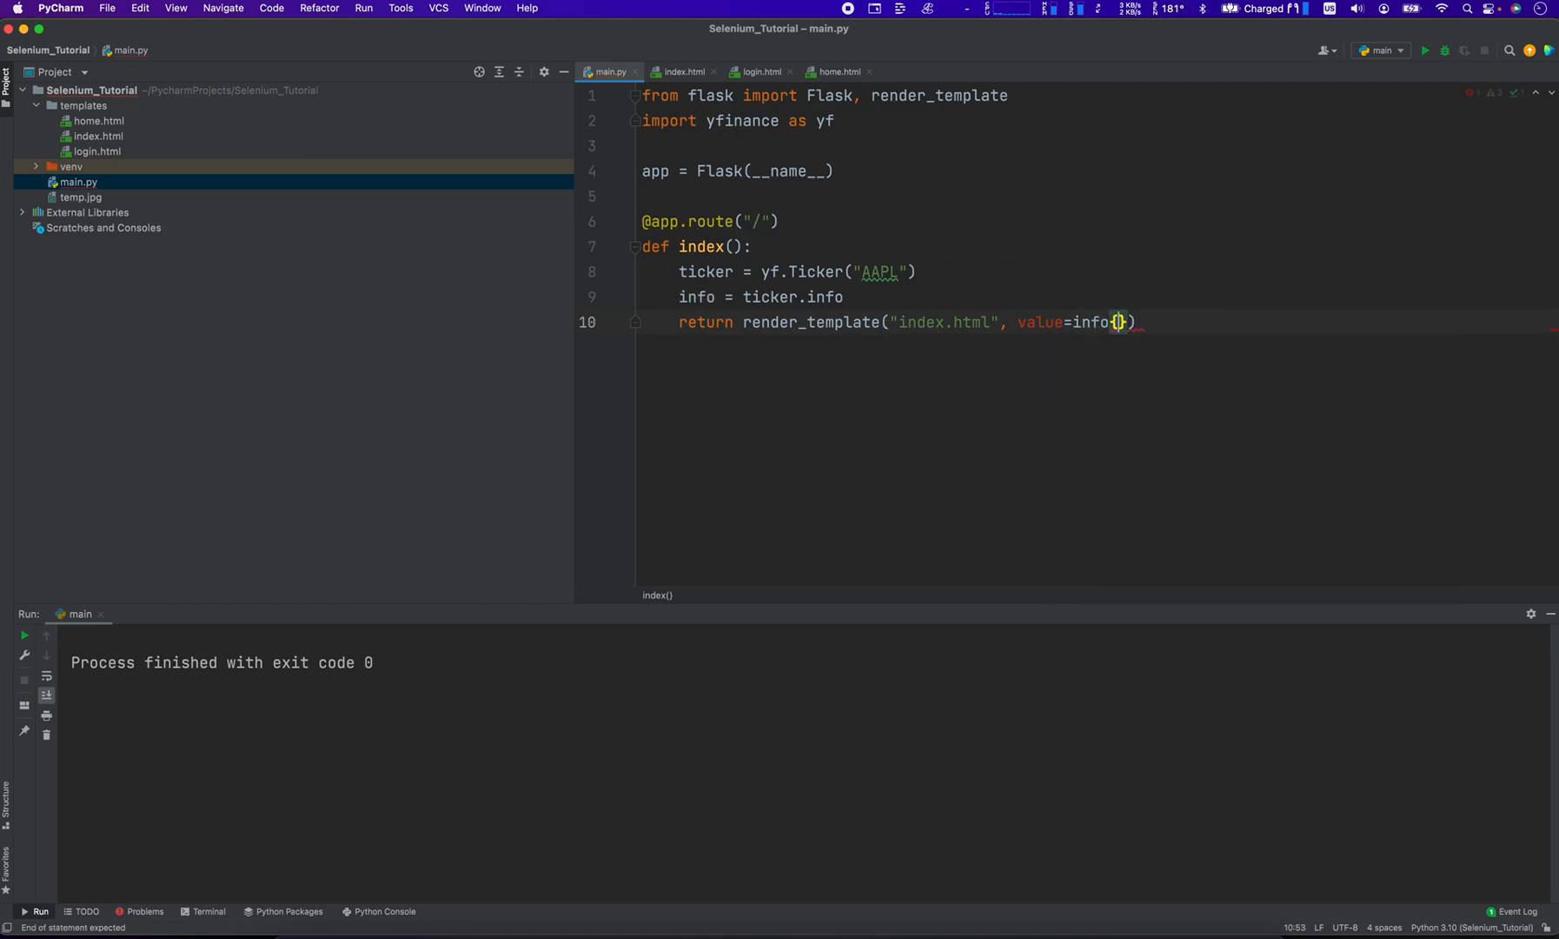
# Index info with ["regularMarketPrice"] for the value and move below the index function
pyautogui.press('backspace')
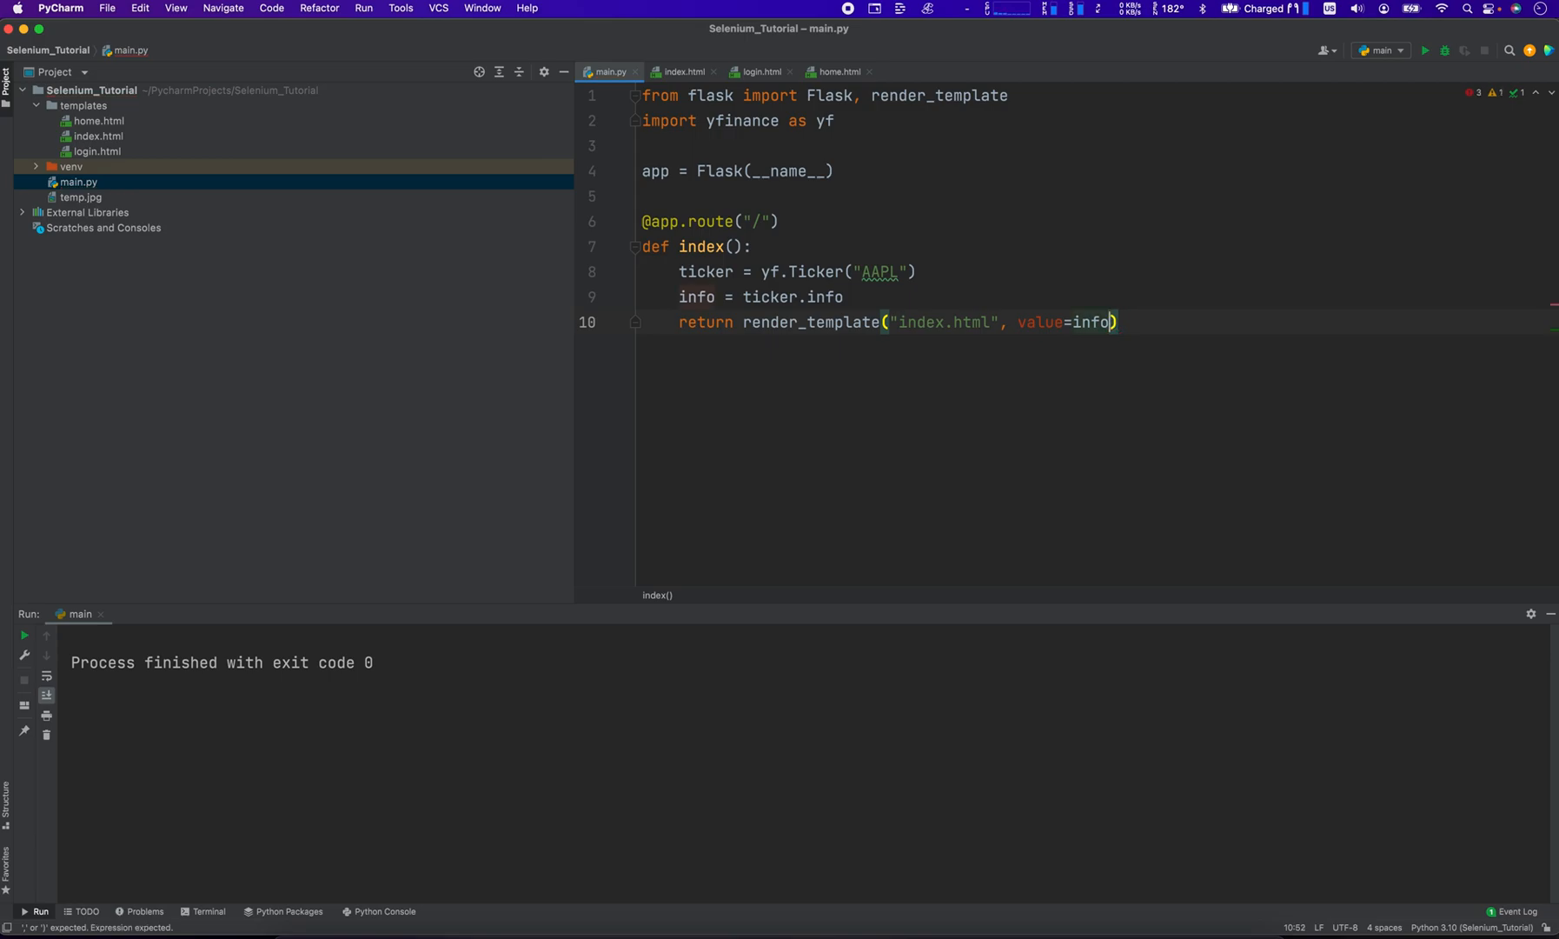
pyautogui.write('["]')
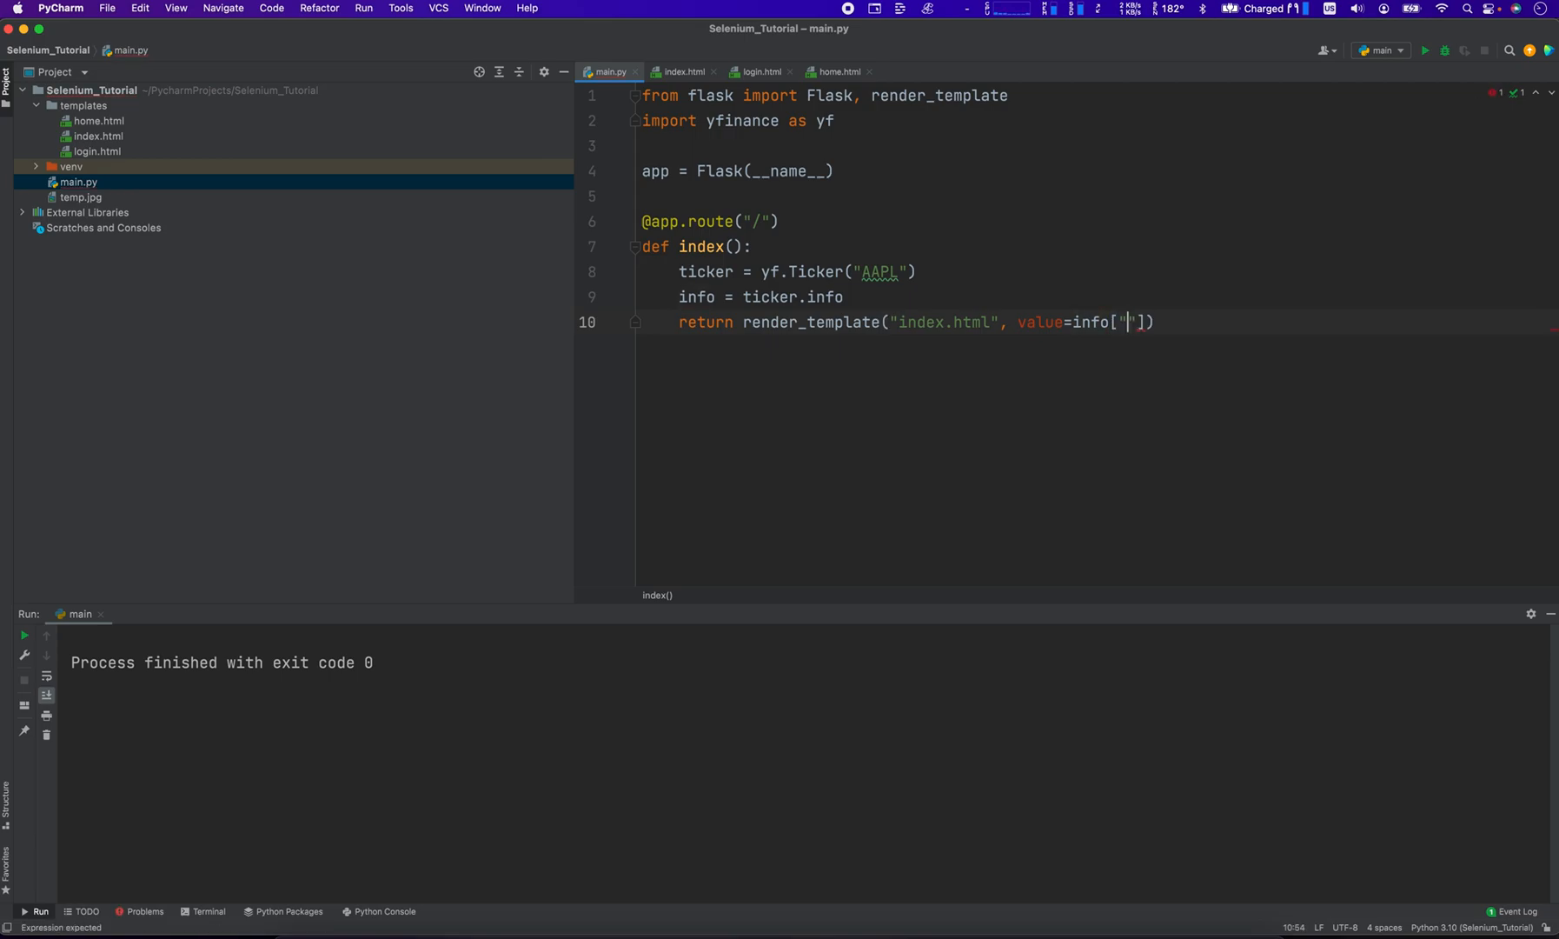
pyautogui.write('regularMarke')
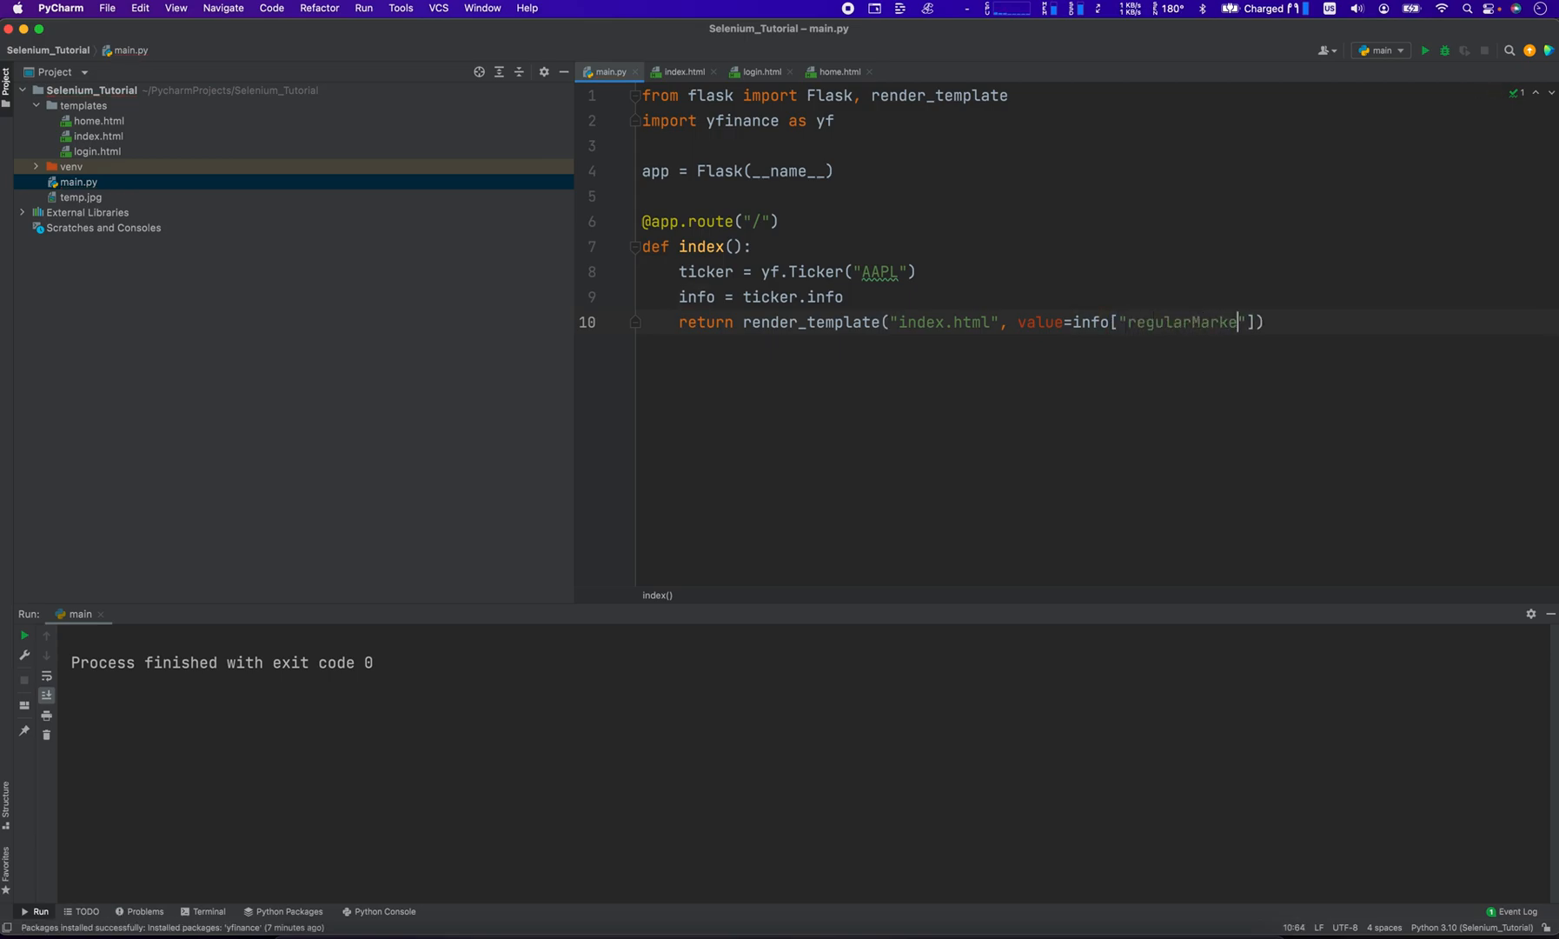
pyautogui.write('tPrice')
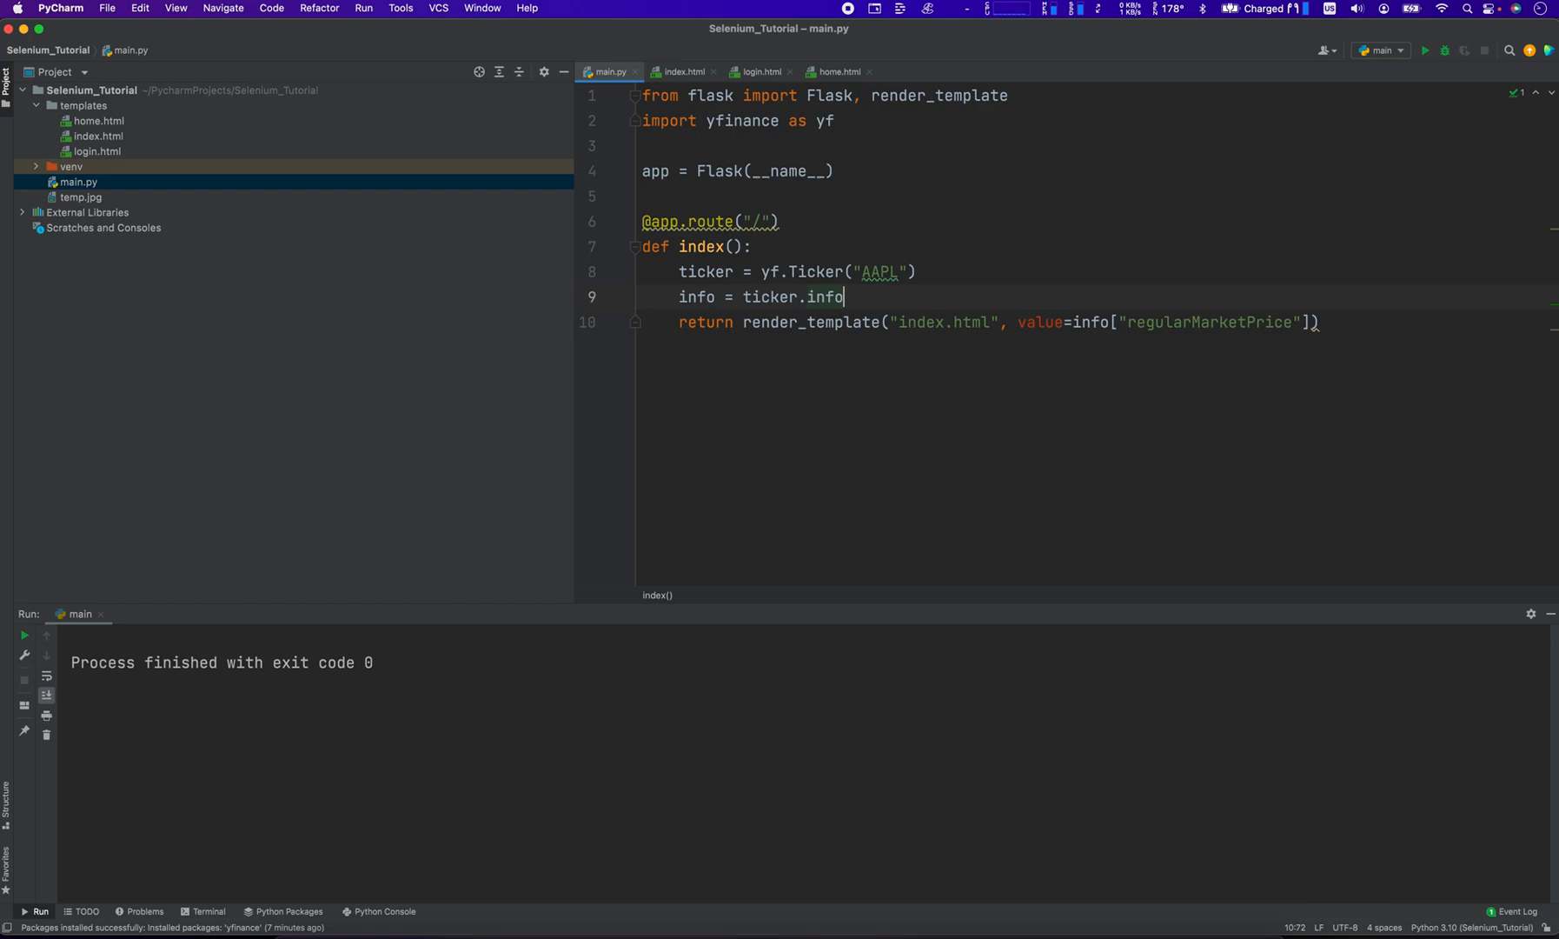
pyautogui.click(843, 295)
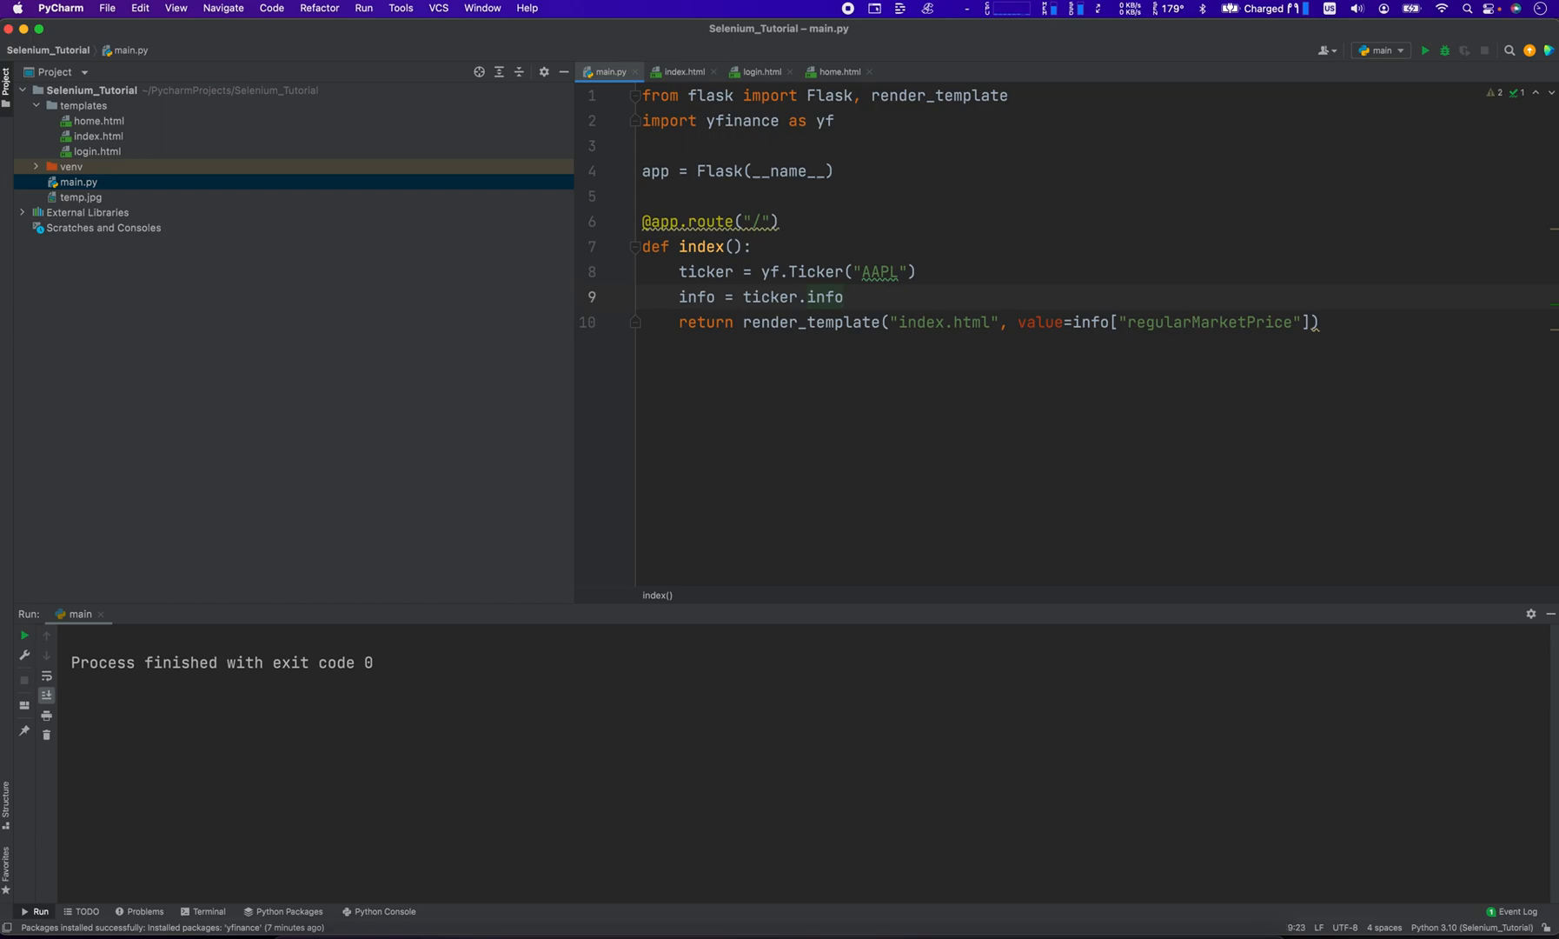
pyautogui.click(1288, 322)
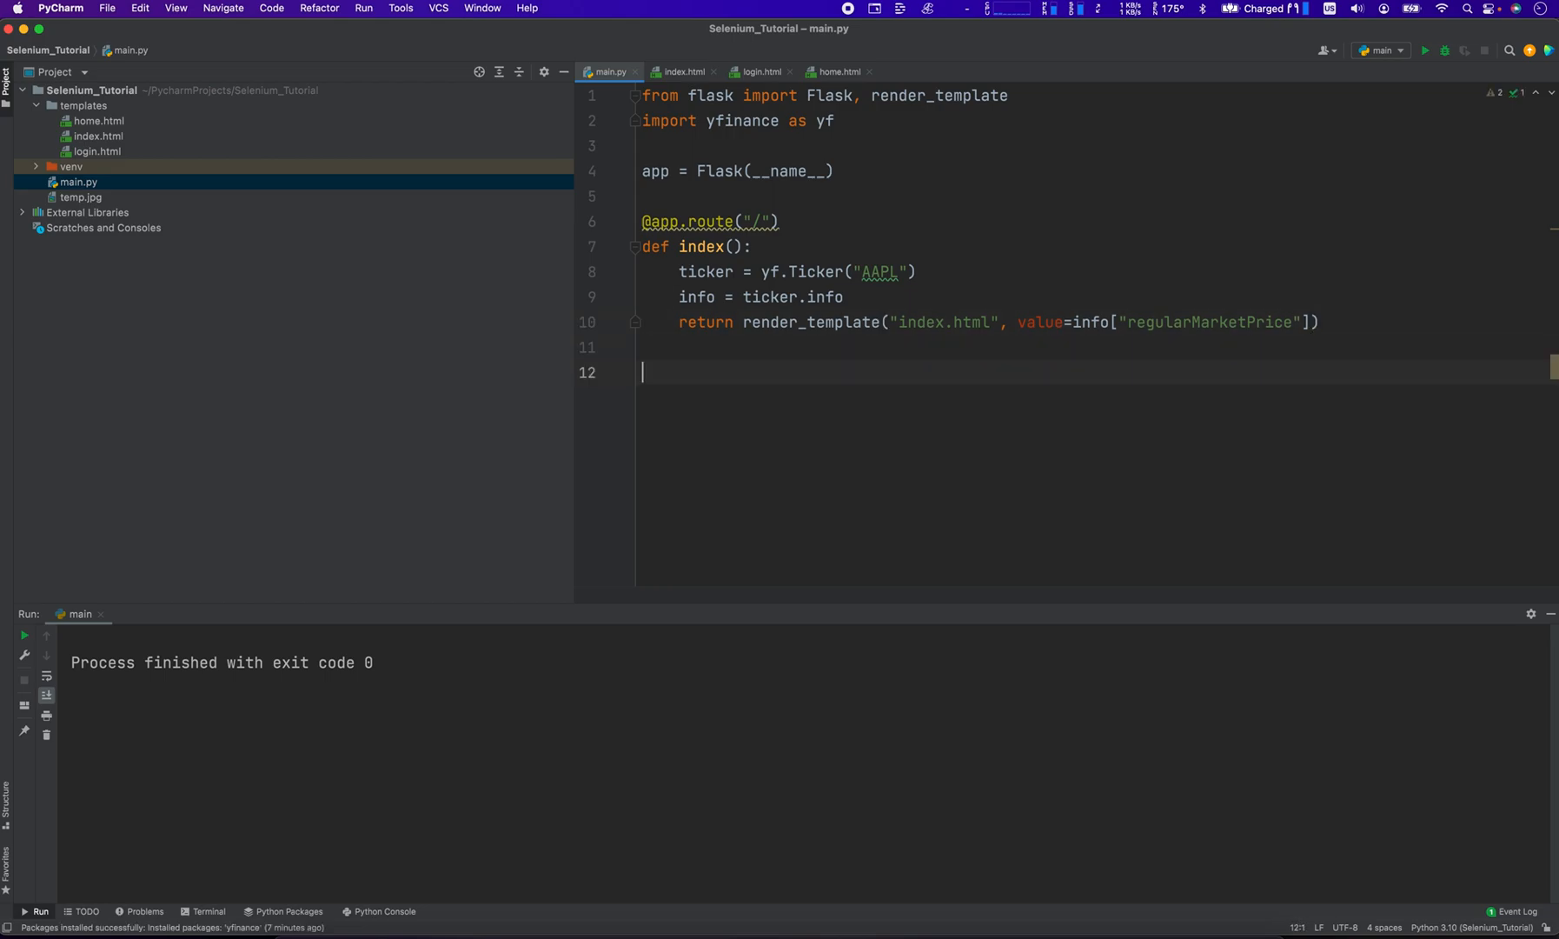
# Write the if __name__ == "__main__": guard at the end of main.py
pyautogui.write('if')
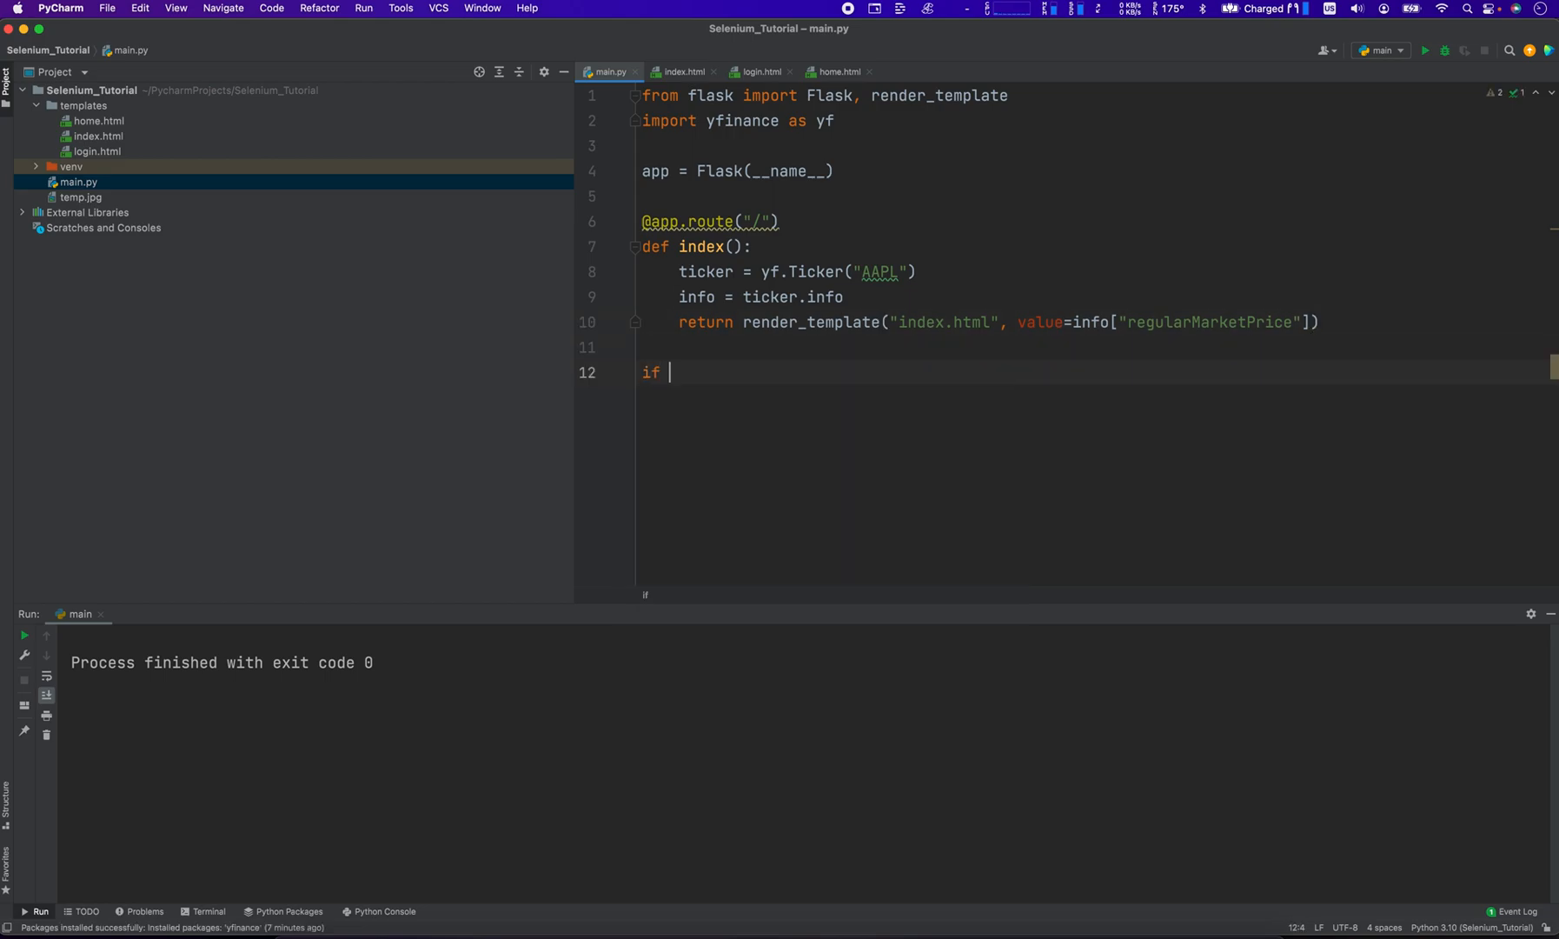
pyautogui.write('__name_')
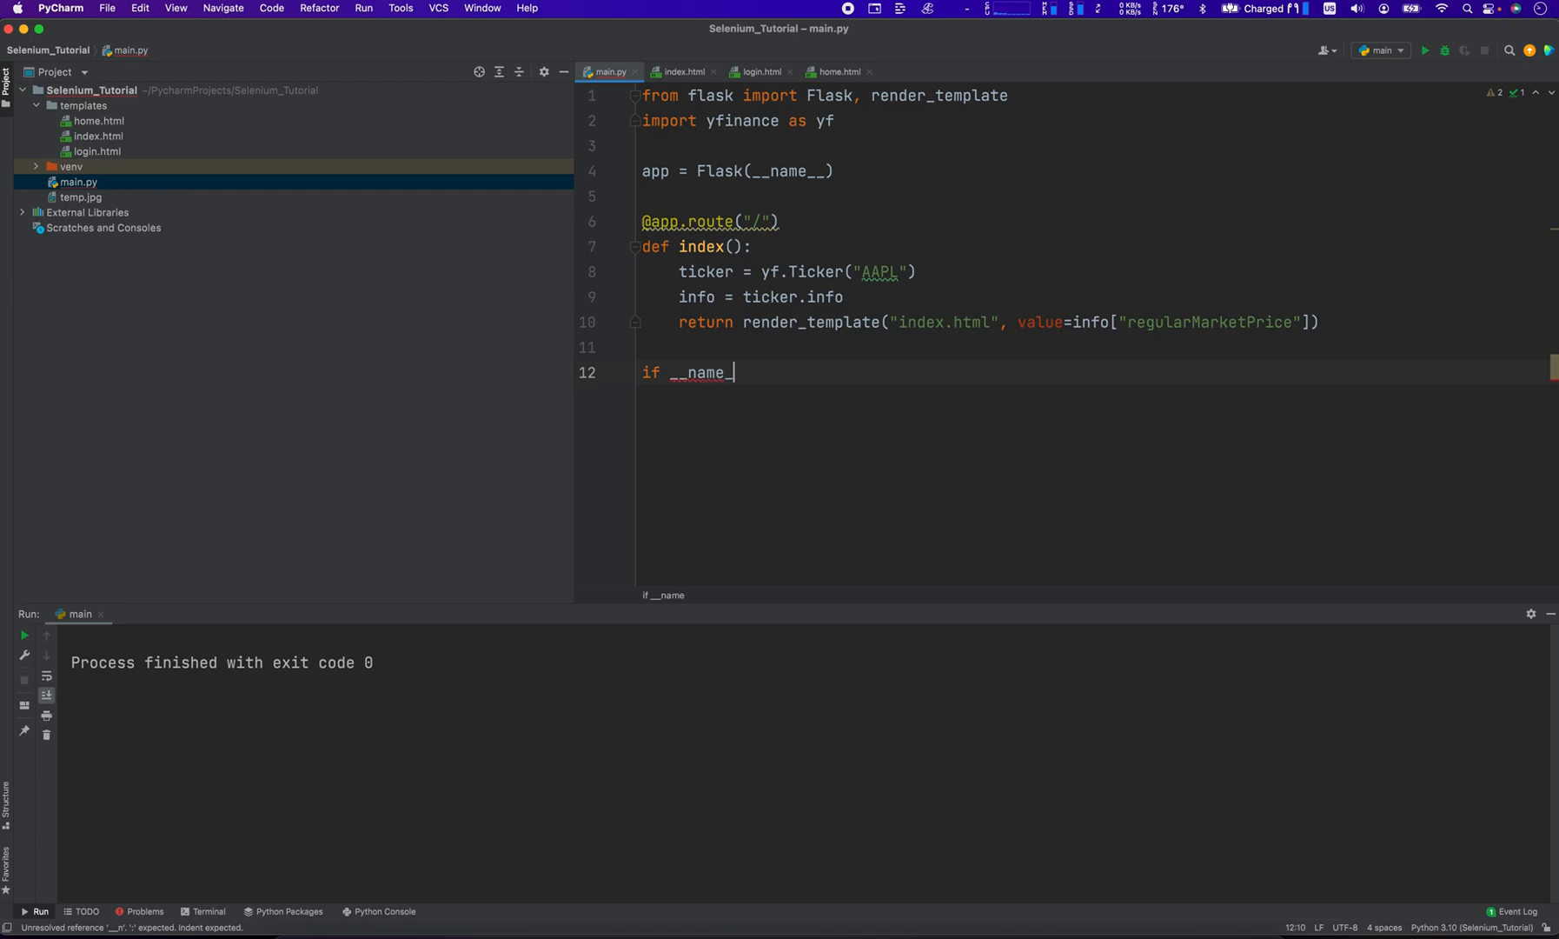
pyautogui.write('_ = "main')
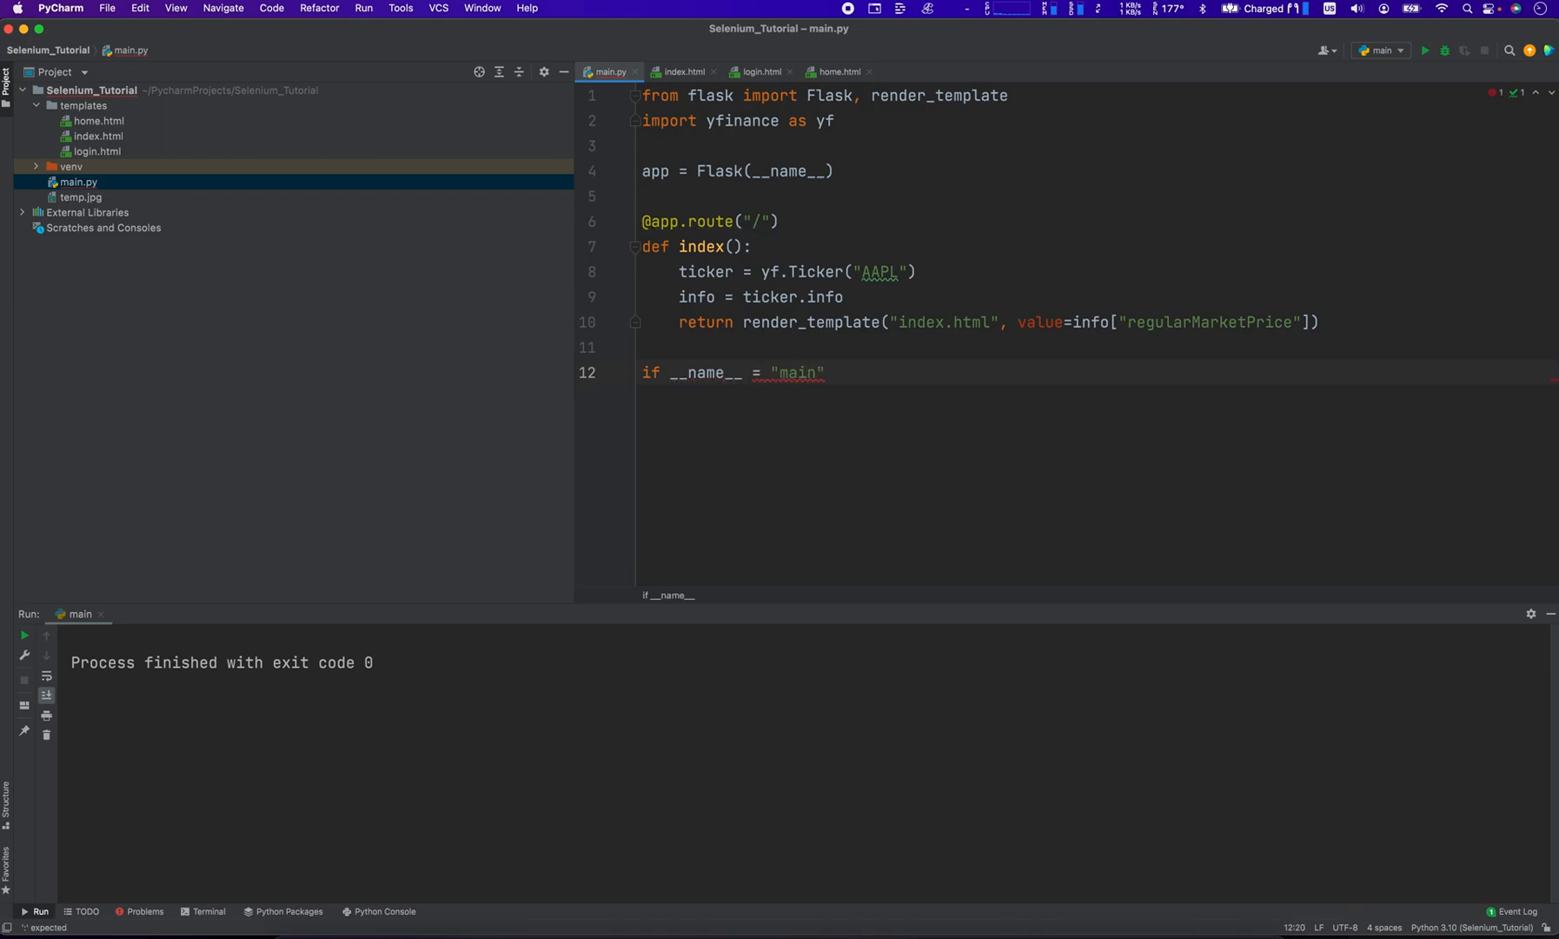
pyautogui.click(776, 372)
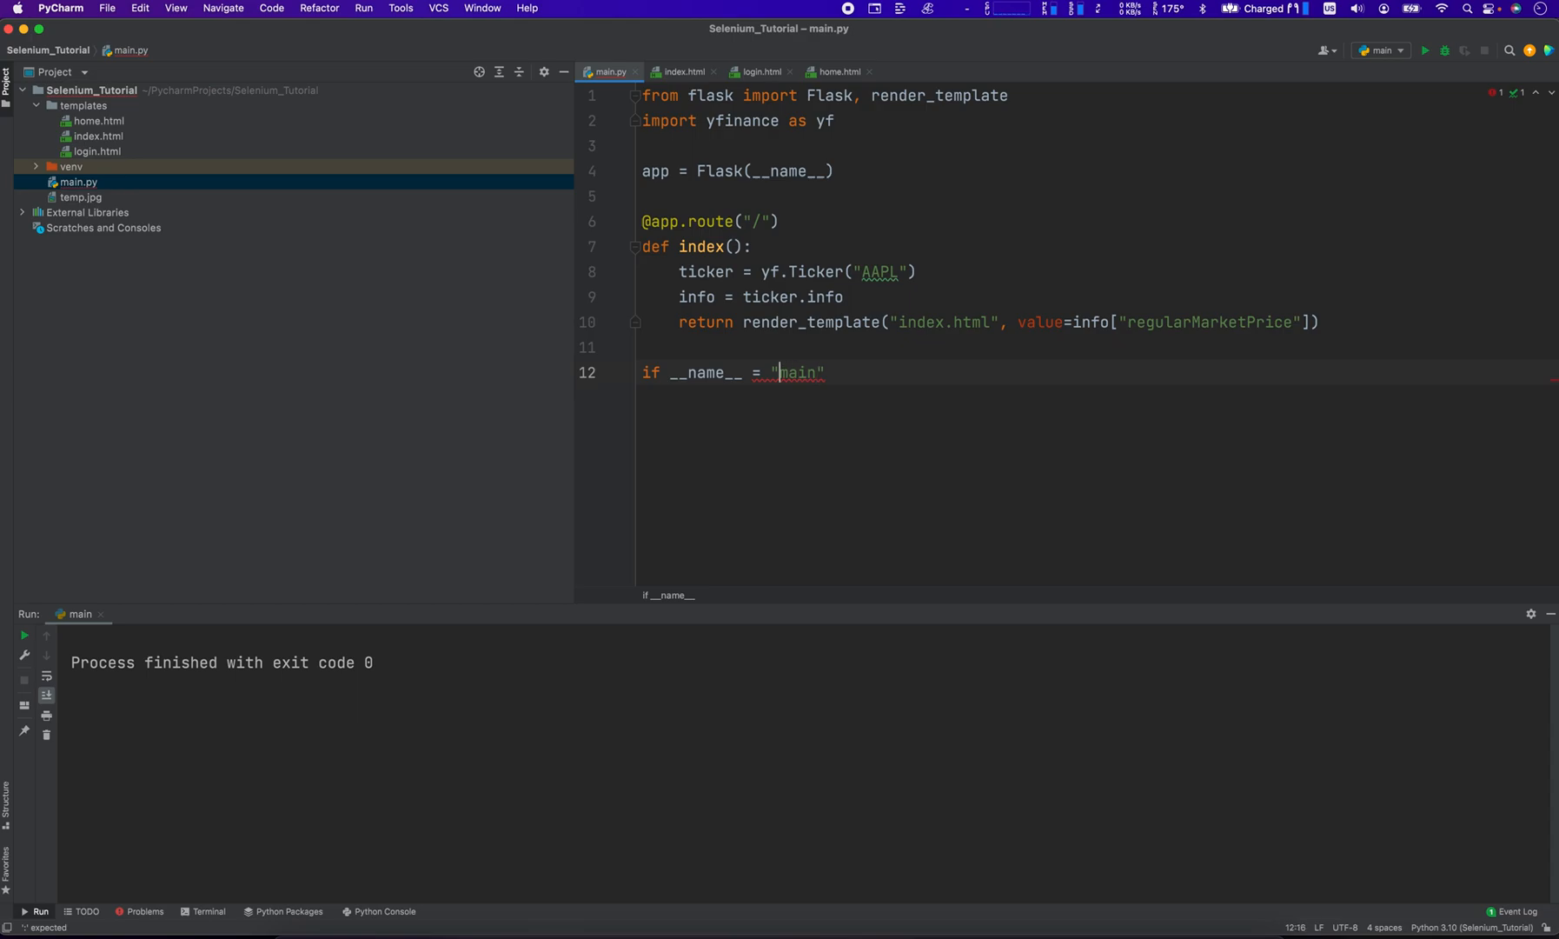
pyautogui.write('__')
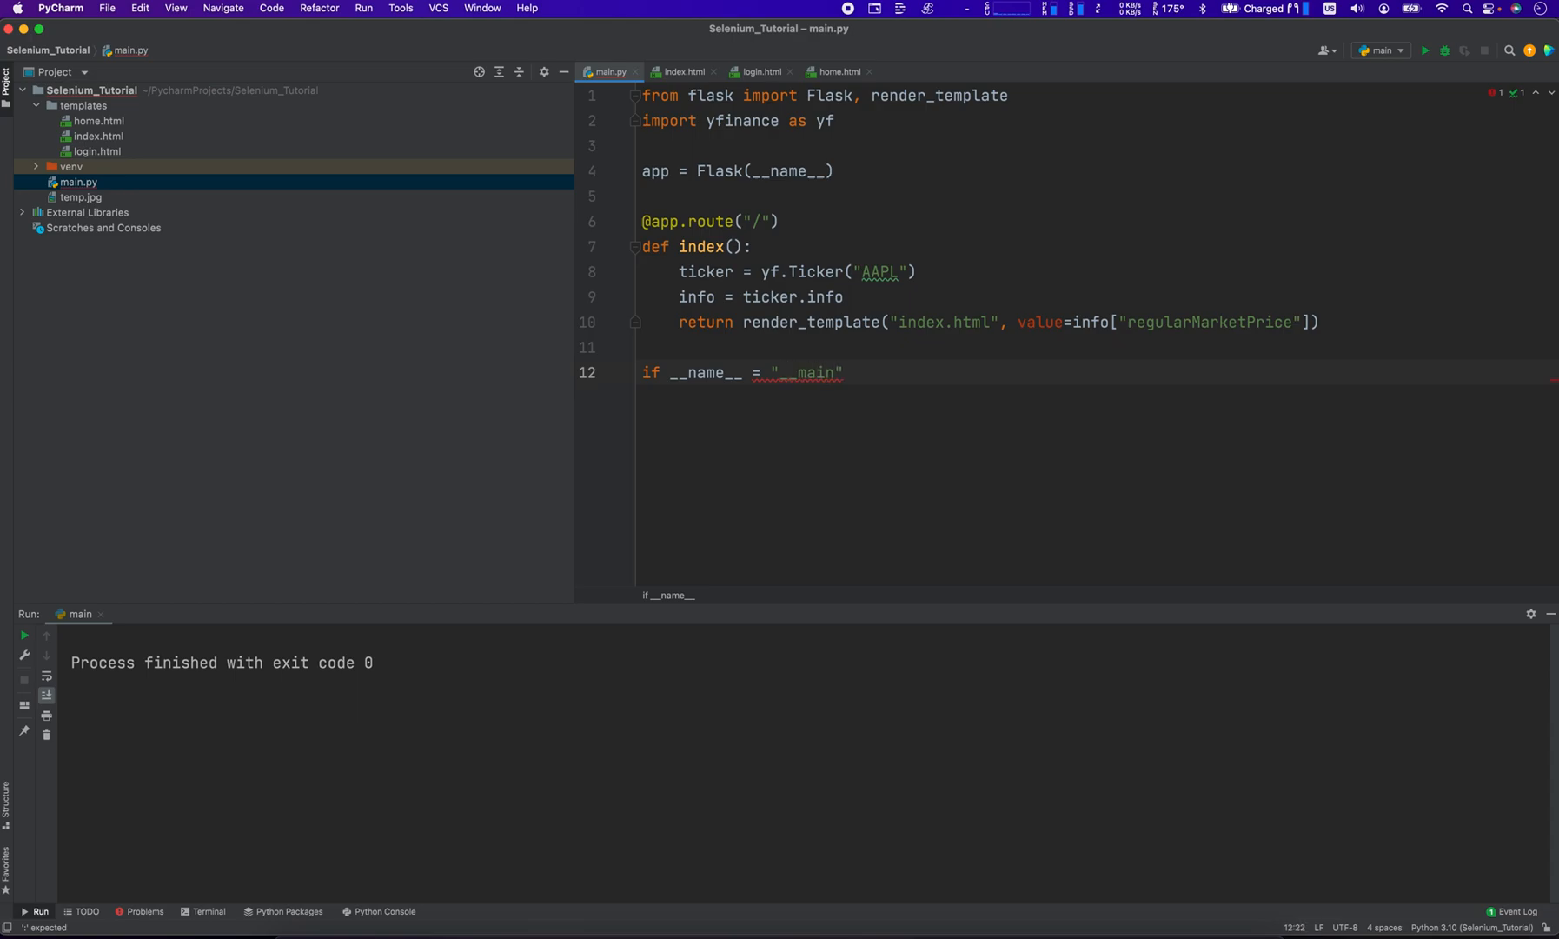
pyautogui.write('__"')
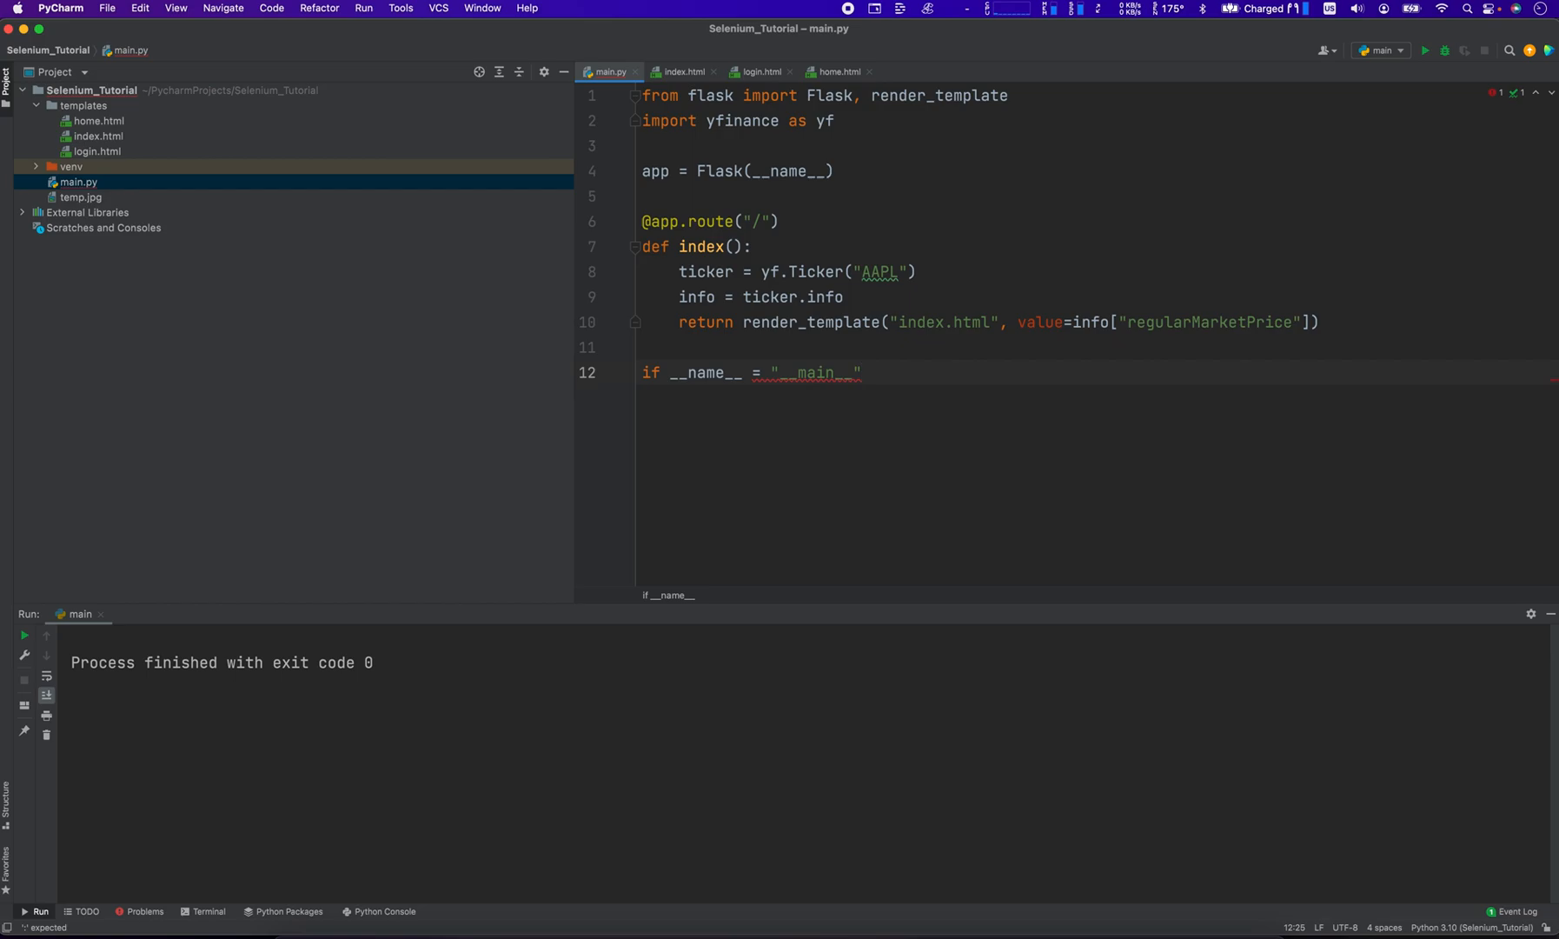
# Add app.run() inside the main guard, fixing the comparison and parentheses
pyautogui.write('app')
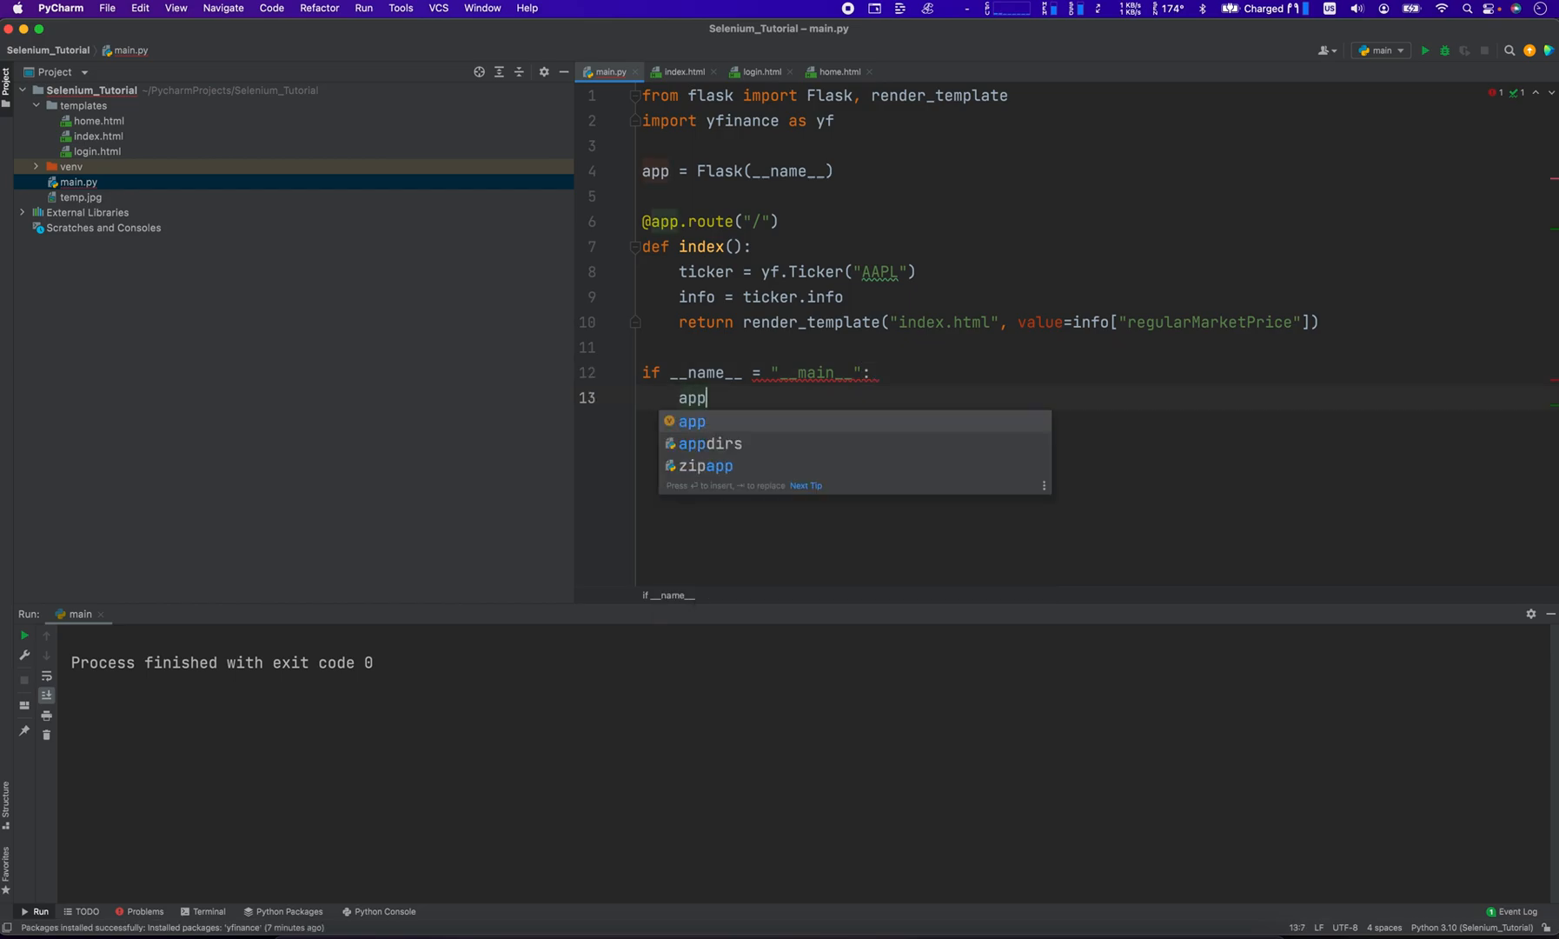
pyautogui.write('.run')
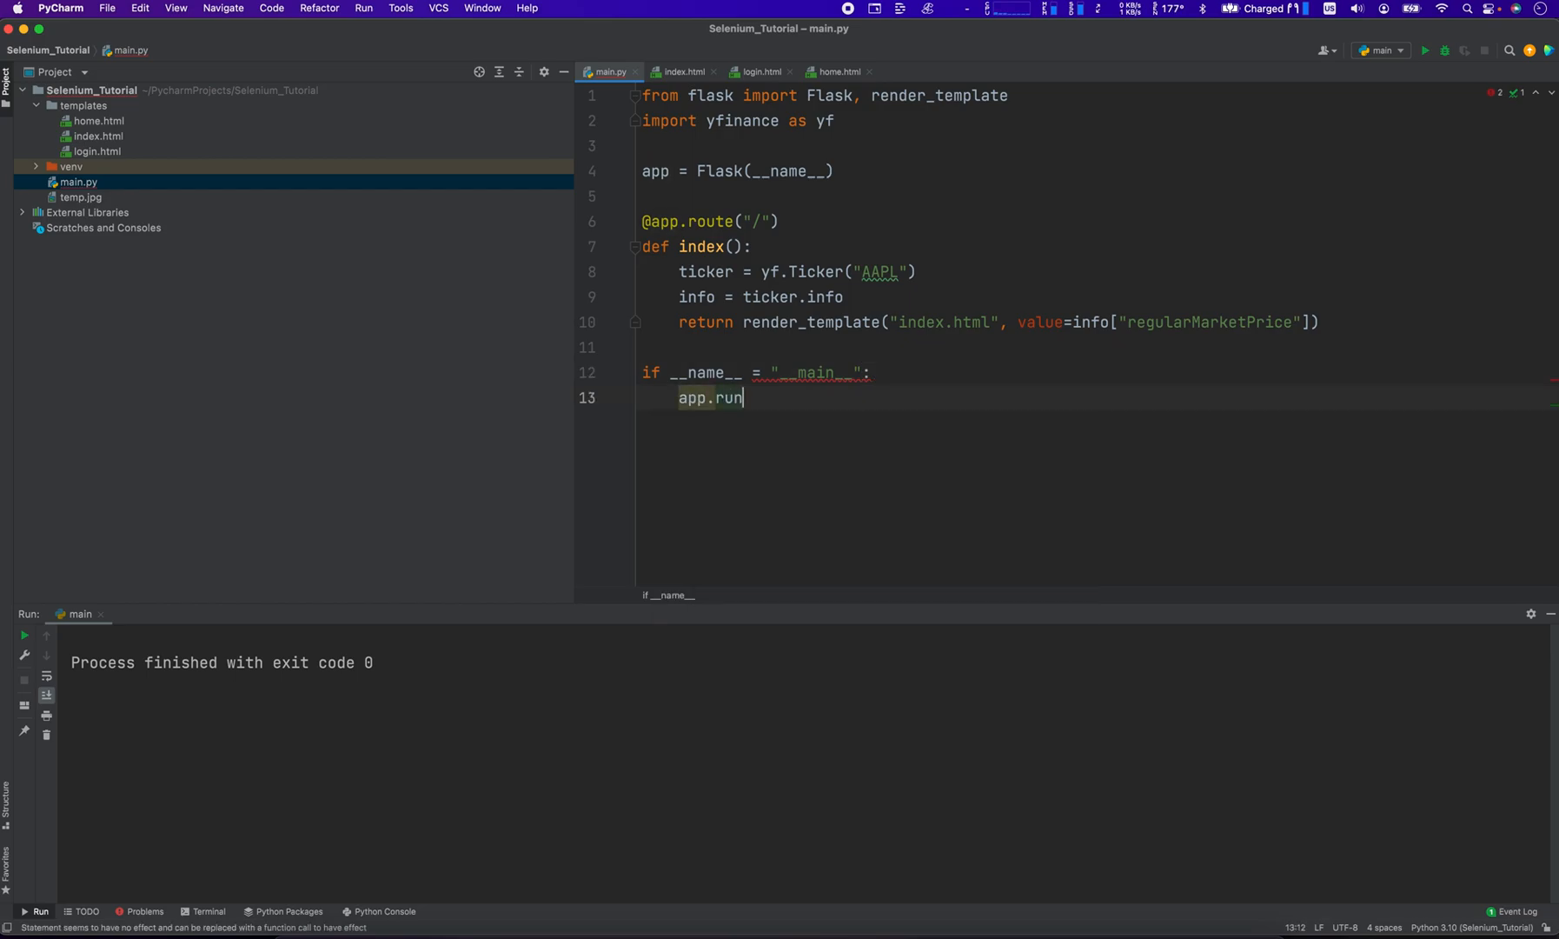
pyautogui.click(734, 372)
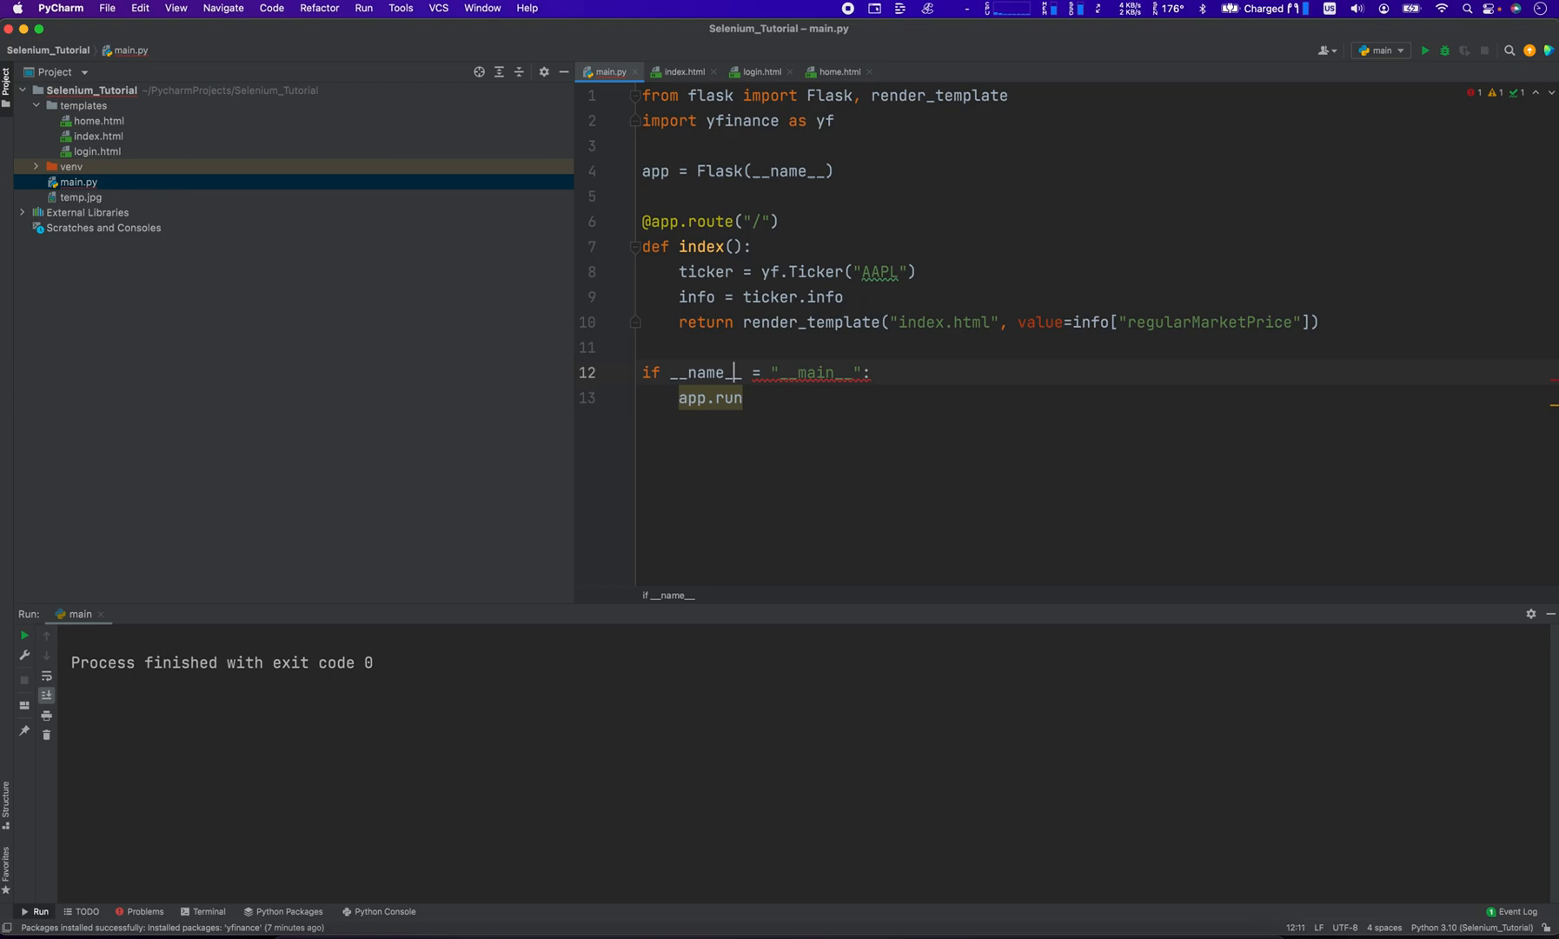
pyautogui.click(723, 398)
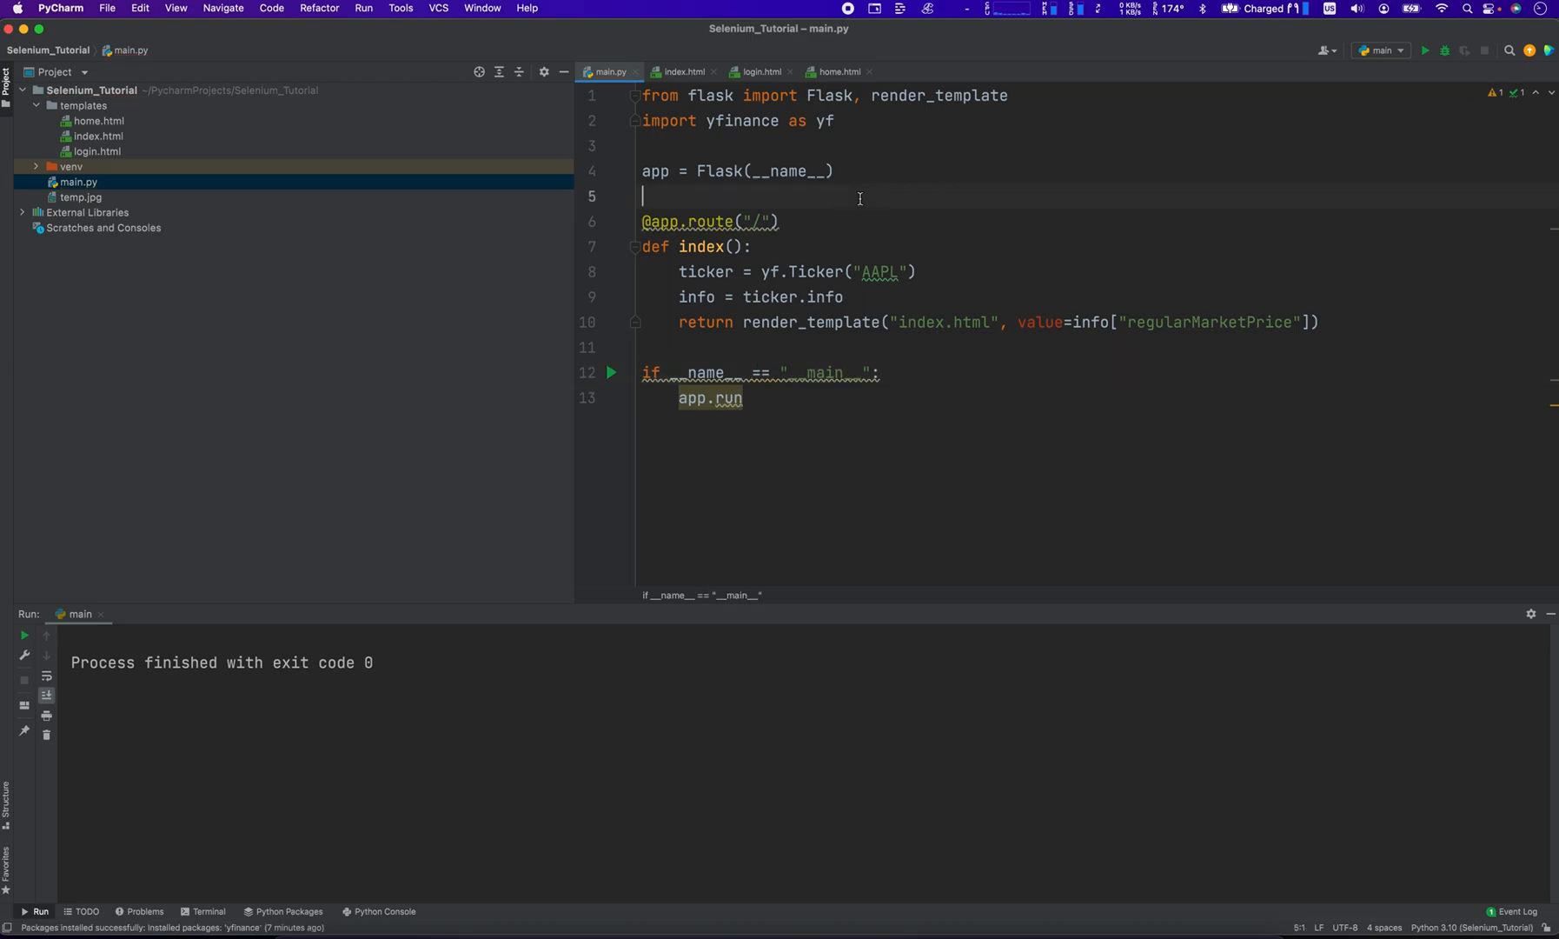
pyautogui.write('()')
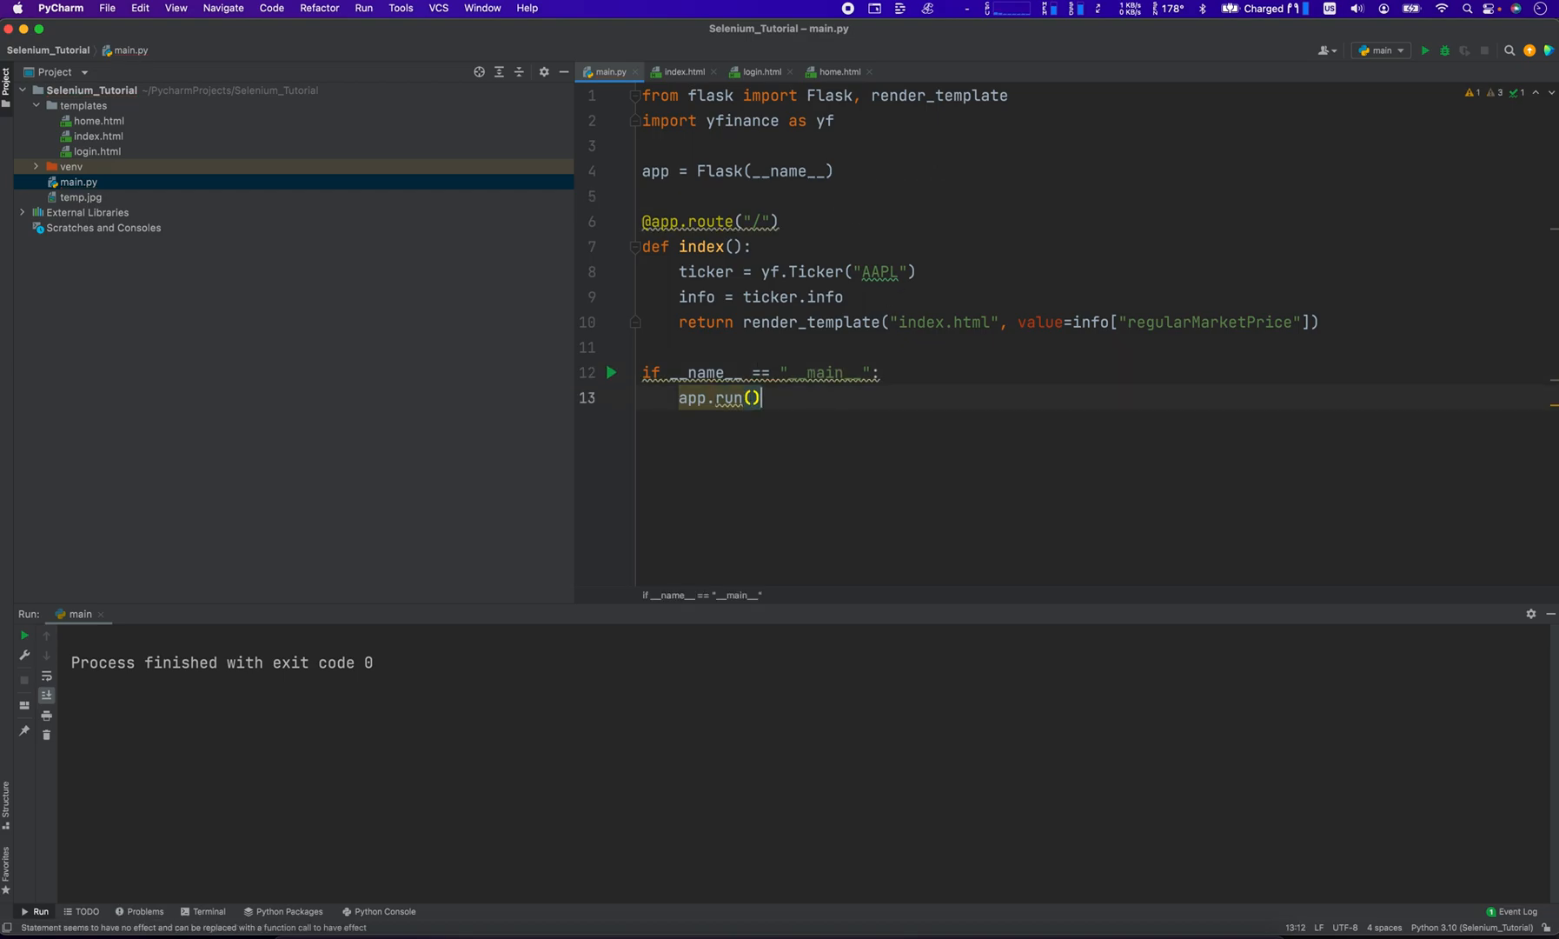
pyautogui.moveTo(1448, 18)
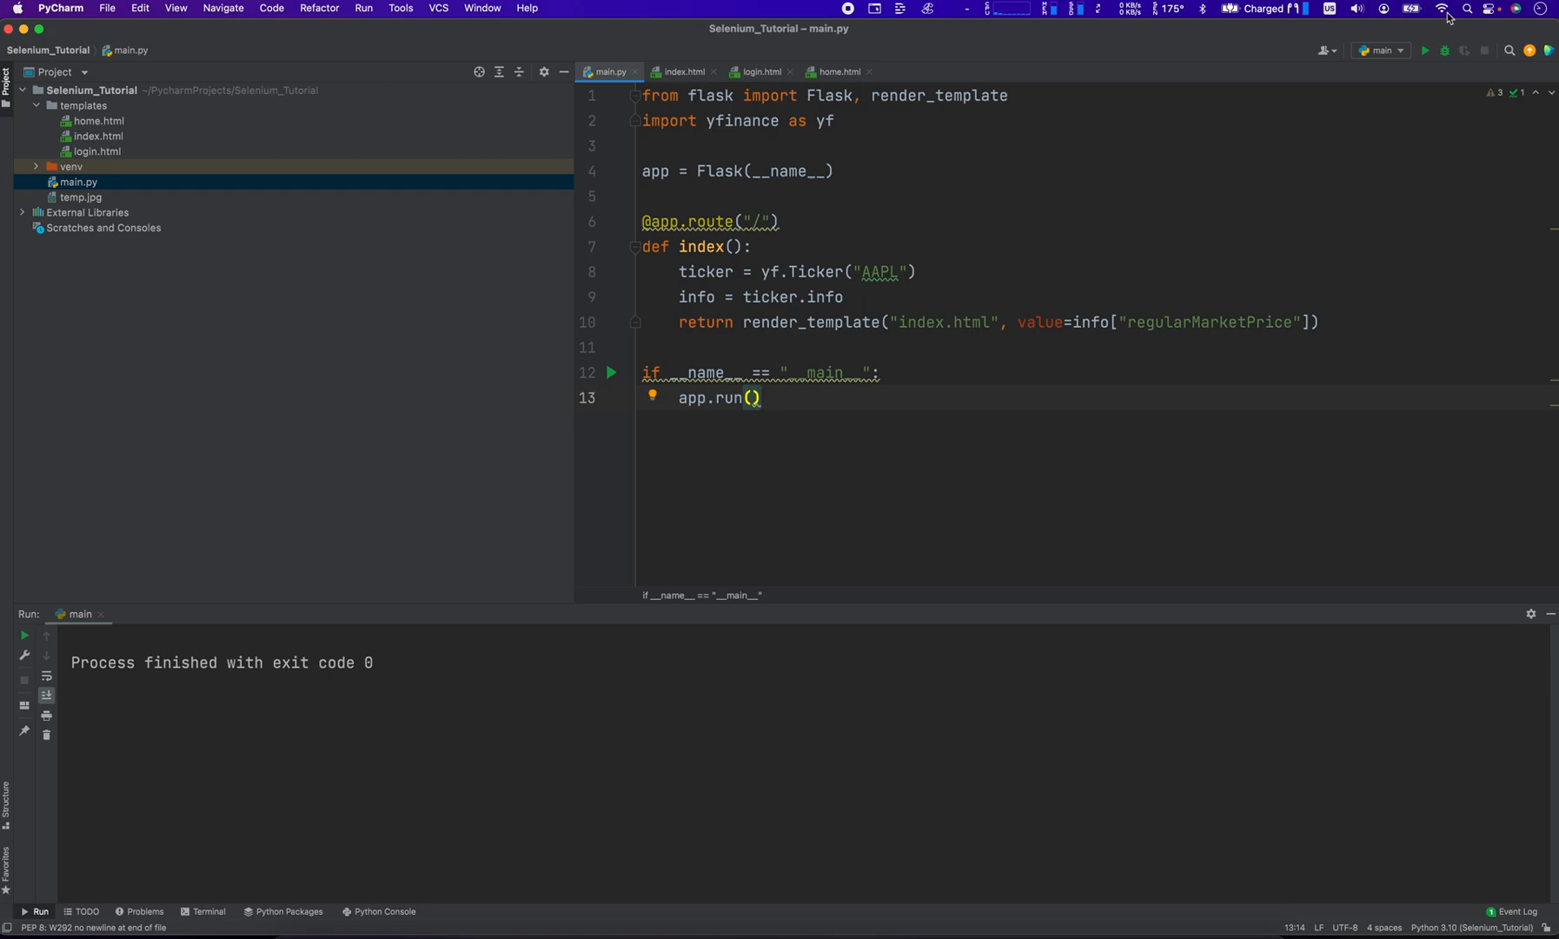
# Run the Flask app and view the local page showing AAPL at 137.87 in Chrome, then return to code
pyautogui.click(1424, 50)
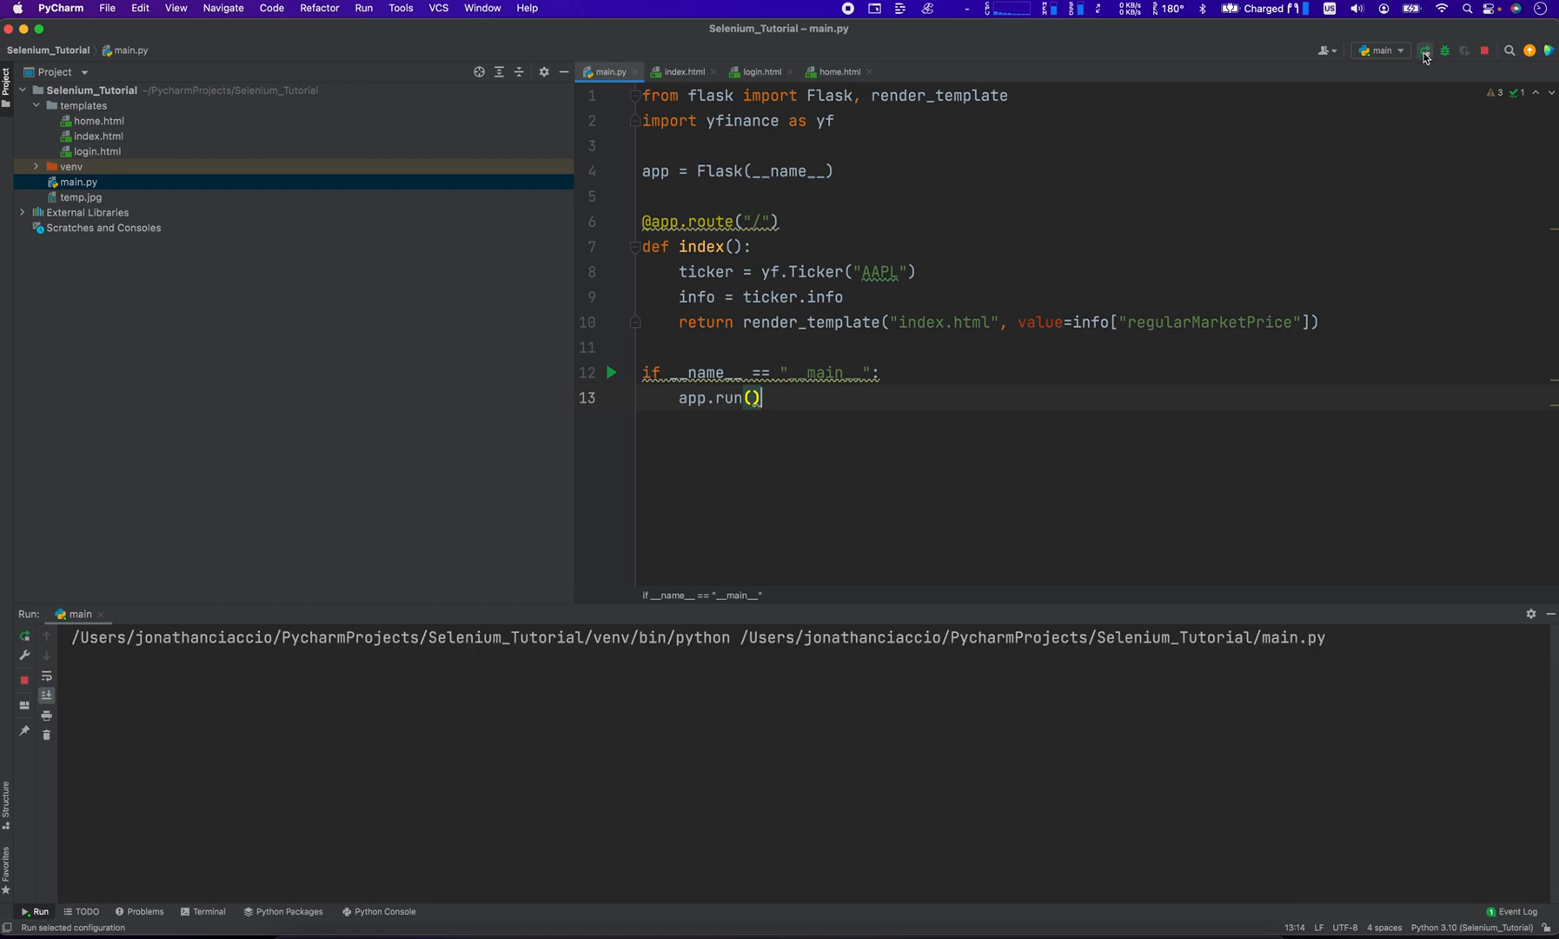
pyautogui.click(1423, 50)
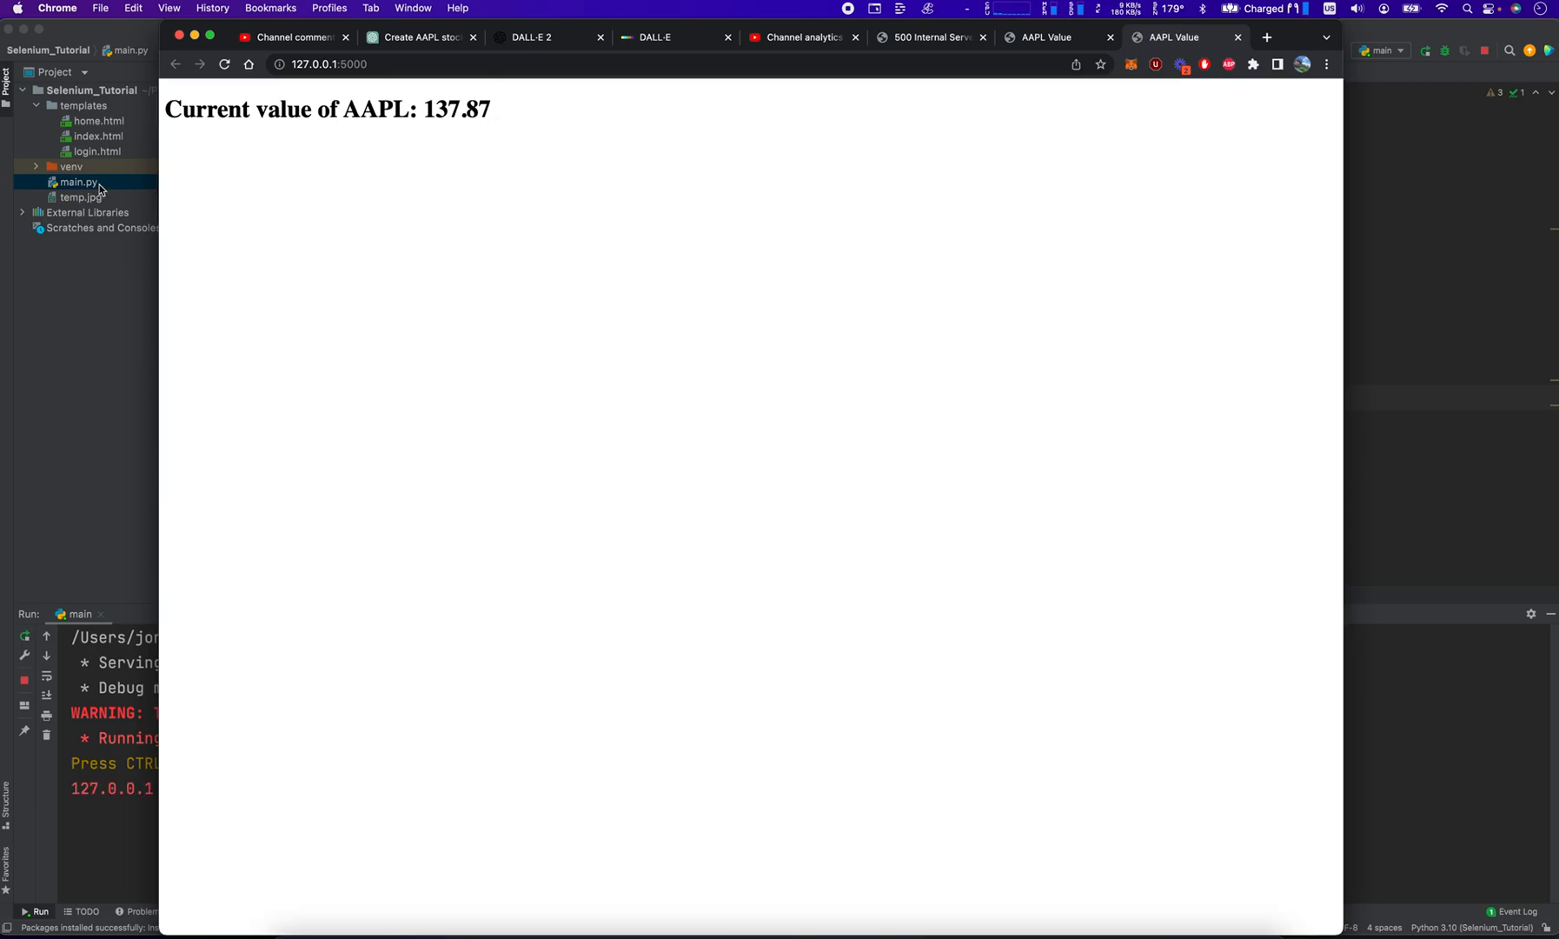
pyautogui.moveTo(1060, 75)
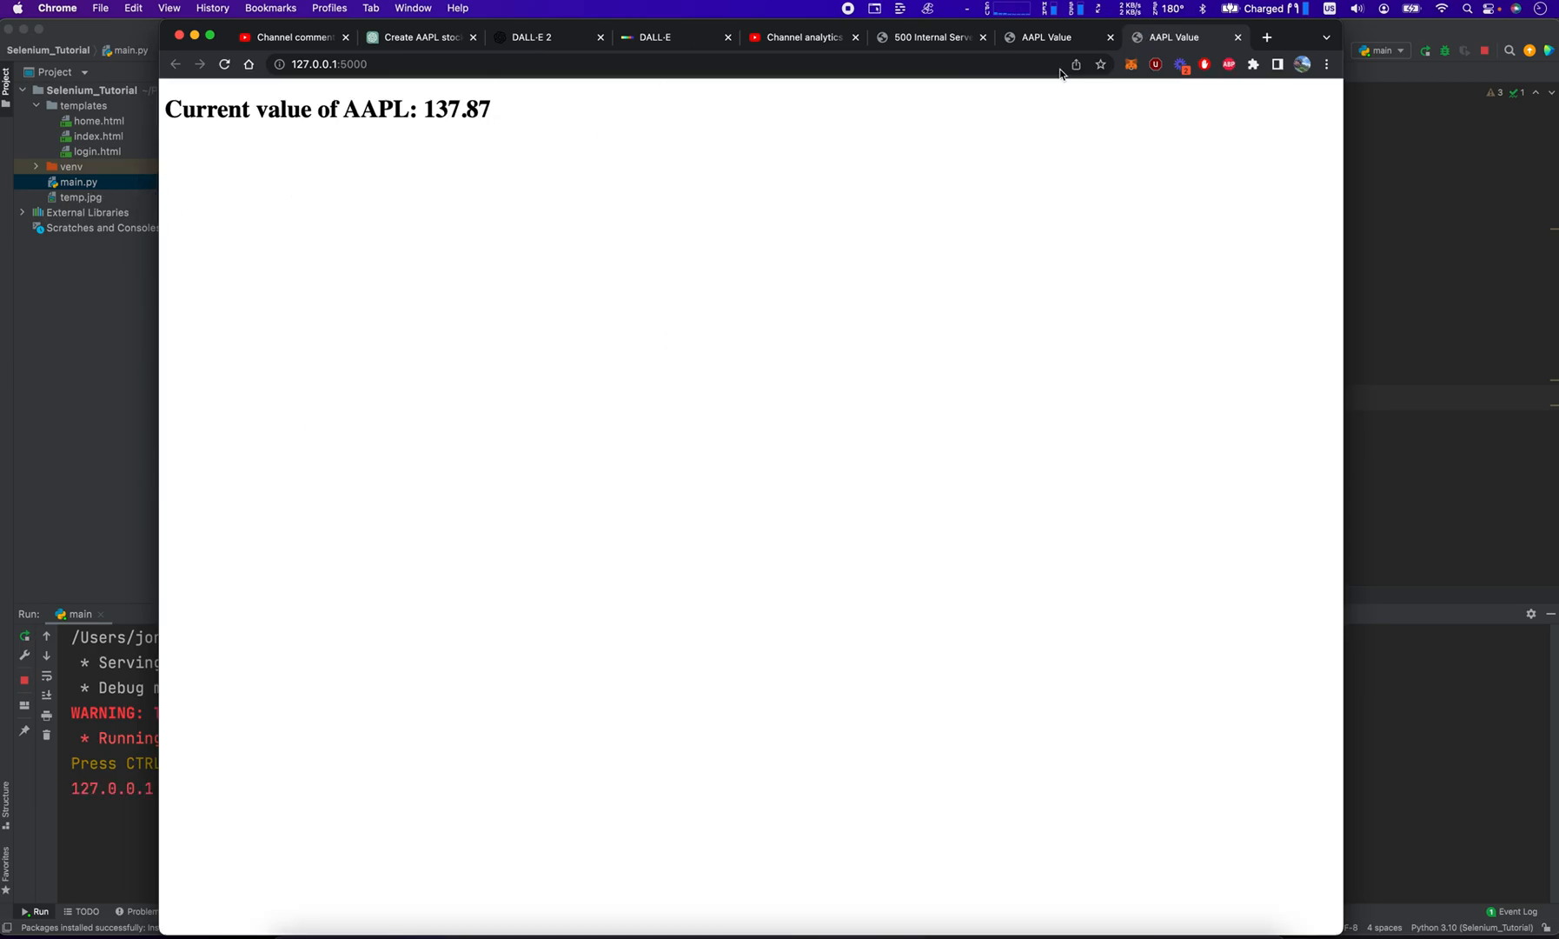
pyautogui.doubleClick(457, 110)
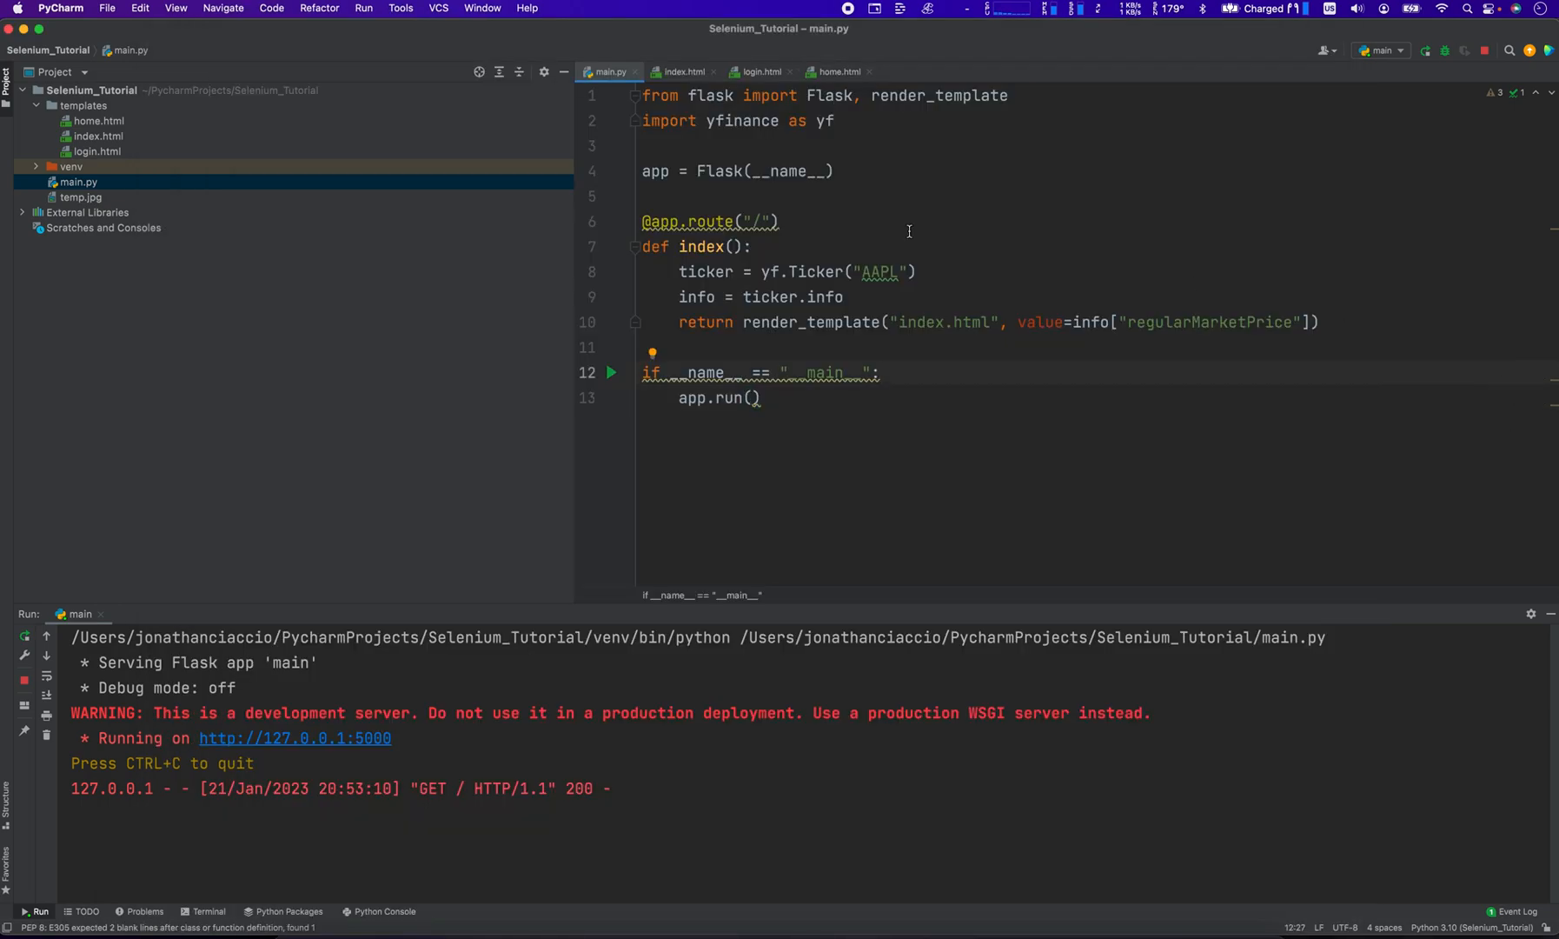
# Change the ticker to "MSFT", rerun the server and load 127.0.0.1:5000 in the browser
pyautogui.write('MSFT')
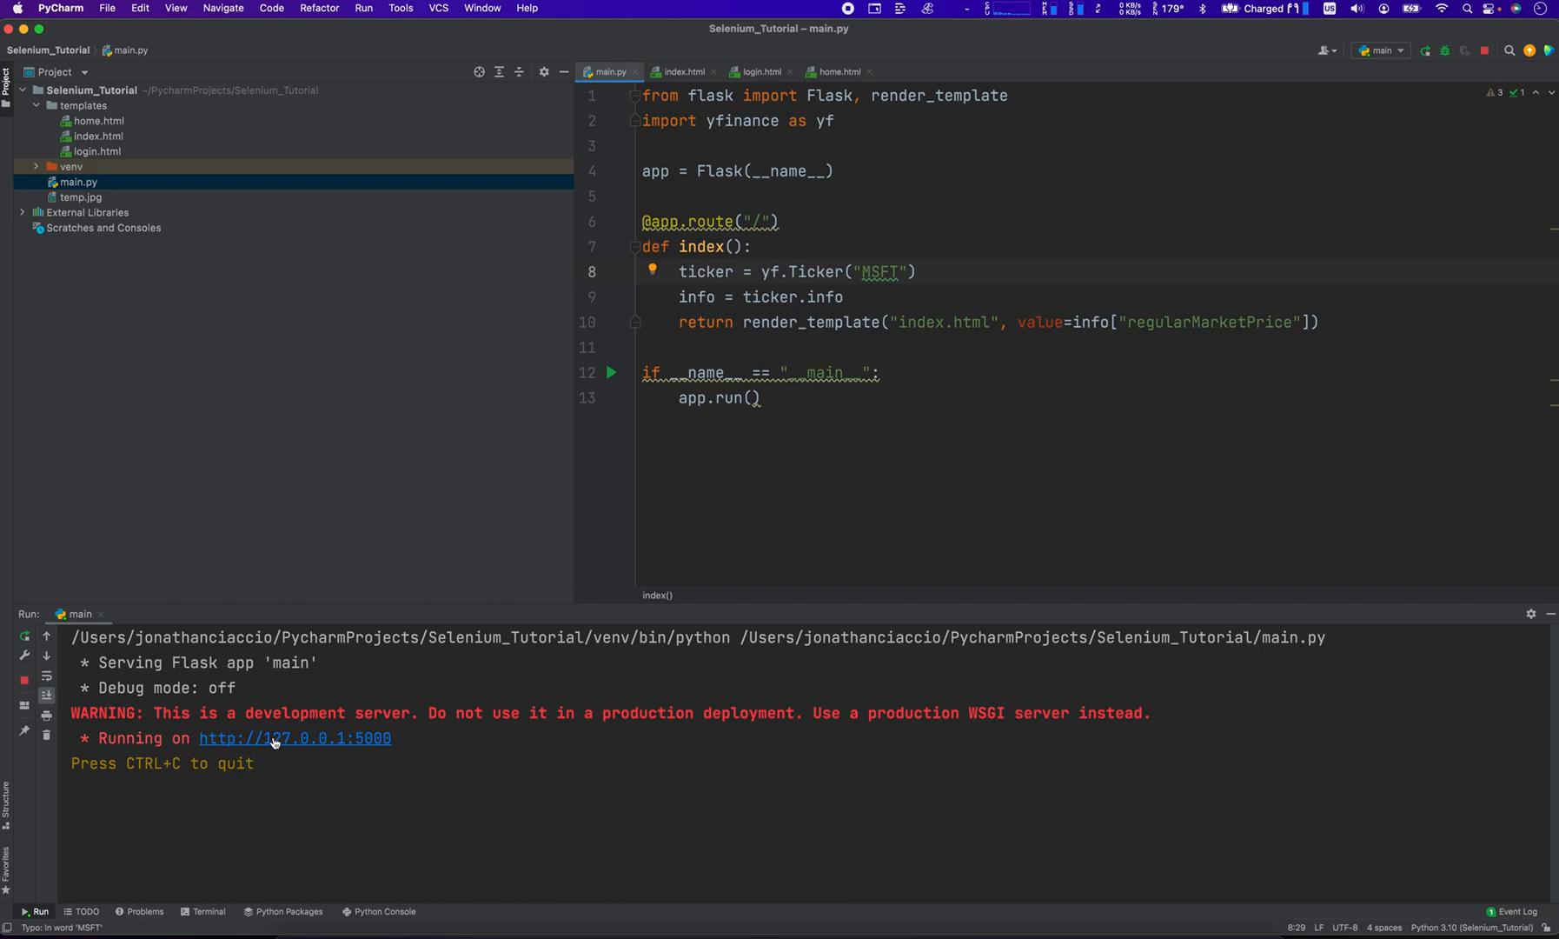
pyautogui.click(293, 737)
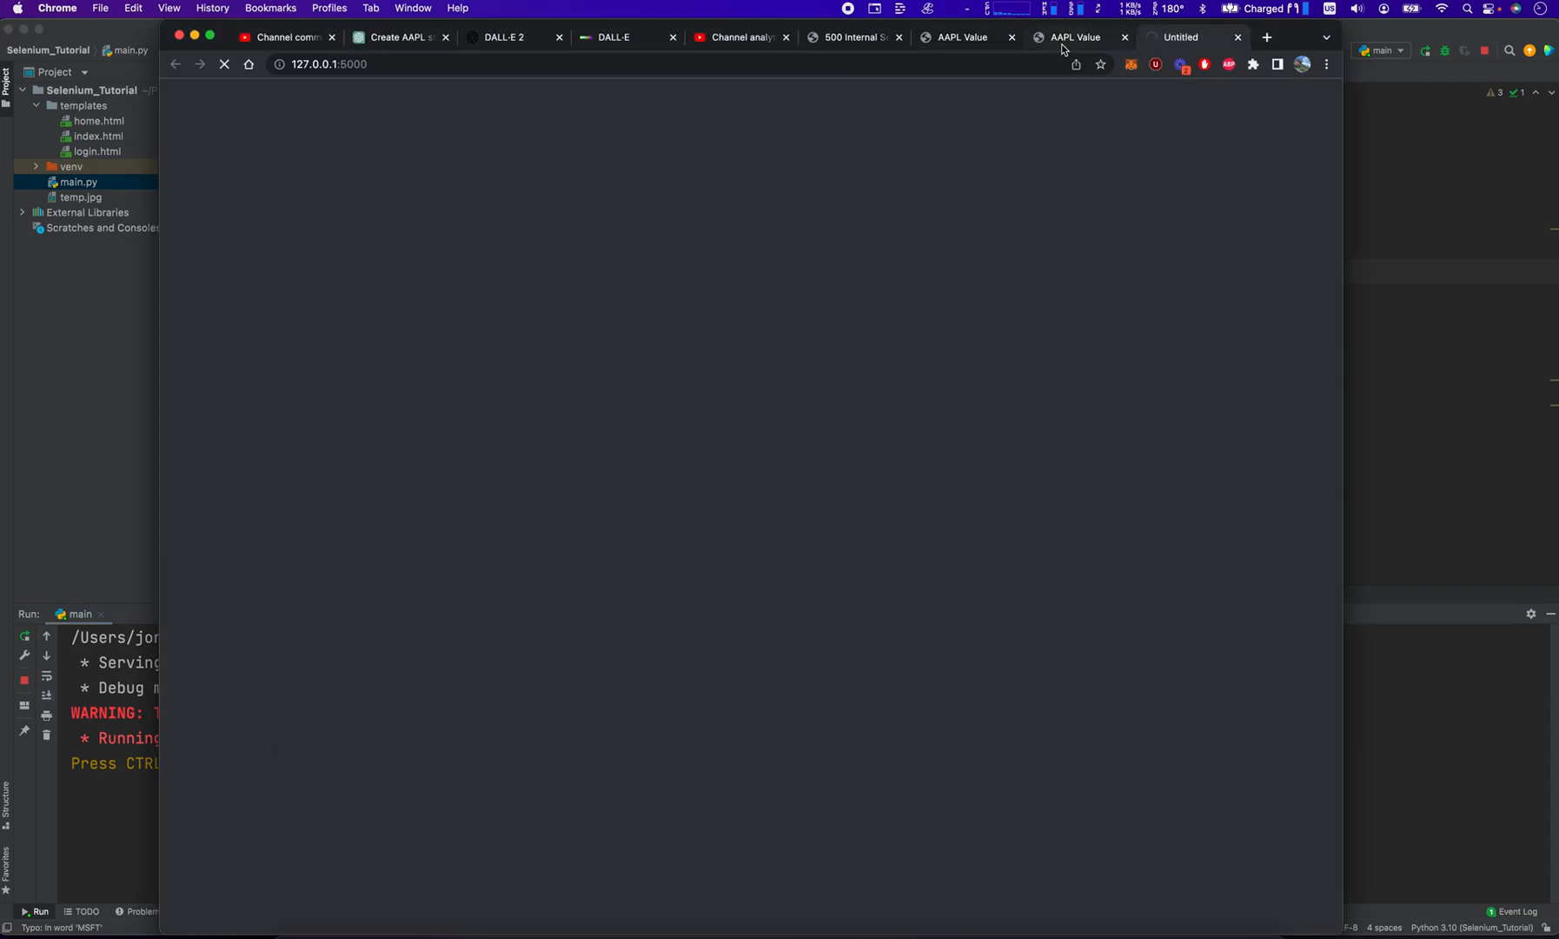
pyautogui.click(1124, 36)
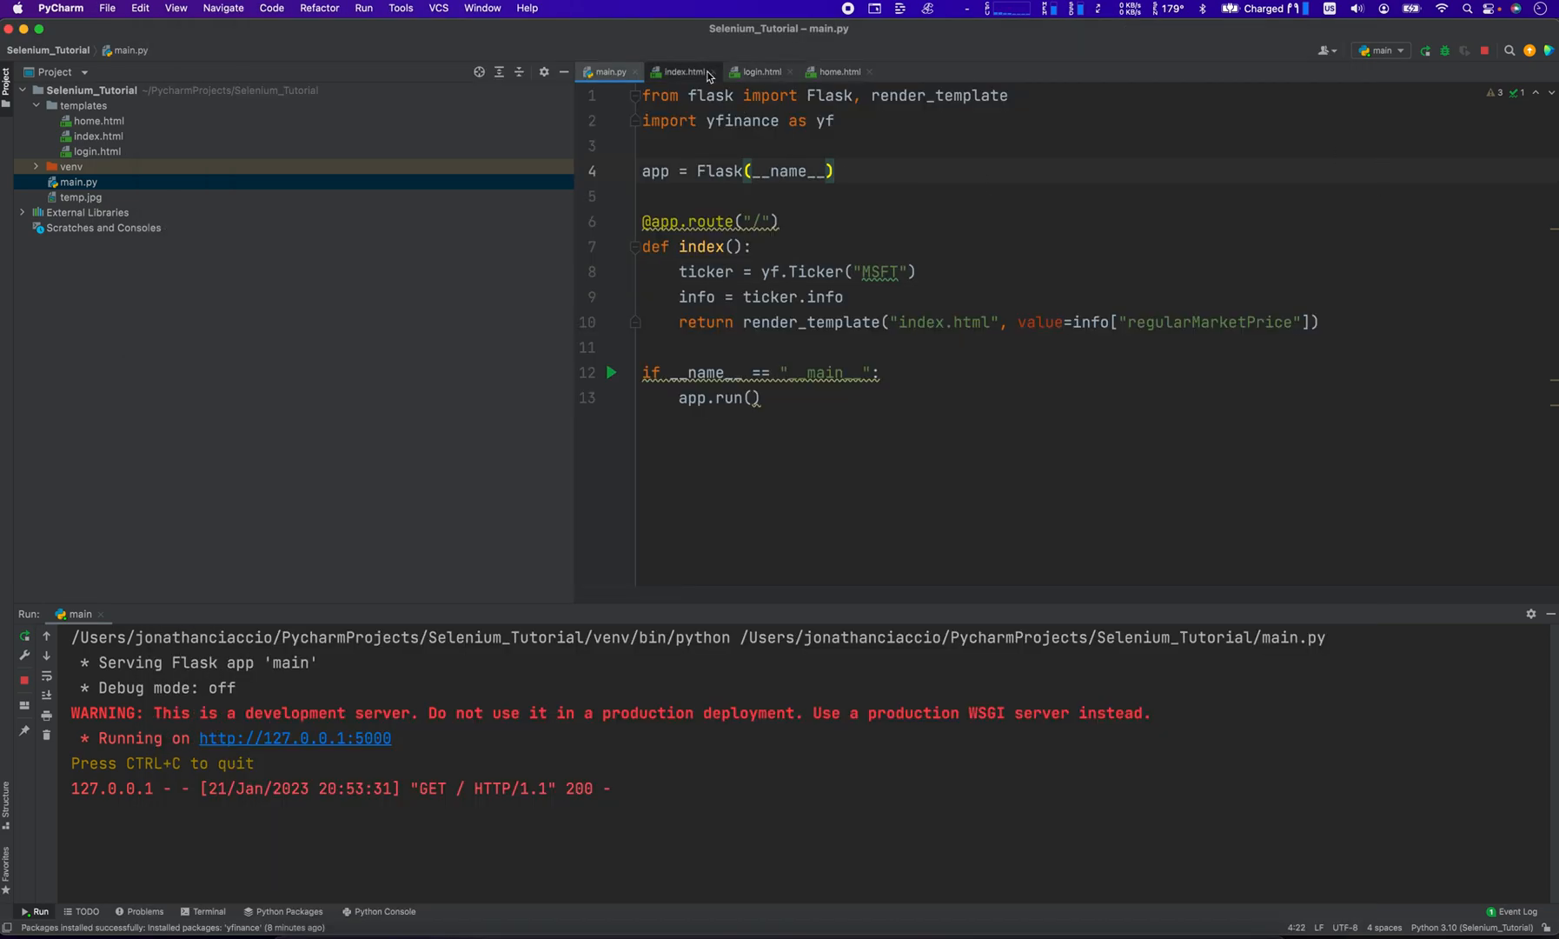
# Replace AAPL with MSFT in index.html's <title> and <h1> text
pyautogui.click(681, 72)
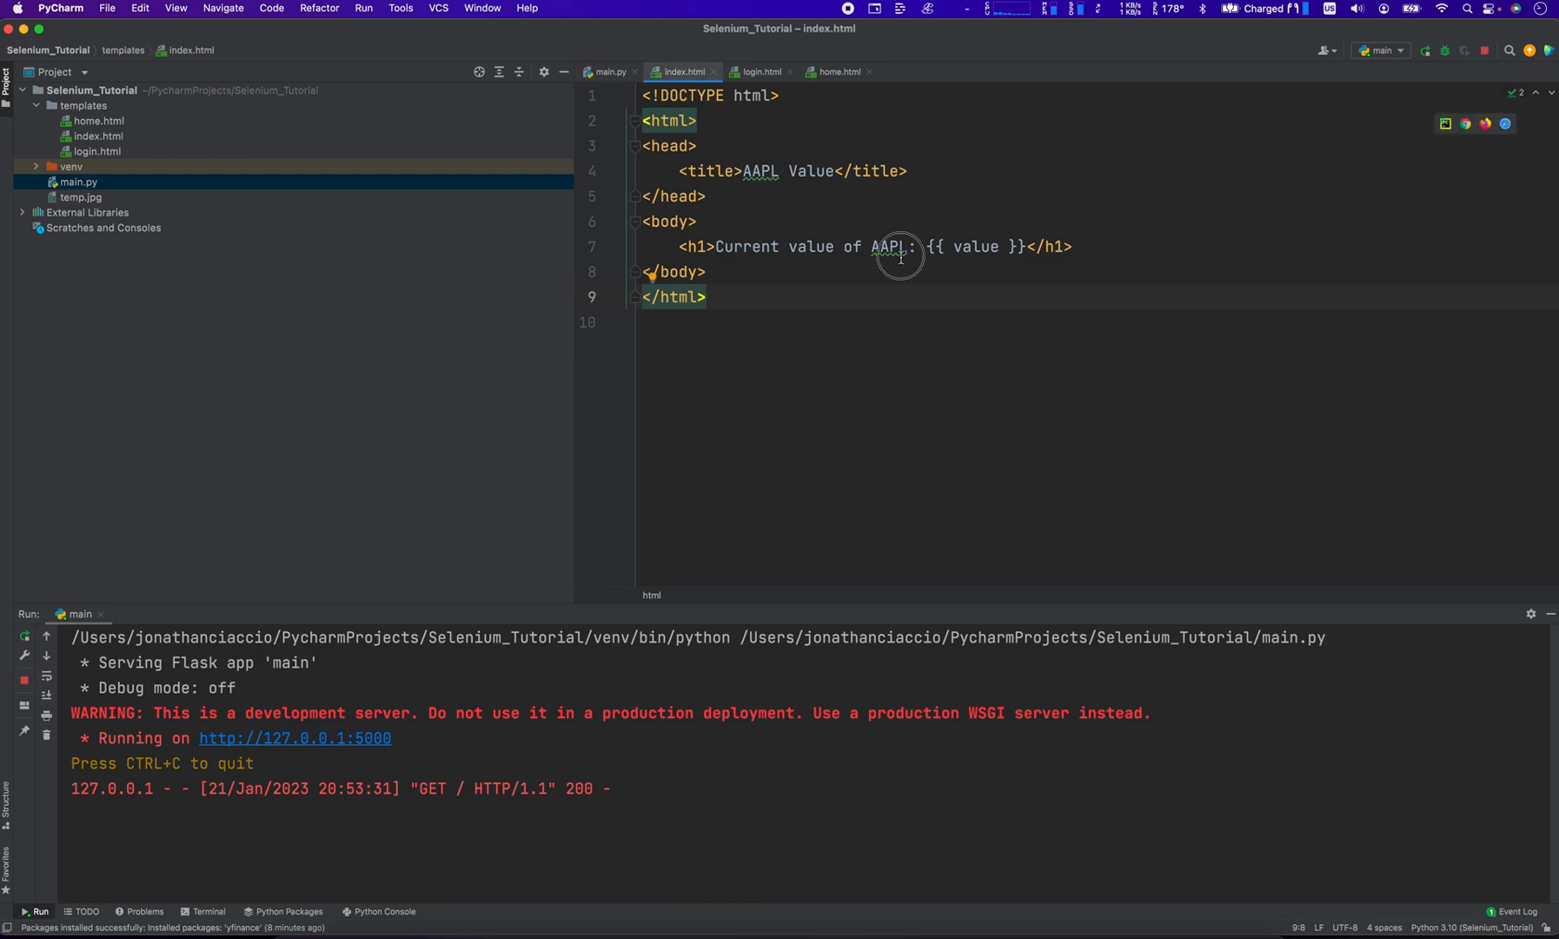
pyautogui.write('MSFT')
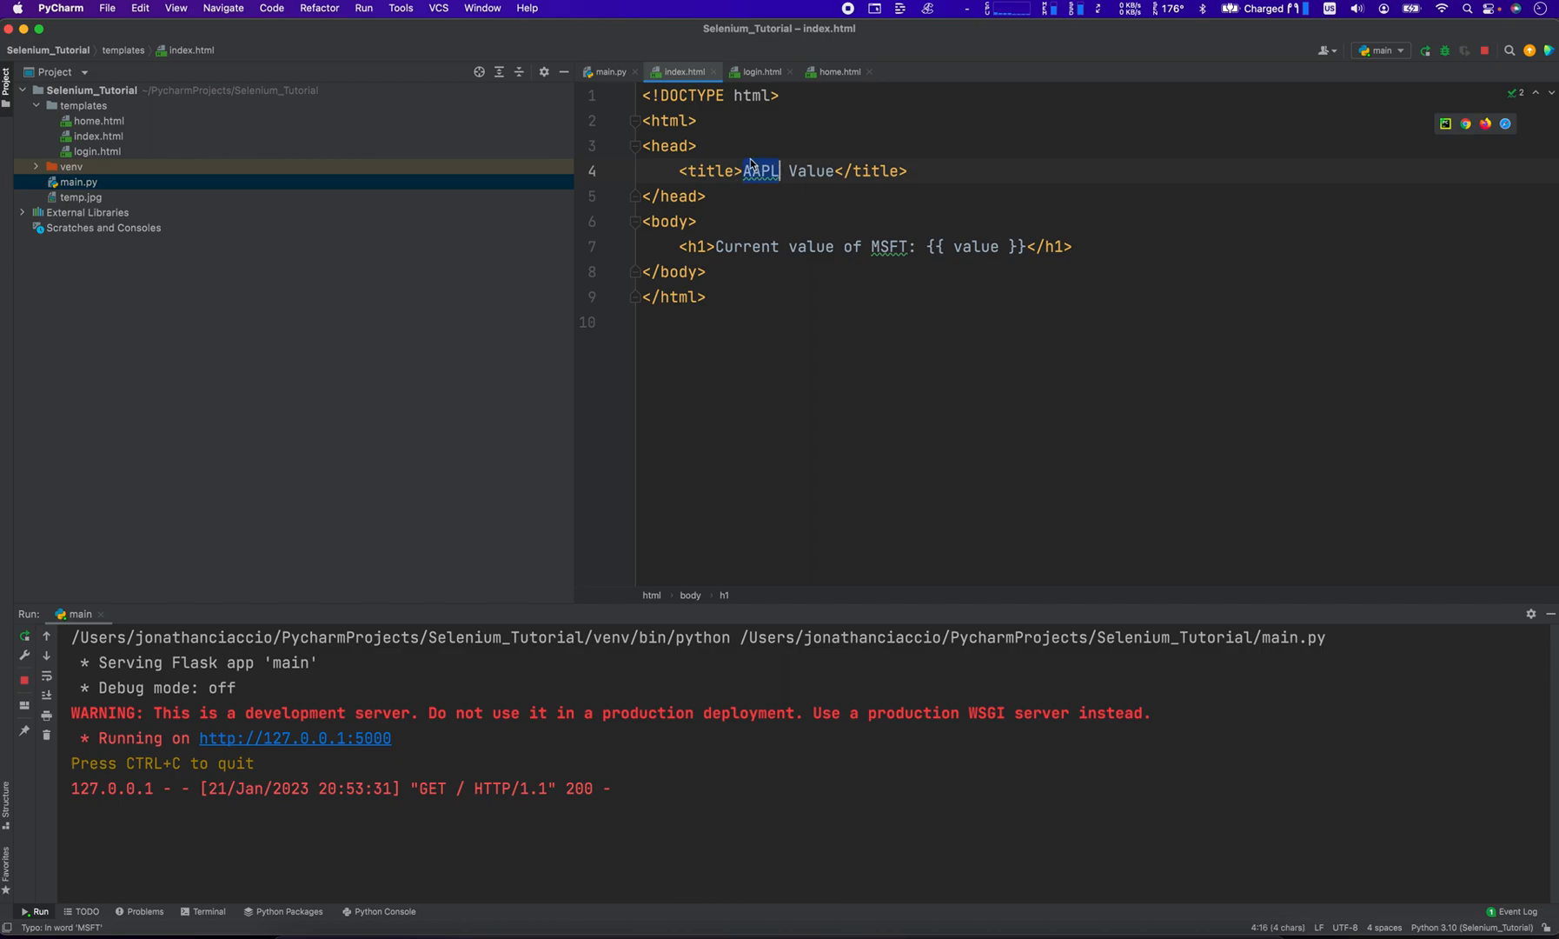
pyautogui.write('MSFT')
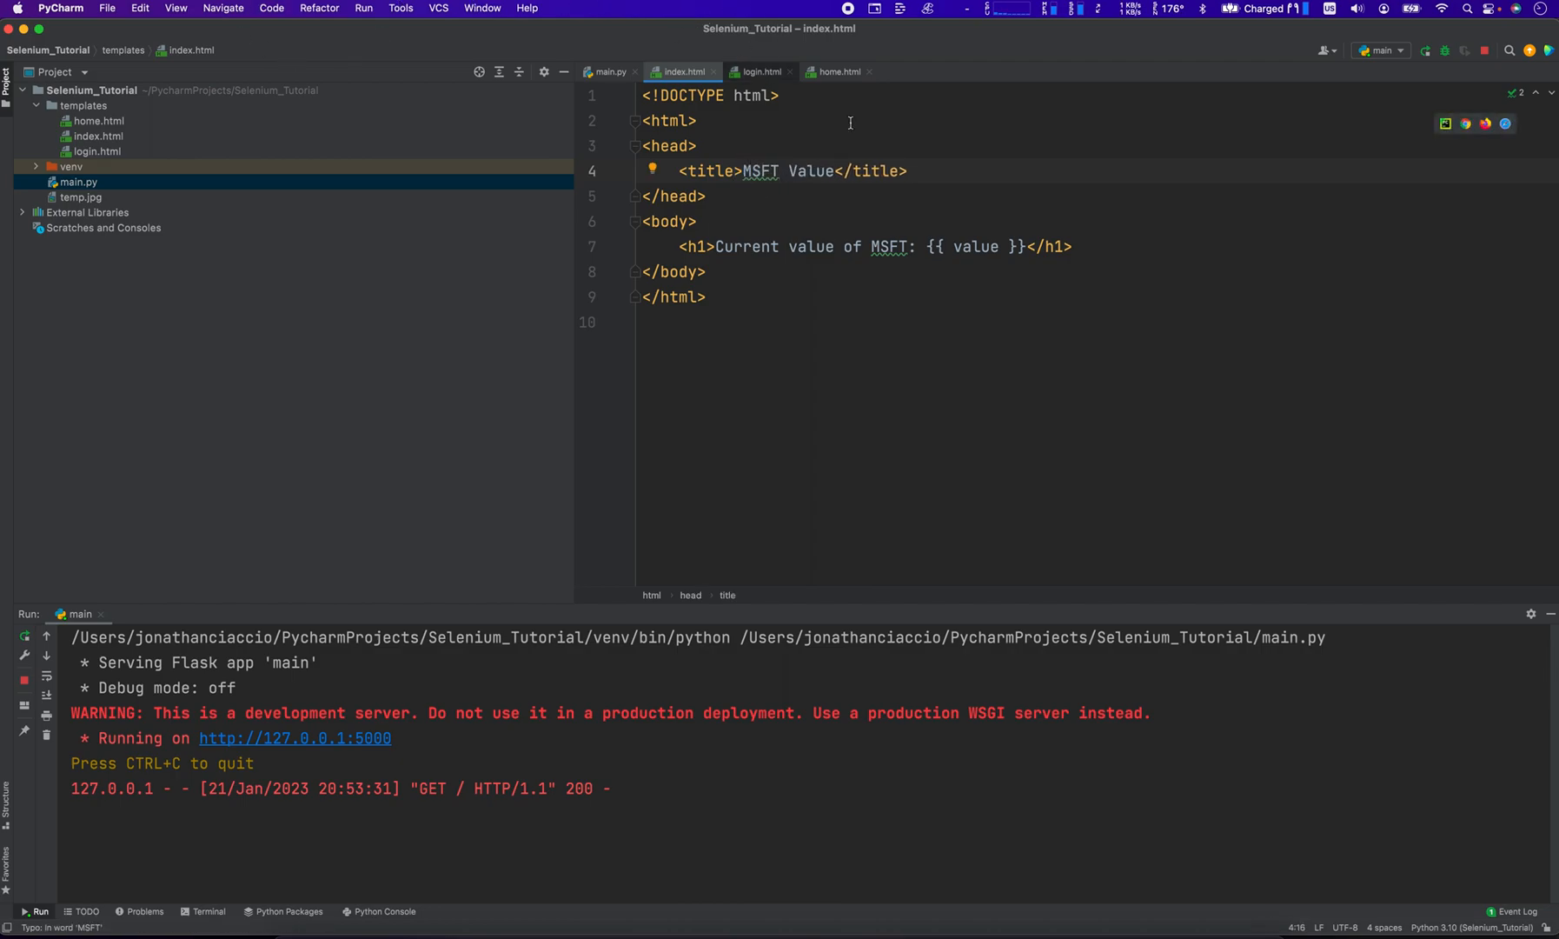
pyautogui.moveTo(1130, 300)
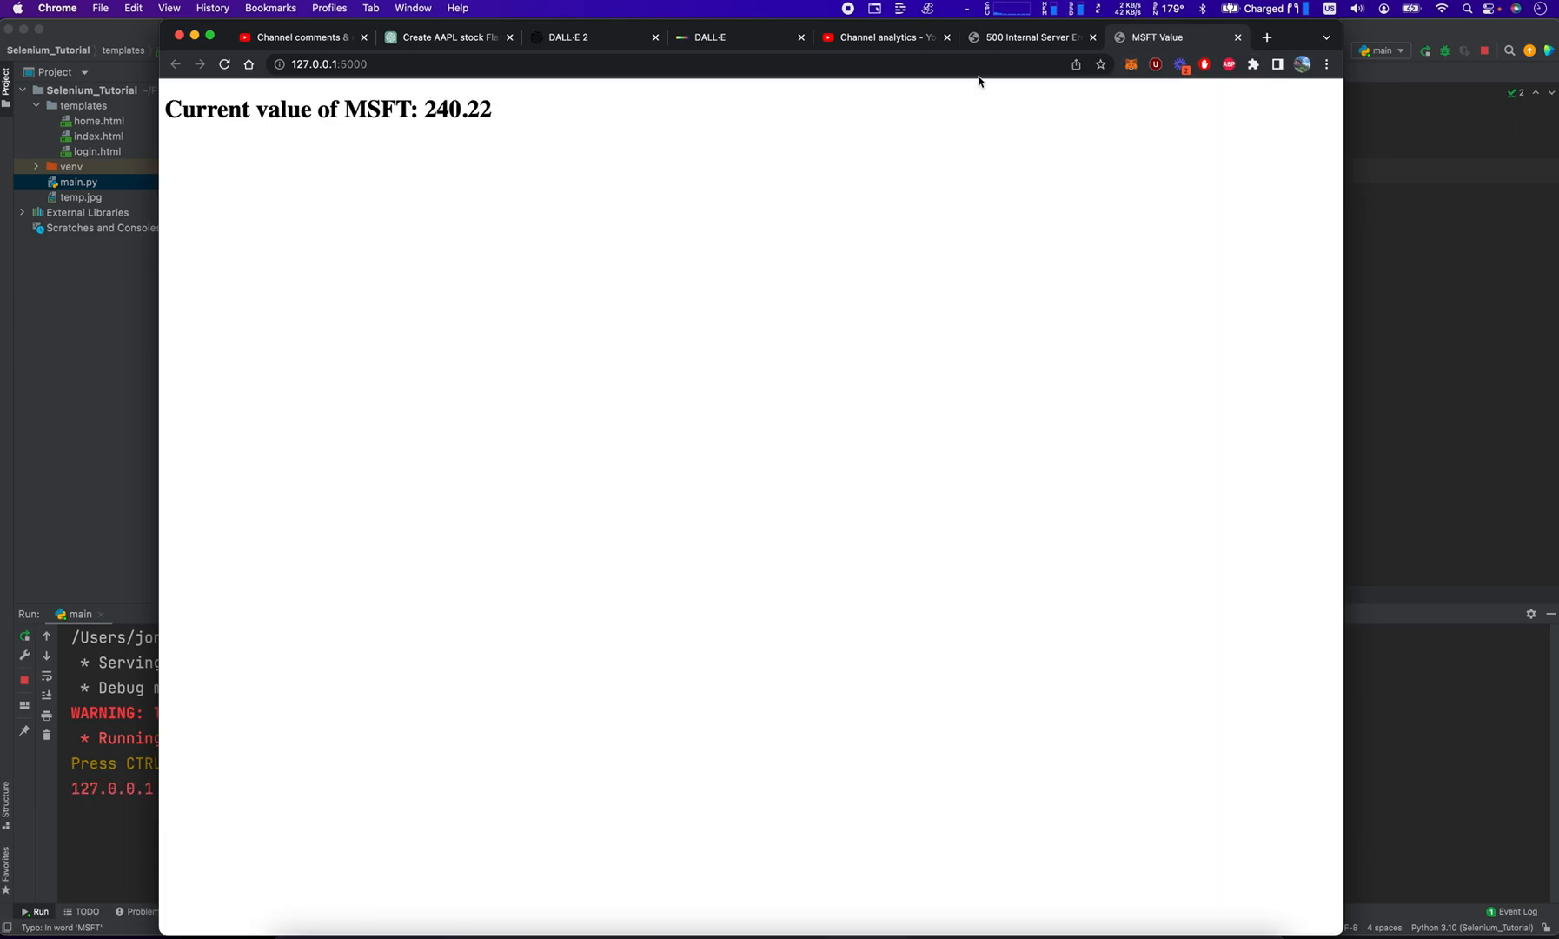
pyautogui.moveTo(604, 398)
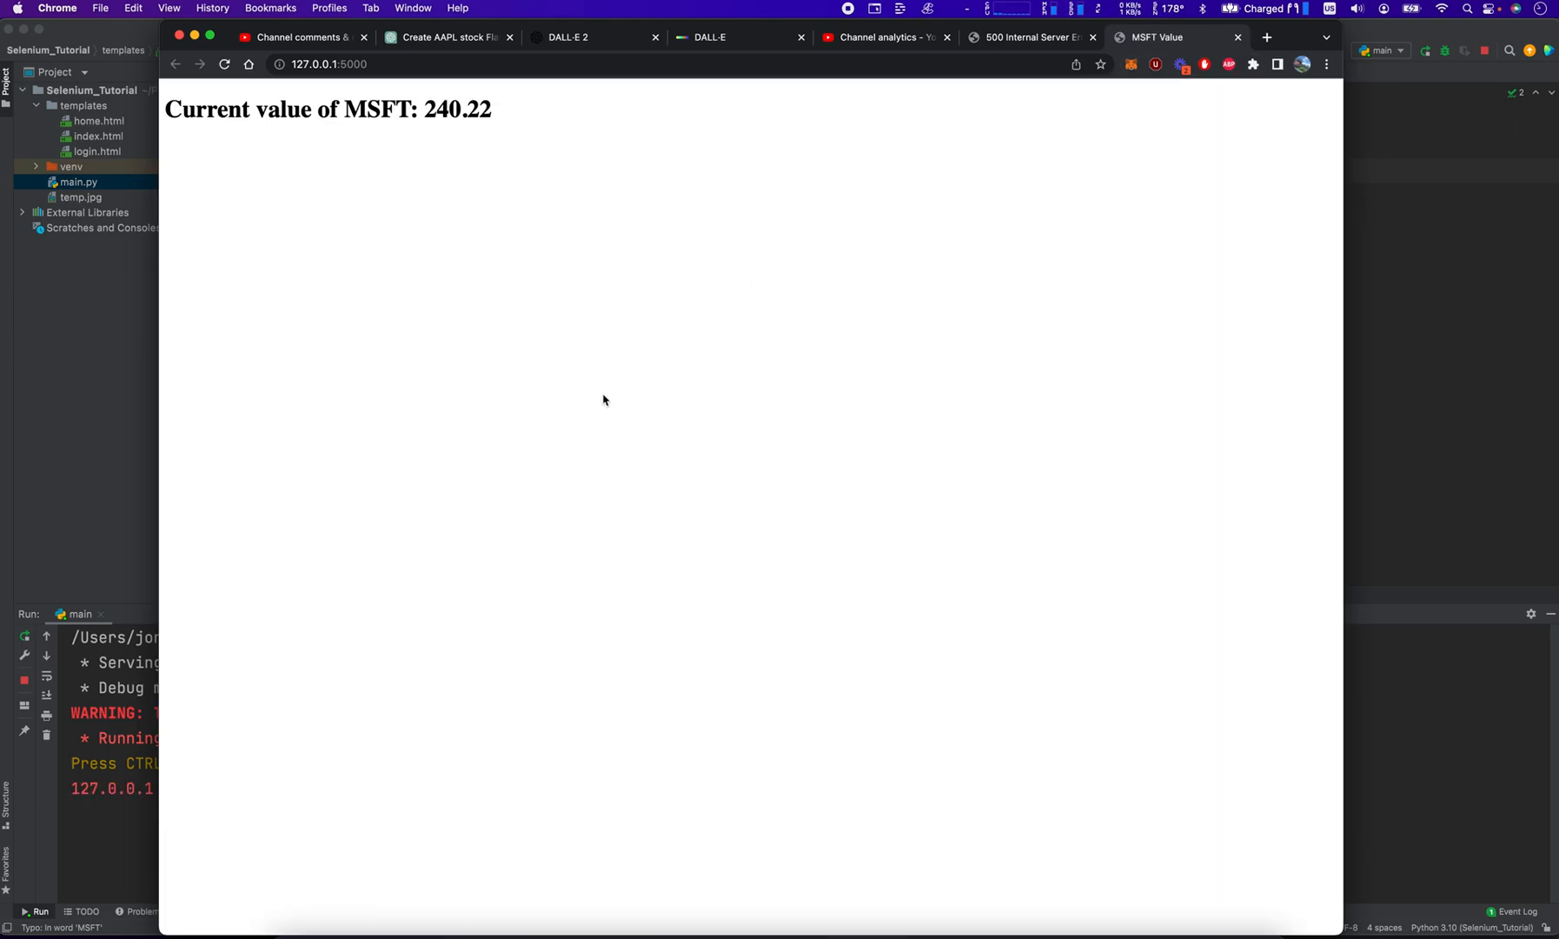